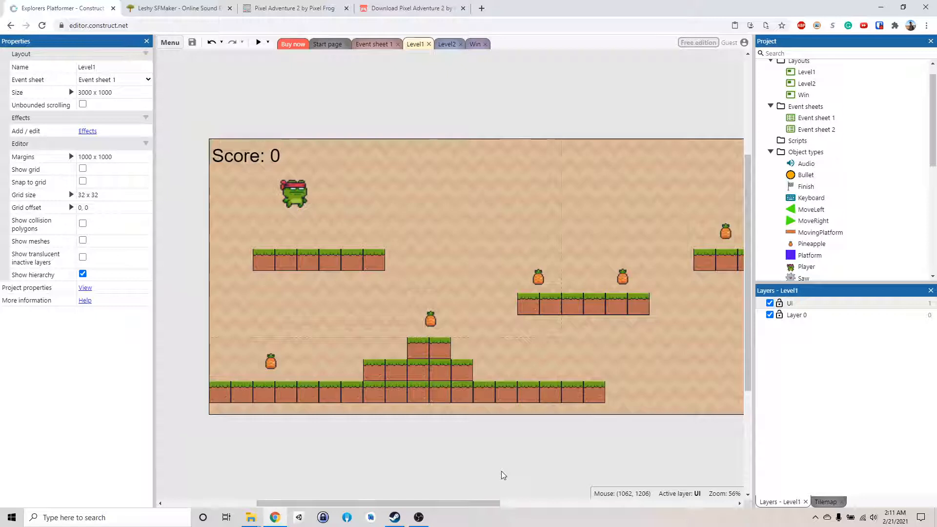
mouse_move(508, 247)
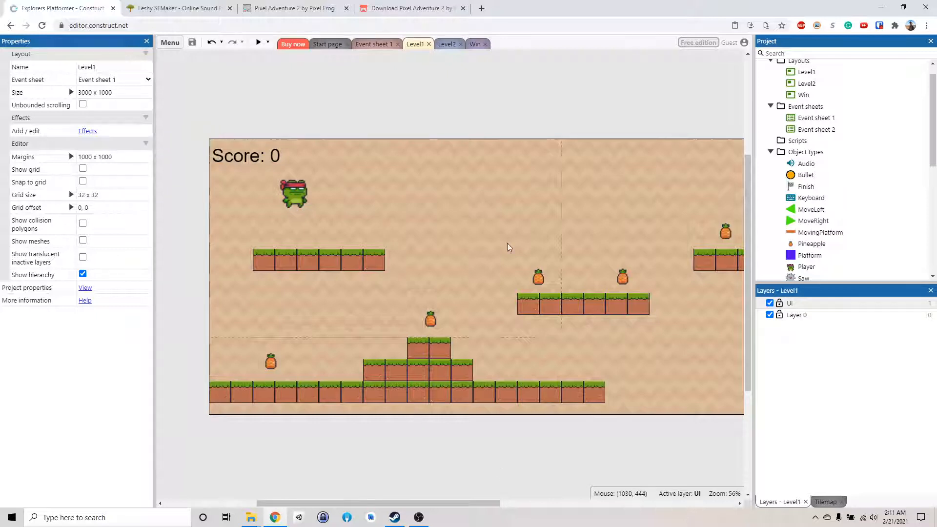
Switch from the Level1 layout to Event sheet 1 with the Space-press shooting events.
click(374, 43)
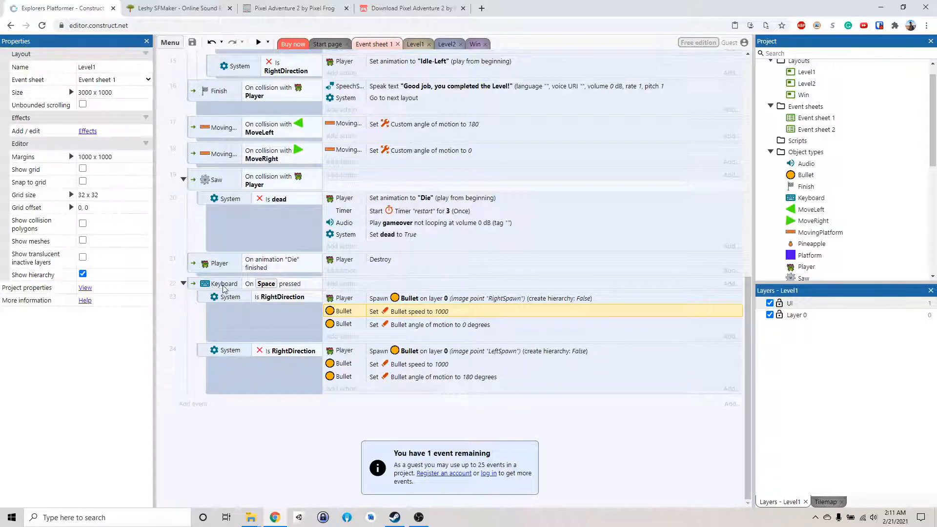
Add a System 'is dead' boolean sub-event under the Space-press keyboard event.
right_click(223, 283)
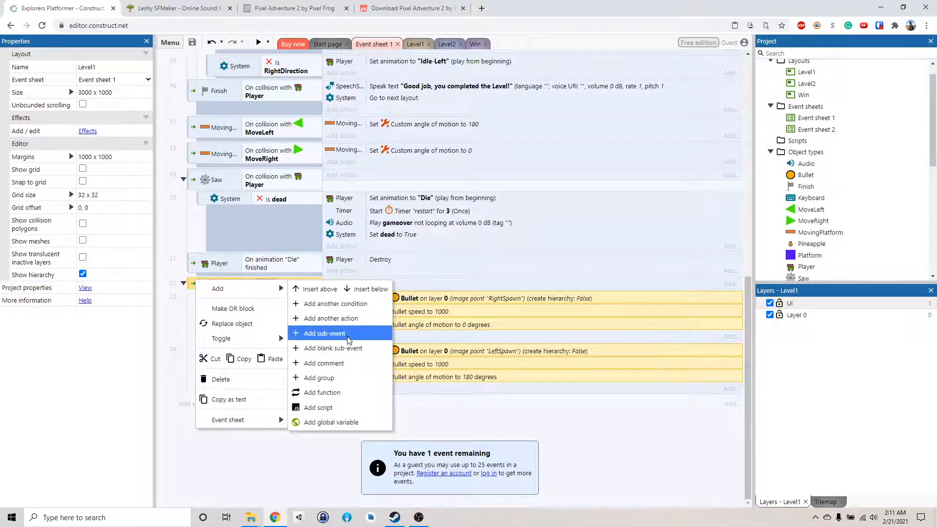
click(324, 333)
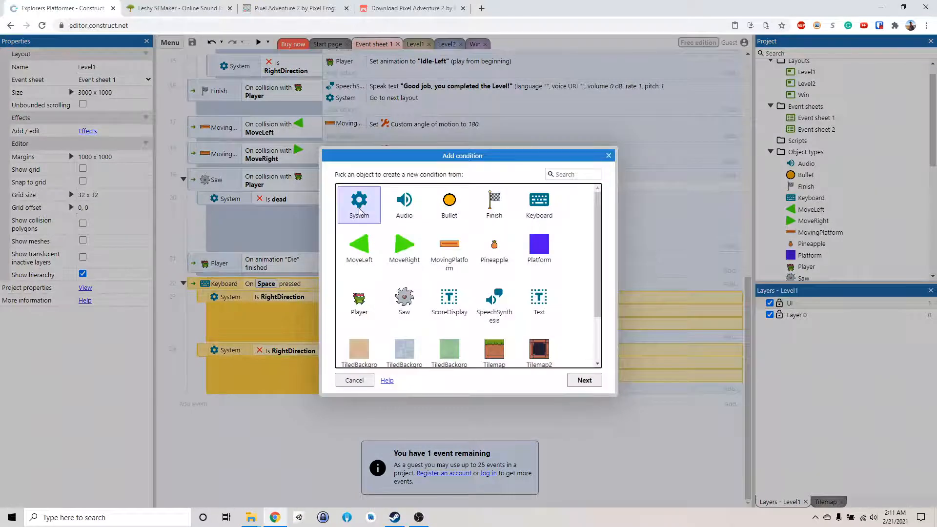
click(584, 380)
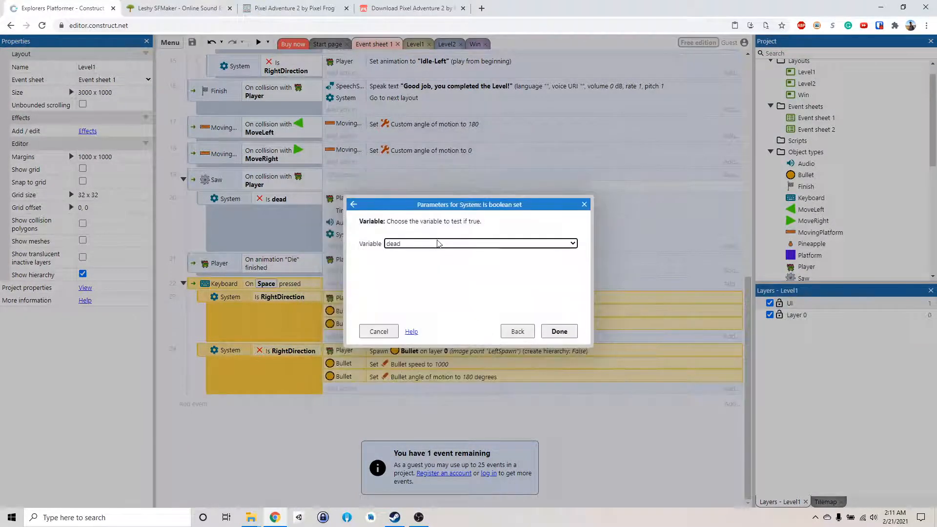
click(557, 331)
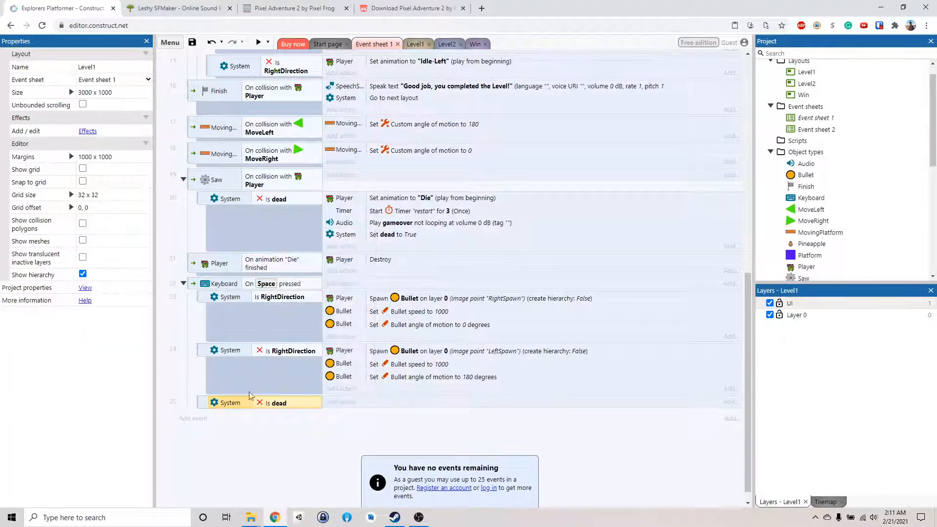
click(231, 350)
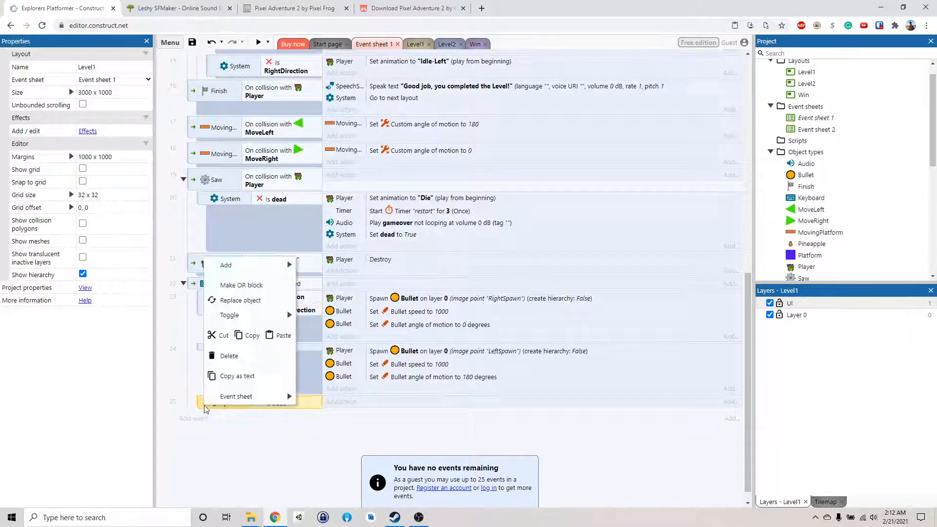
mouse_move(225, 265)
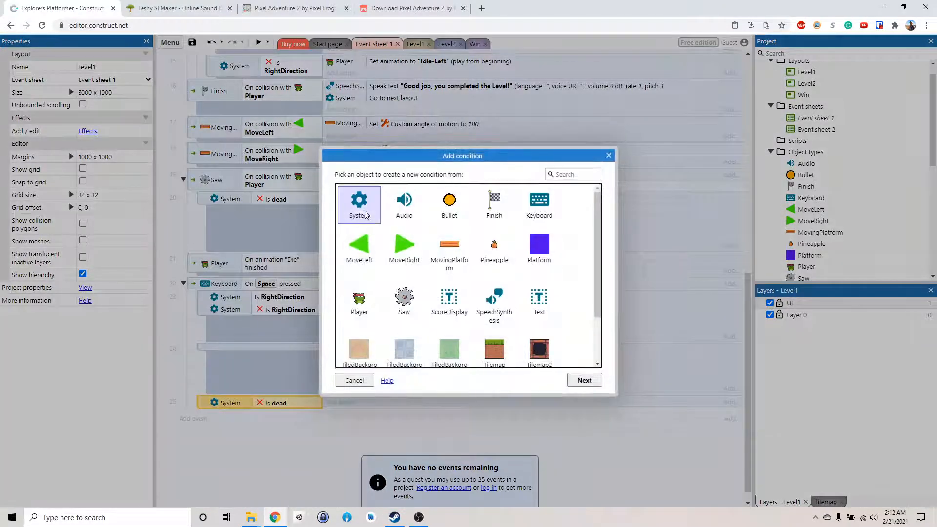
Add another System boolean 'dead' condition, hitting and dismissing the free-edition event limit message.
click(358, 203)
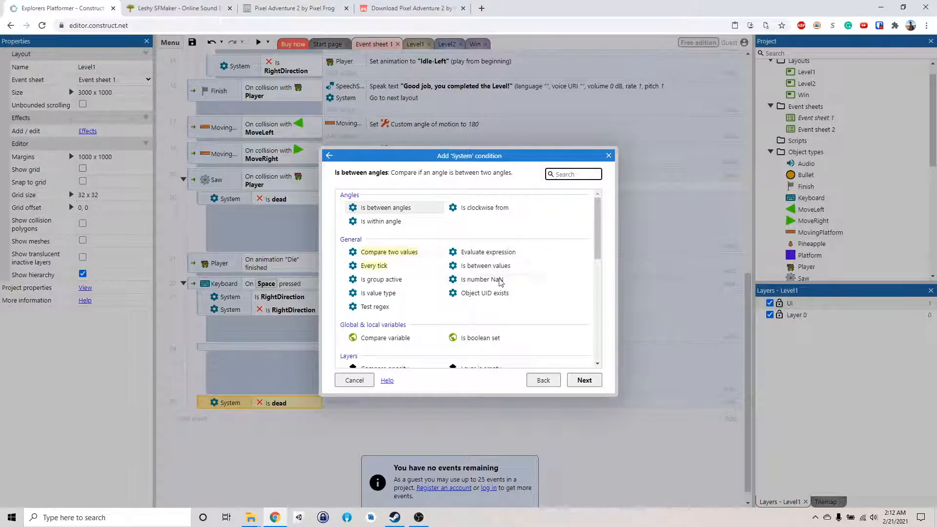
click(481, 338)
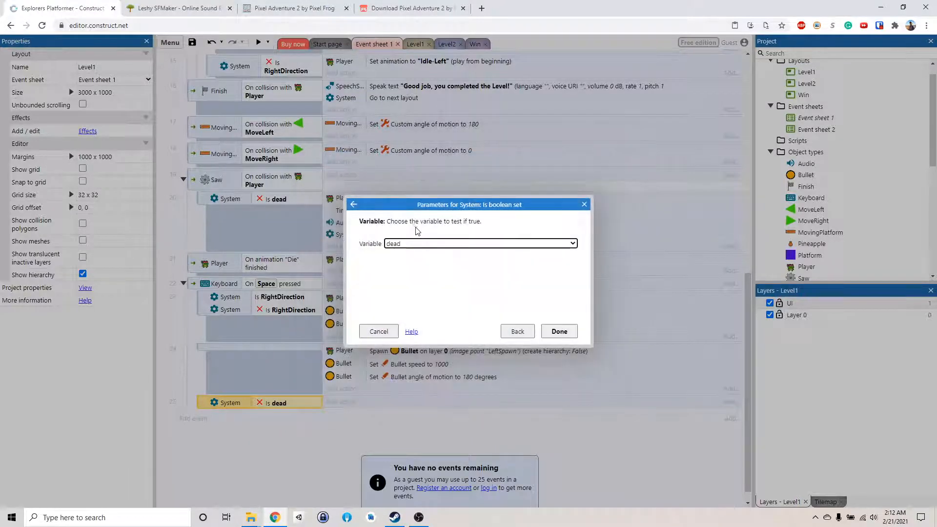
click(481, 243)
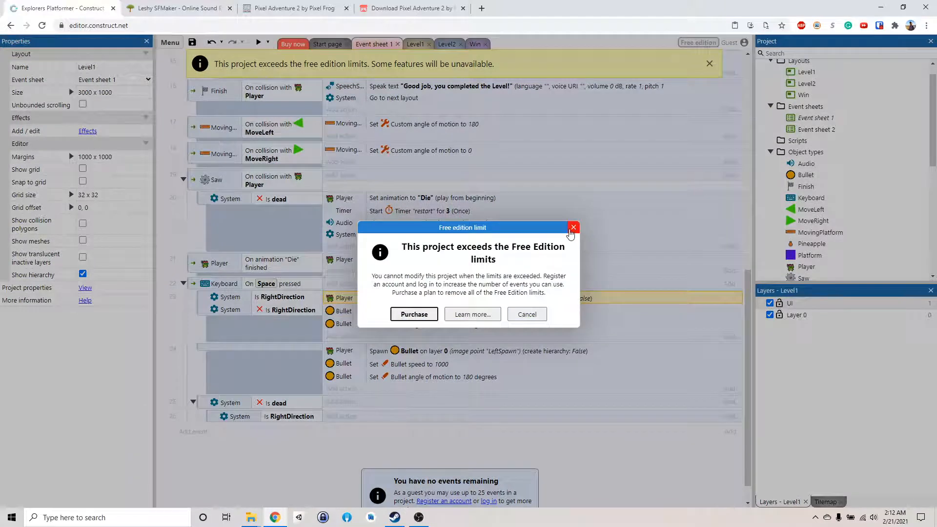
click(573, 229)
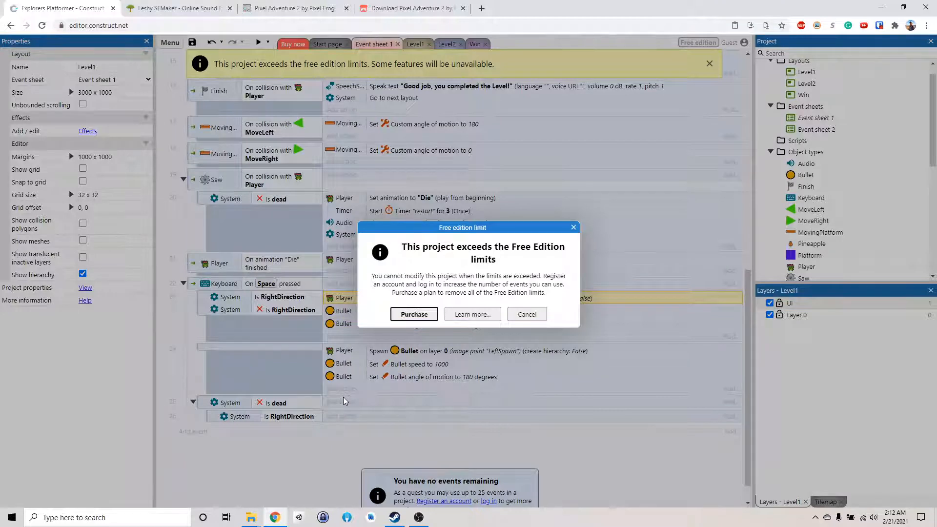
Log in as 'Billwaa' so the project's event allowance rises to 24 remaining.
click(526, 313)
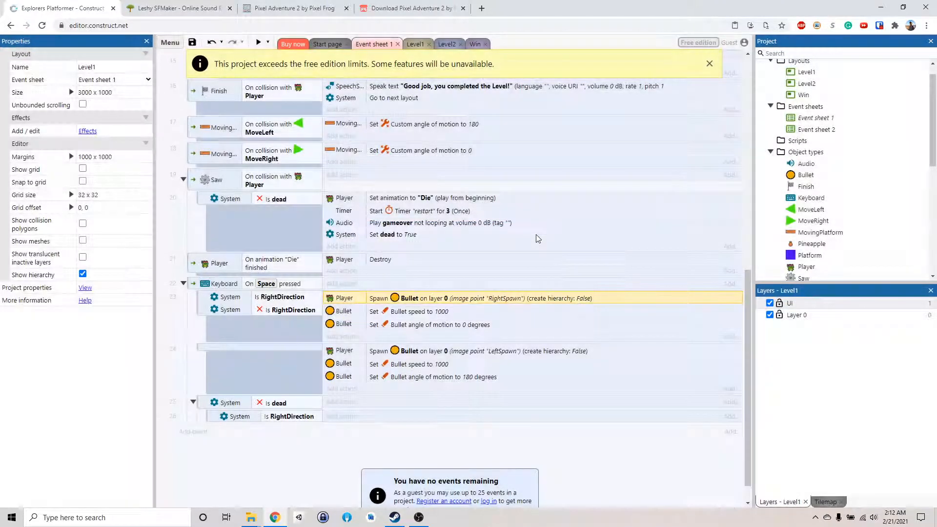
scroll(down, 3)
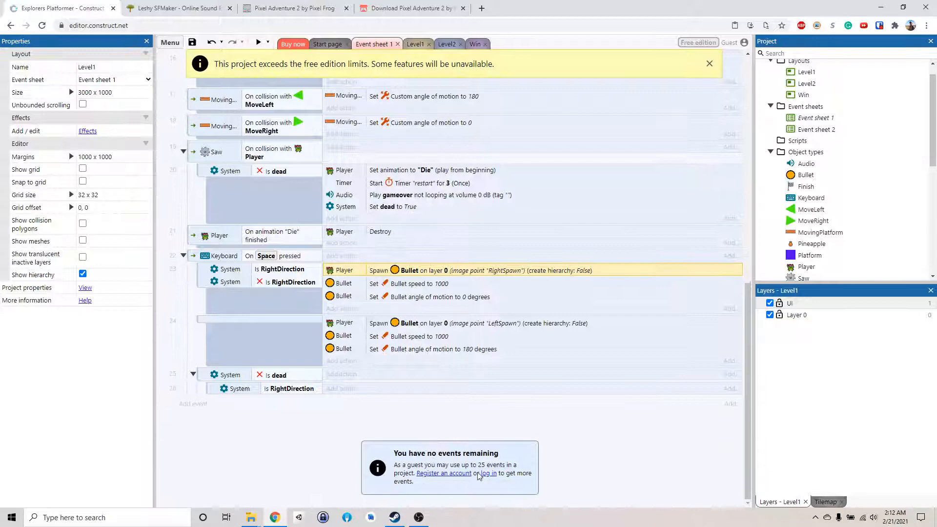
click(488, 472)
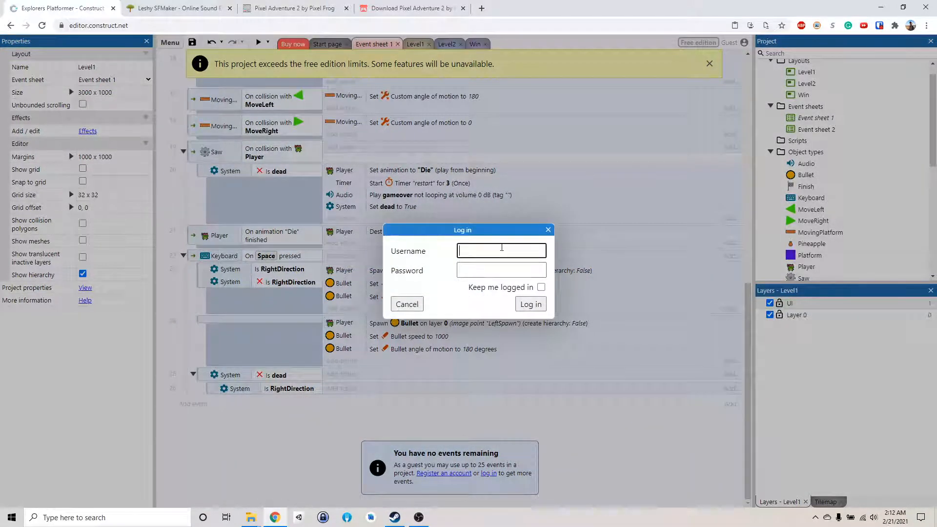
text(Billwaa)
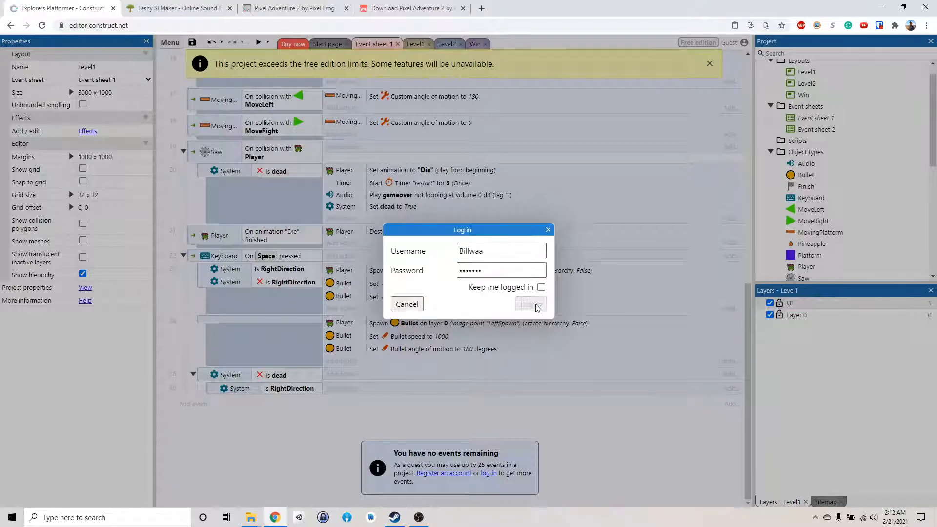
click(526, 304)
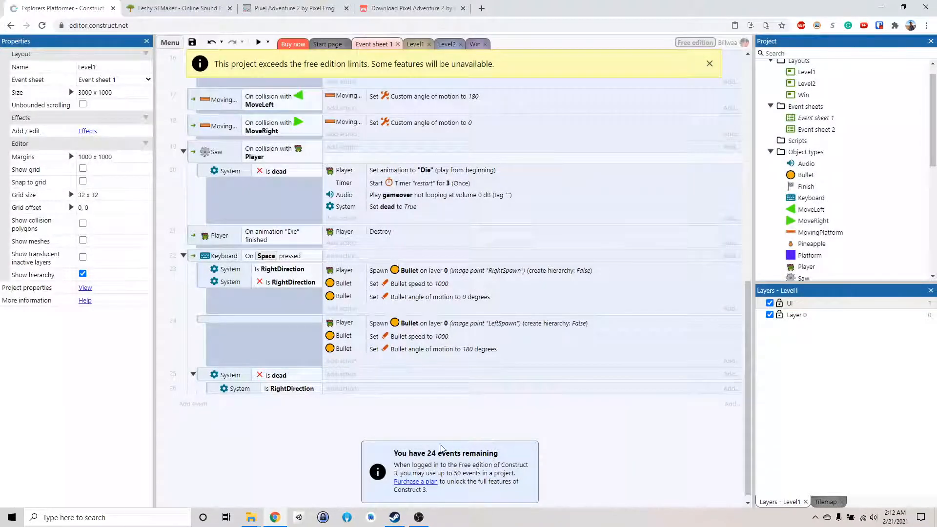
Move the inverted 'is dead' check under Space-press and nest both RightDirection bullet events beneath it.
click(479, 270)
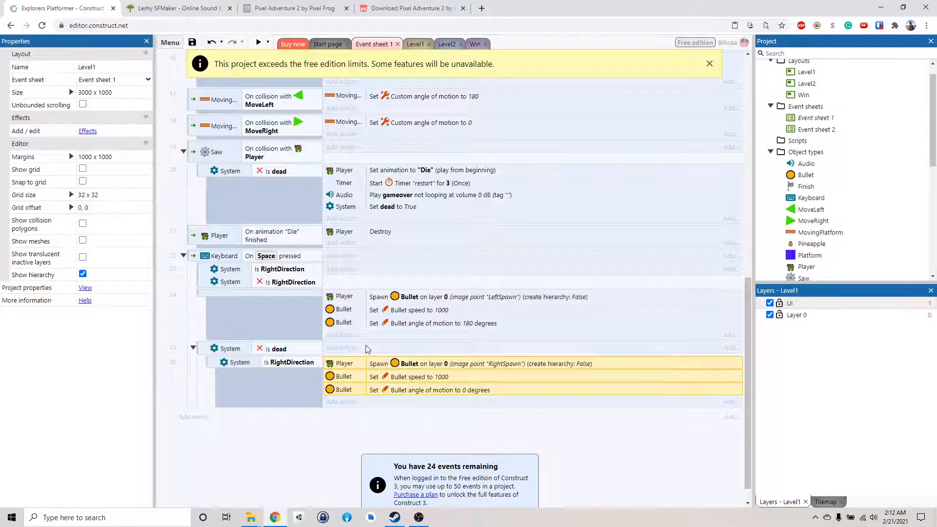
mouse_move(356, 438)
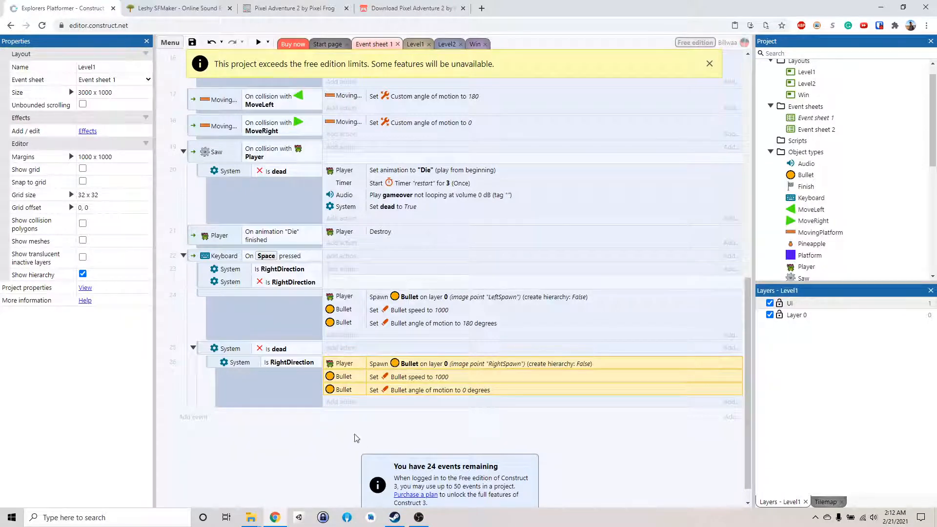
scroll(down, 3)
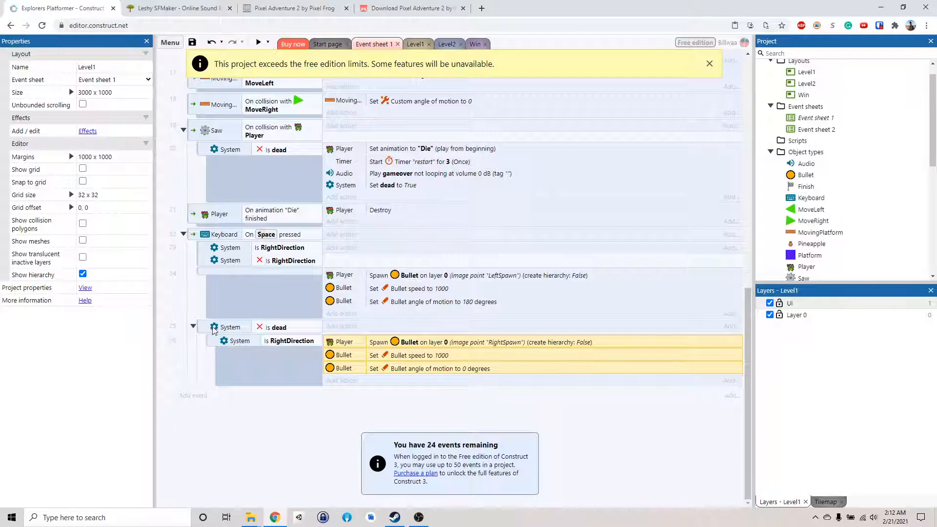
right_click(229, 327)
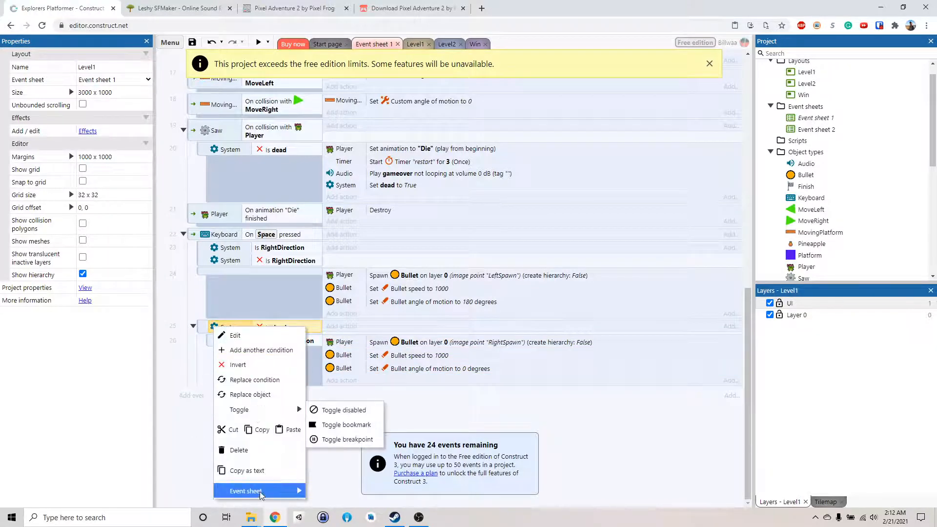
mouse_move(257, 380)
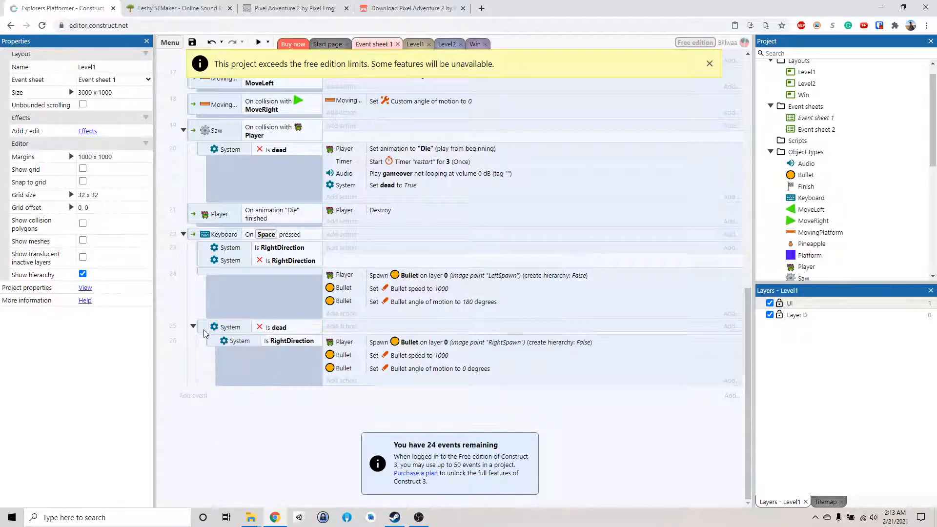
right_click(239, 327)
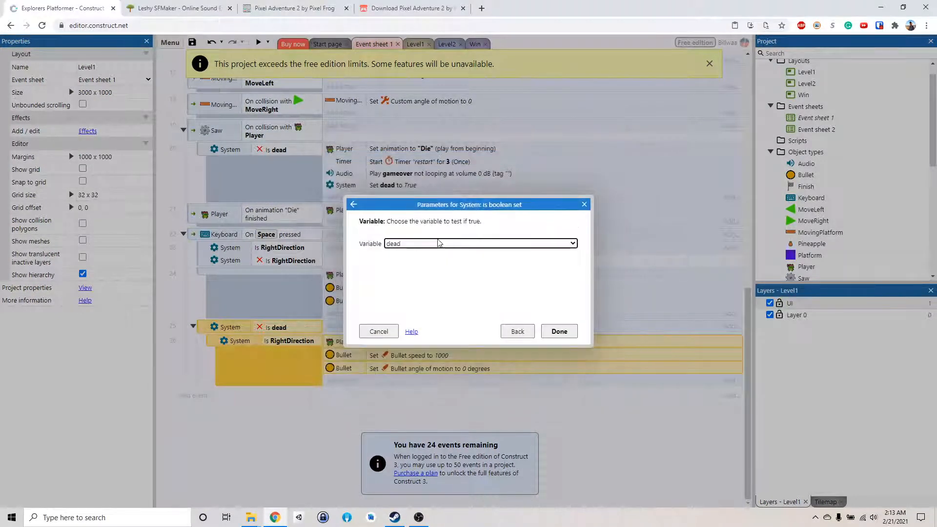
click(558, 331)
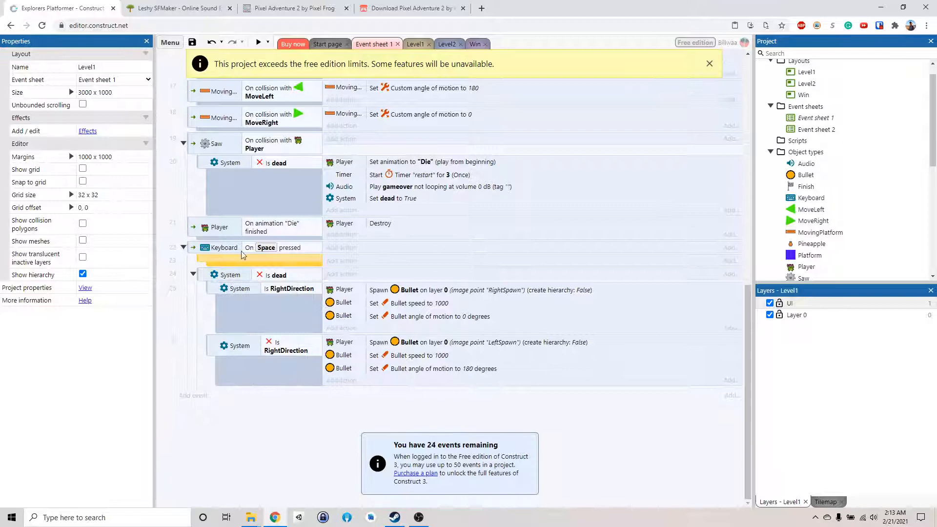
right_click(242, 255)
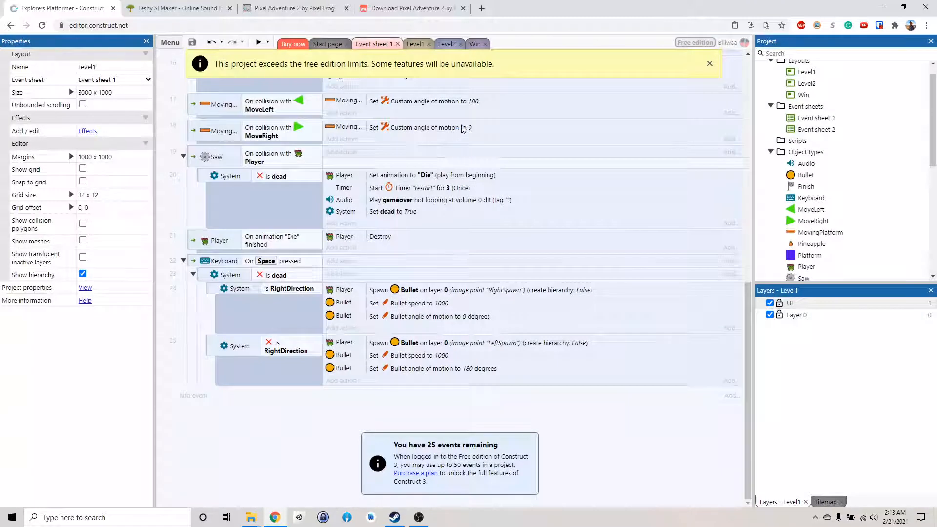
mouse_move(550, 71)
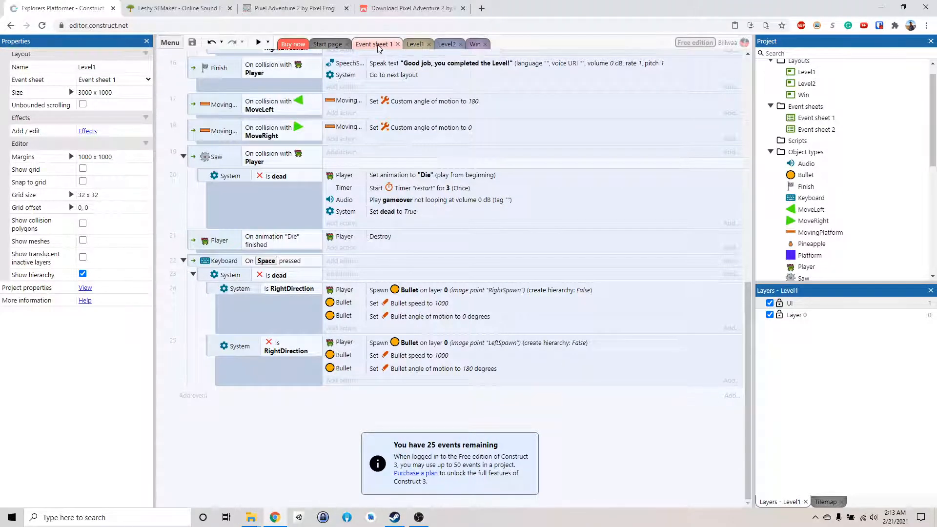
Return to the Level1 layout showing the player, platforms and pineapples.
click(416, 44)
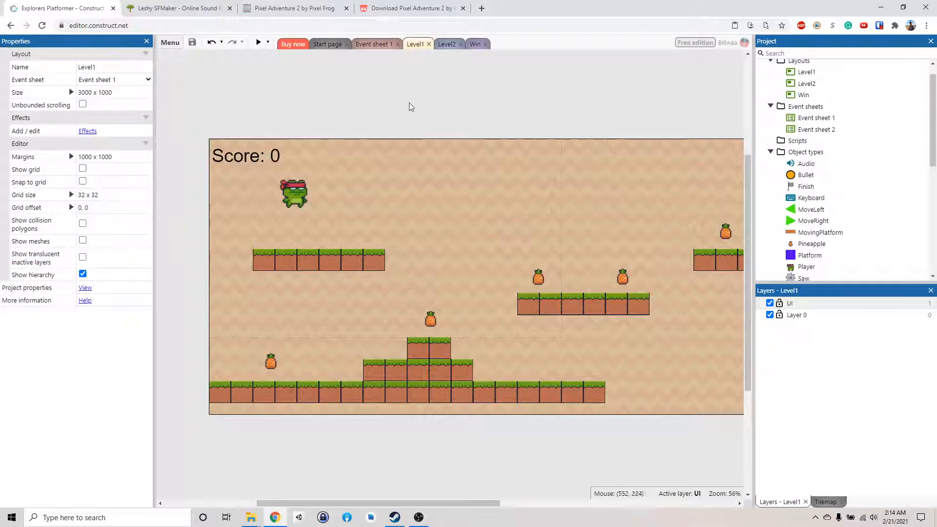
mouse_move(411, 106)
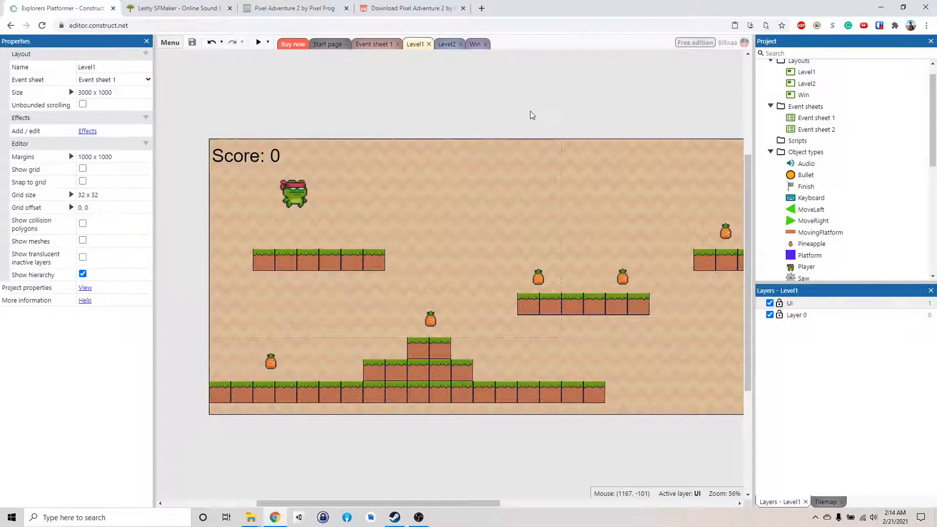
mouse_move(546, 87)
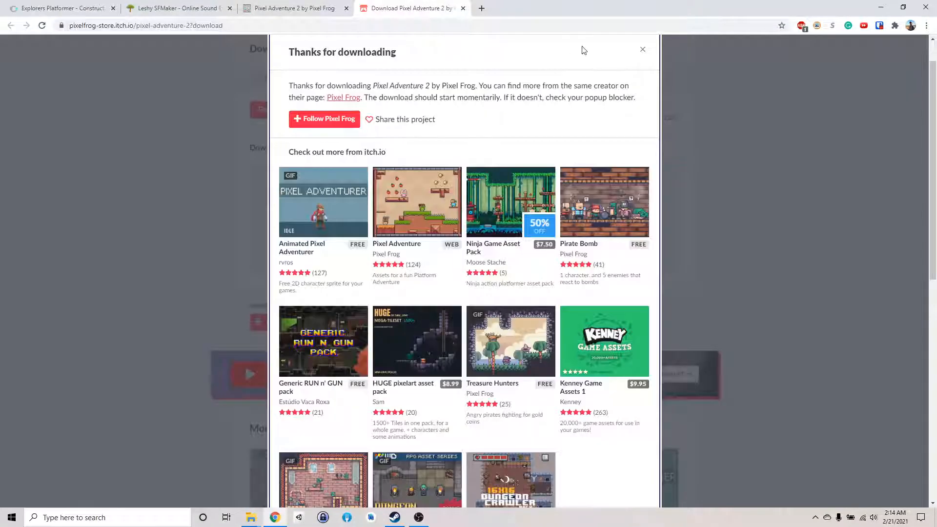
Dismiss the itch.io Pixel Adventure 2 download prompts and return to the platformer project.
click(644, 49)
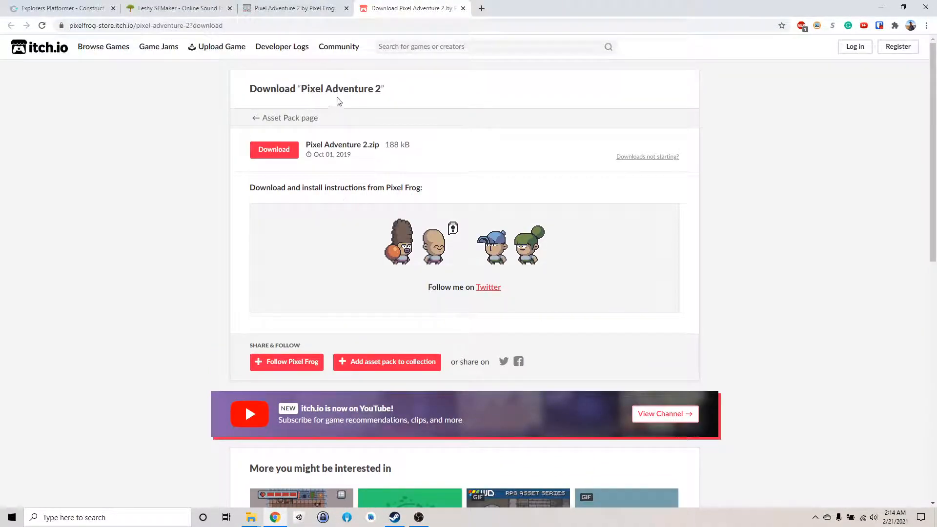
click(273, 148)
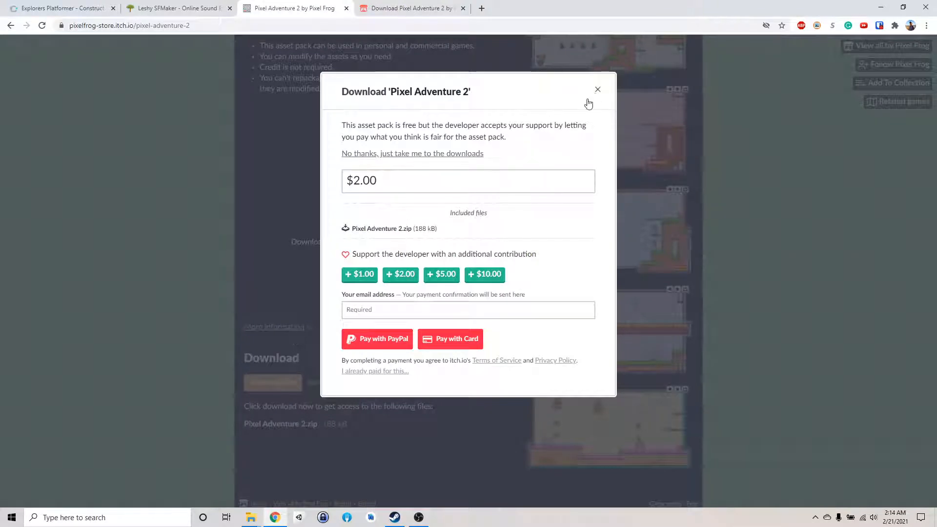
click(598, 89)
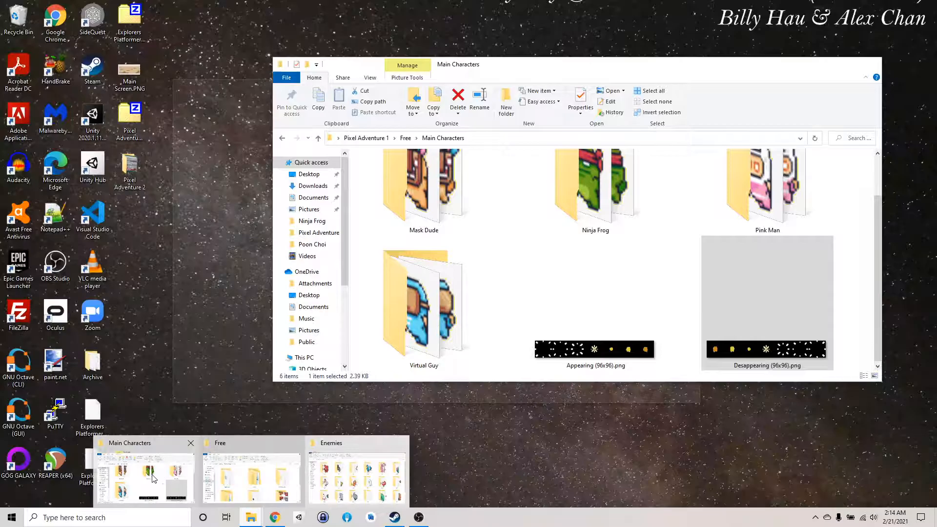
click(275, 517)
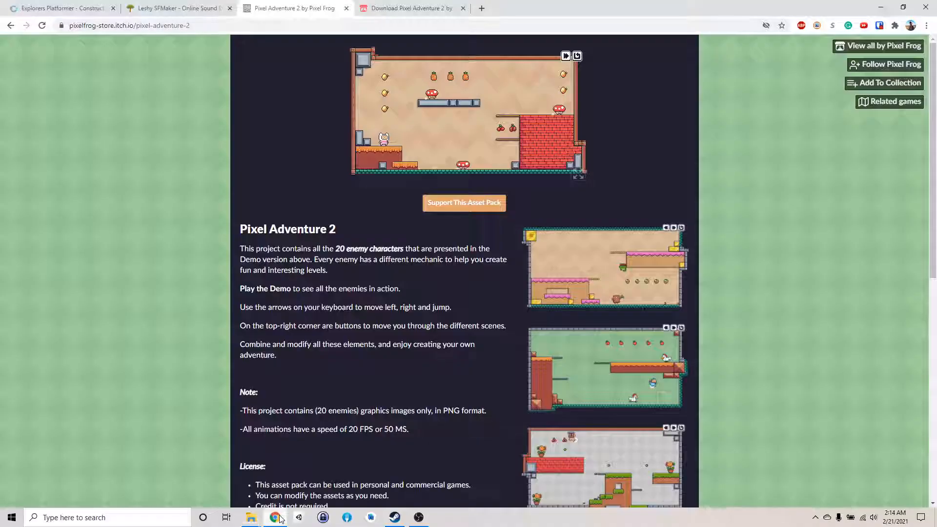
click(60, 8)
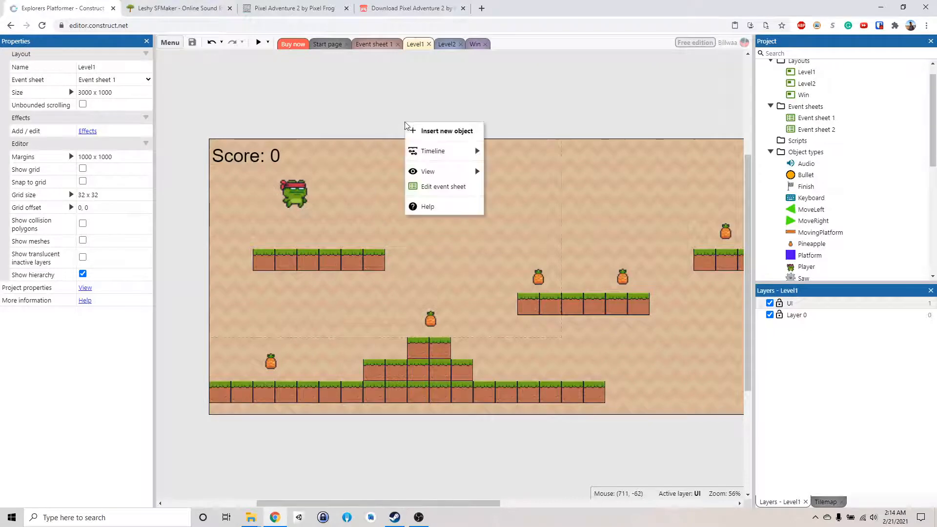
Insert a new Sprite object into the Level1 layout.
click(446, 131)
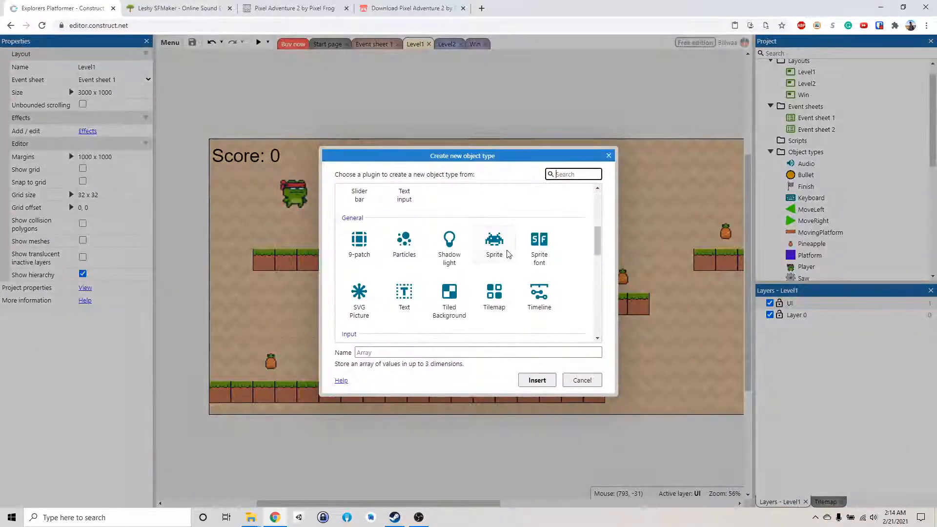
click(581, 380)
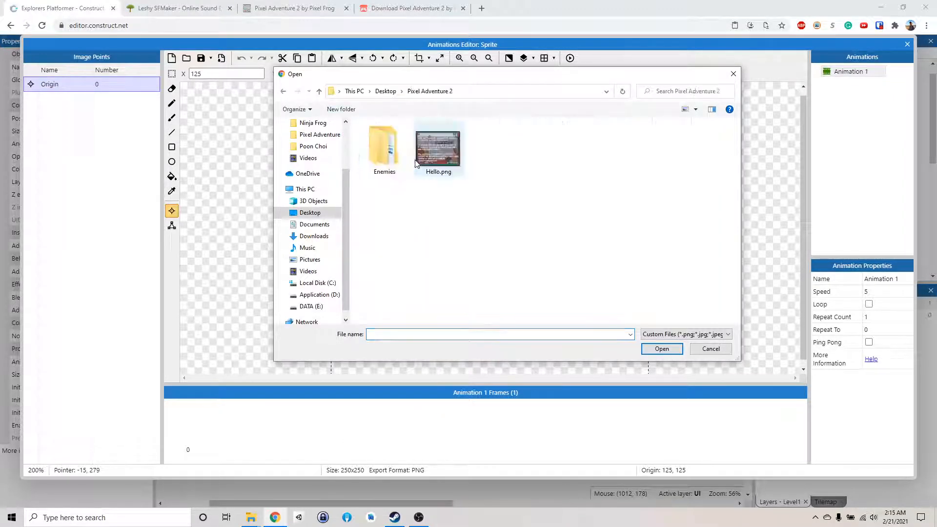
Import Enemies > Ghost > Idle (44x30).png as a sprite strip sliced into animation frames.
double_click(384, 149)
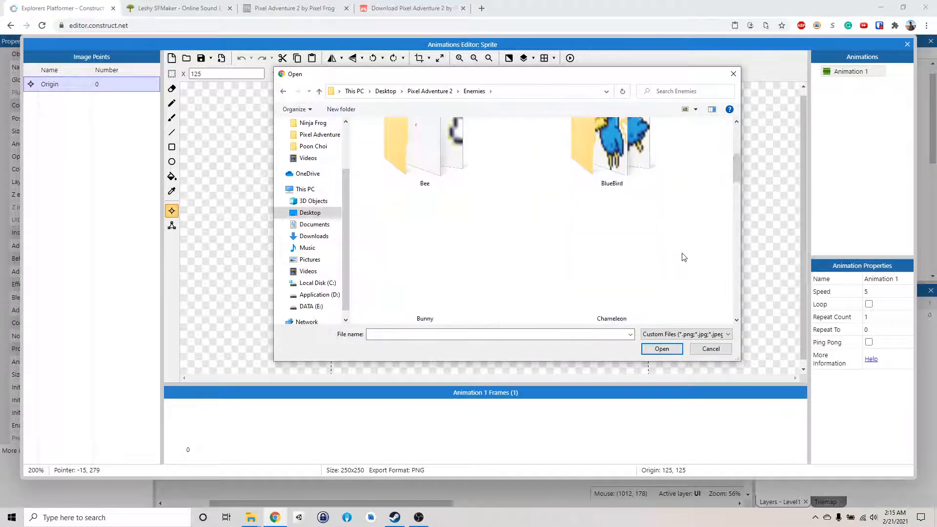
scroll(down, 3)
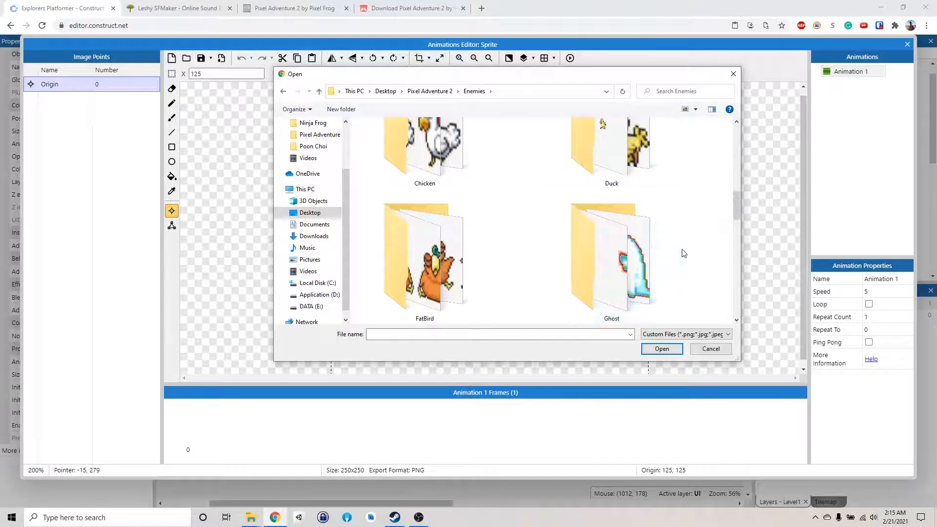
scroll(down, 3)
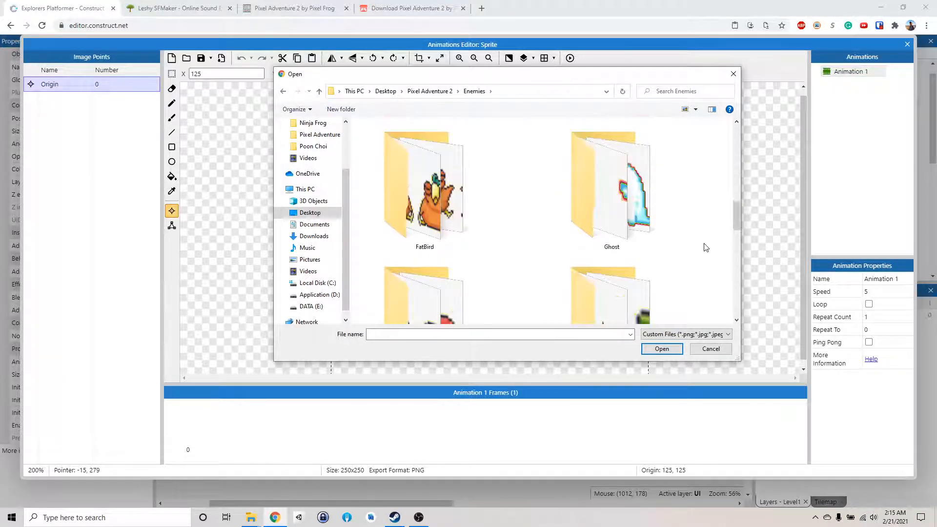
double_click(612, 189)
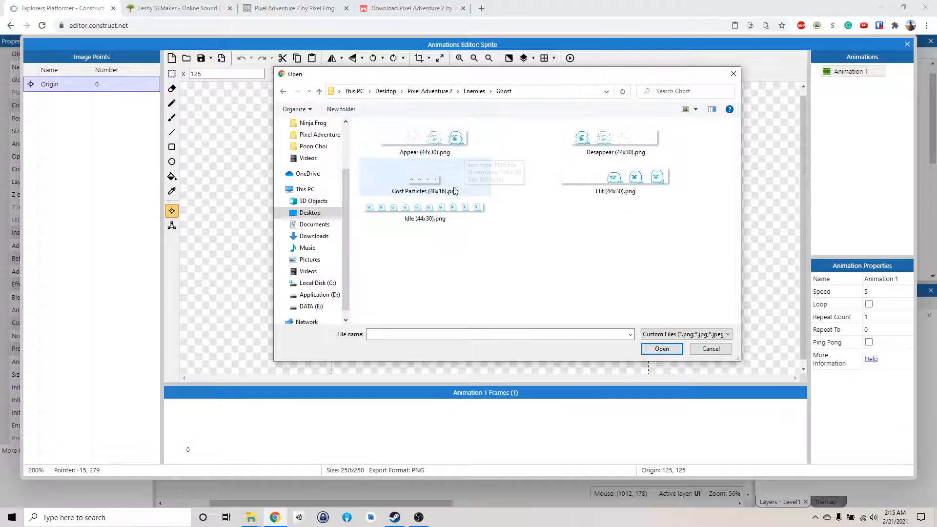
mouse_move(445, 229)
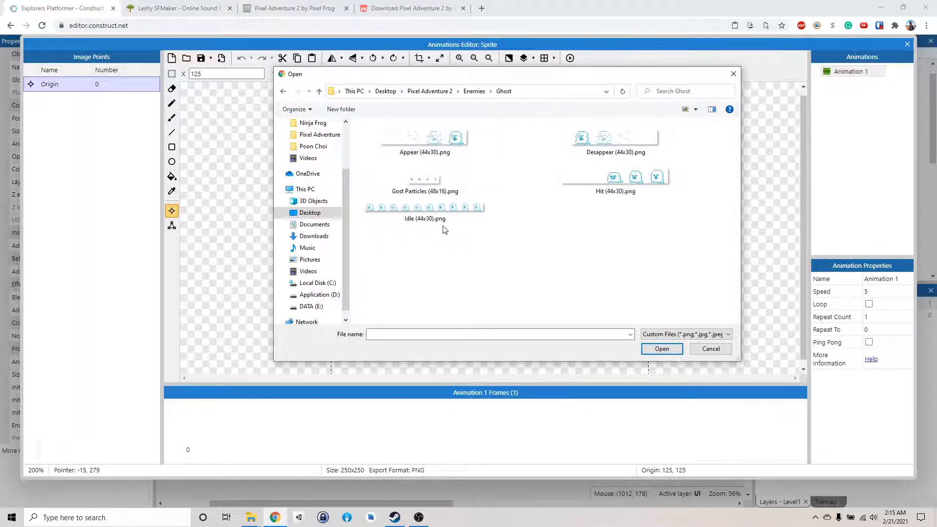
click(425, 208)
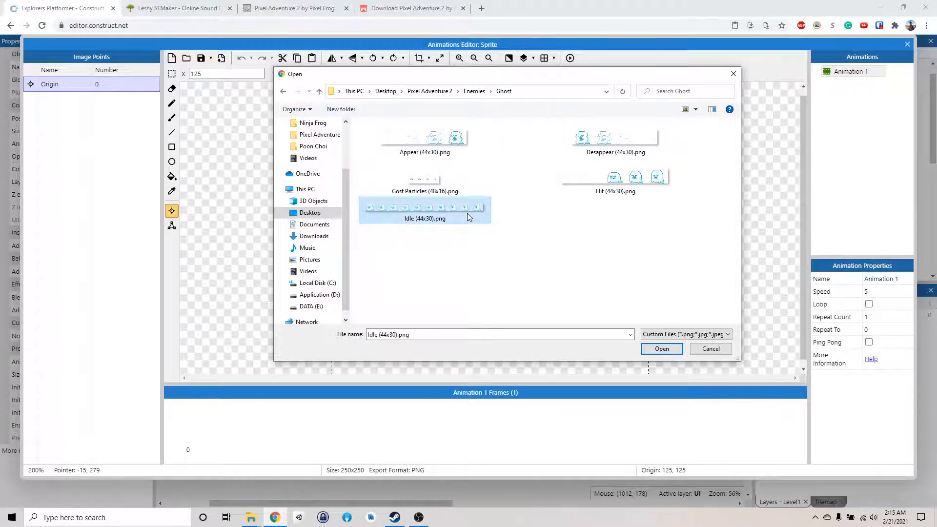
click(662, 348)
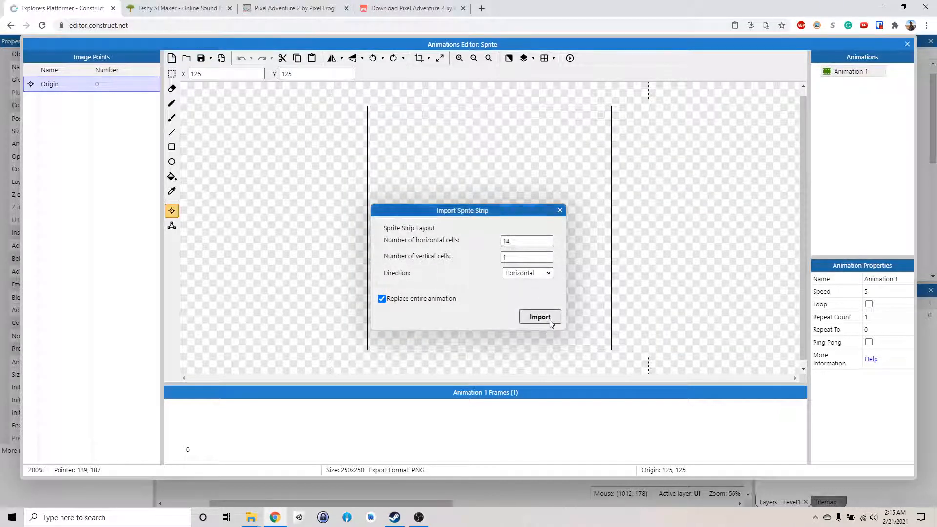
click(539, 316)
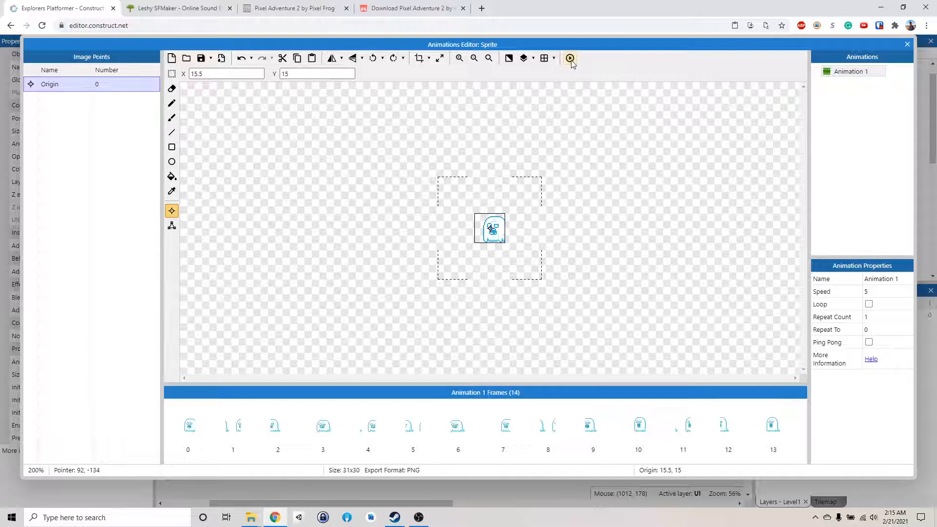
Preview the ghost Idle animation playing, then close the preview.
click(570, 57)
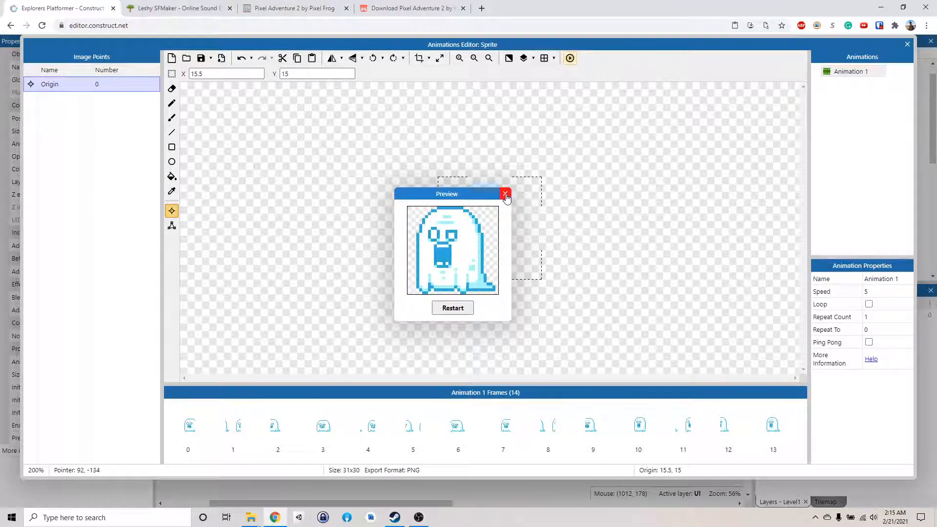
click(505, 194)
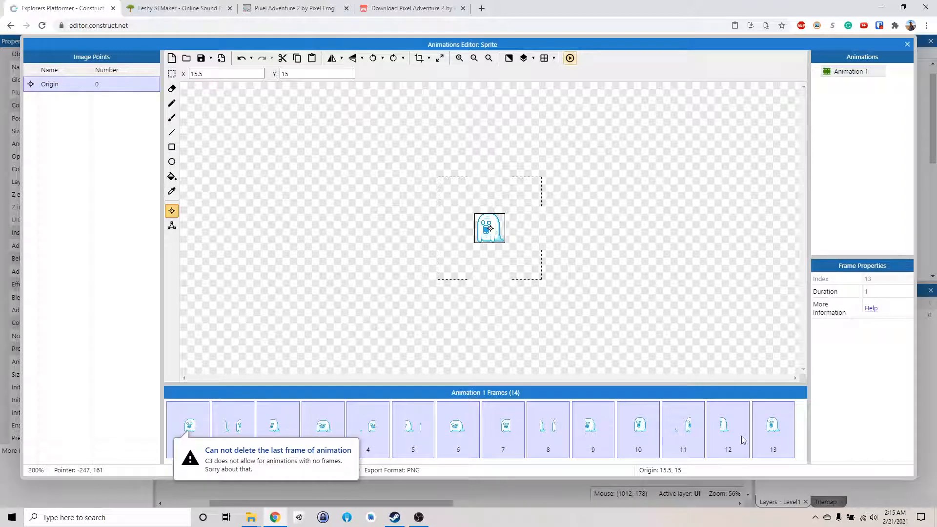
View Idle (44x30).png from the Ghost folder in File Explorer to inspect its frames.
click(773, 426)
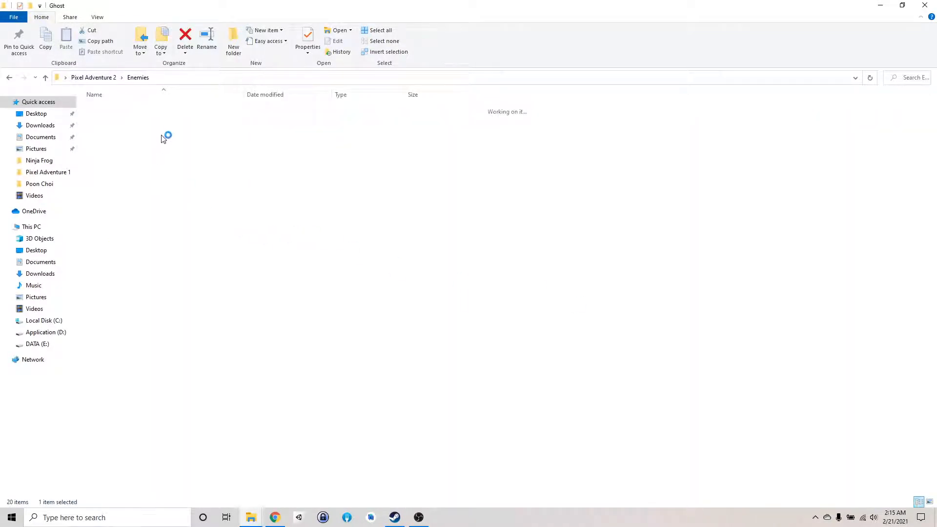
double_click(165, 134)
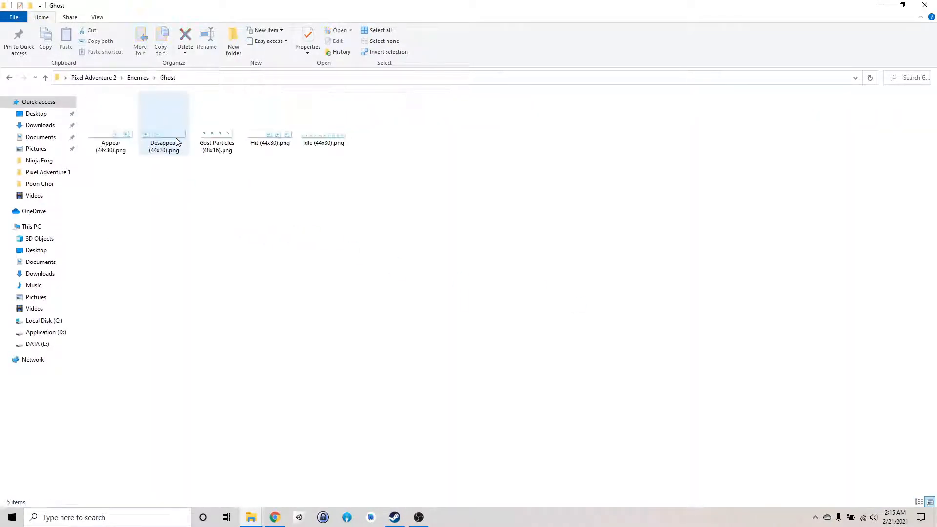
click(323, 119)
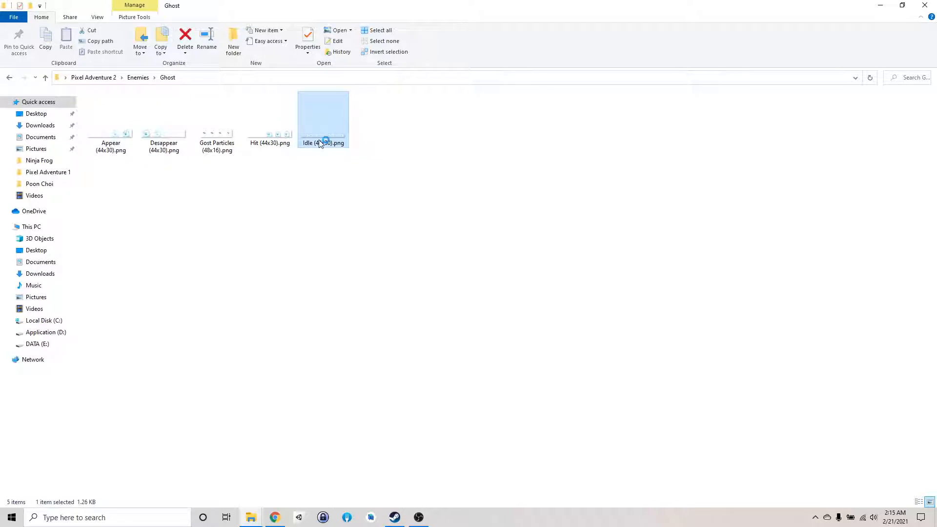
double_click(324, 116)
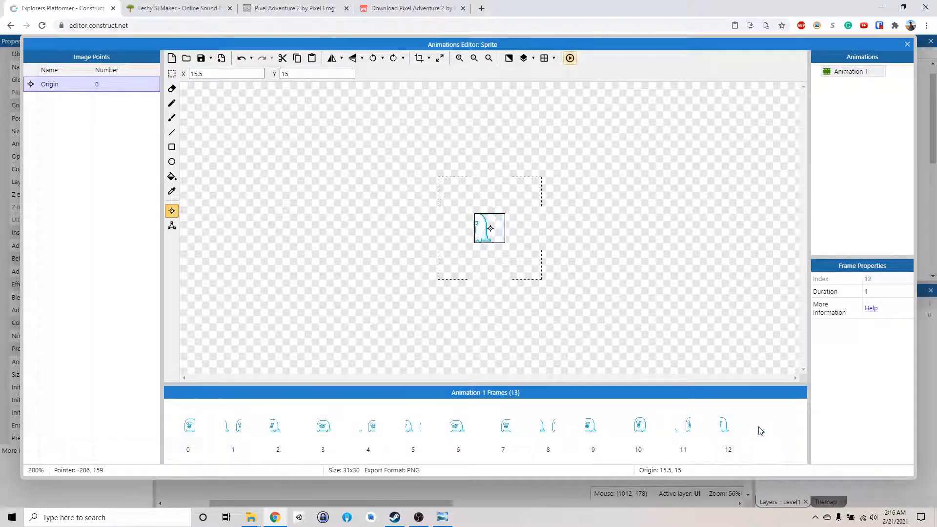
Re-import the ghost Idle strip as 10 horizontal cells, replacing the animation's frames, and preview it.
right_click(760, 431)
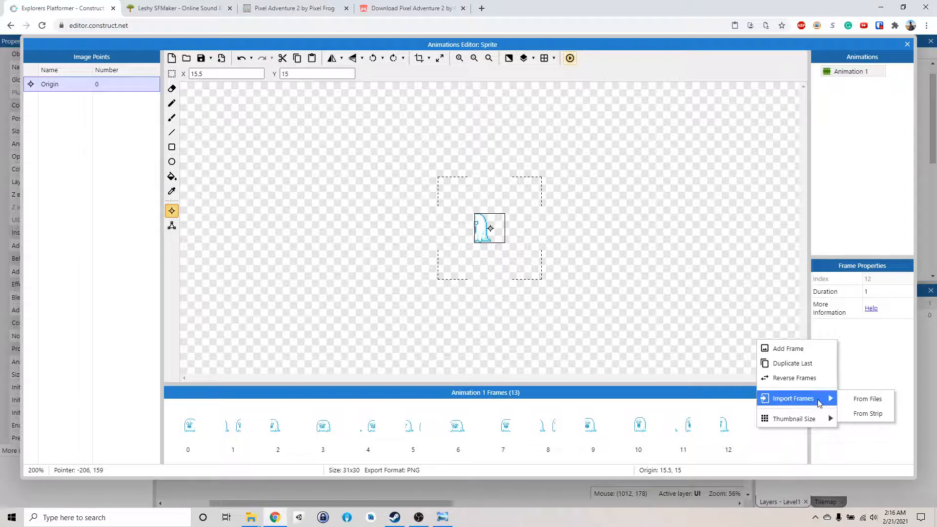
click(506, 252)
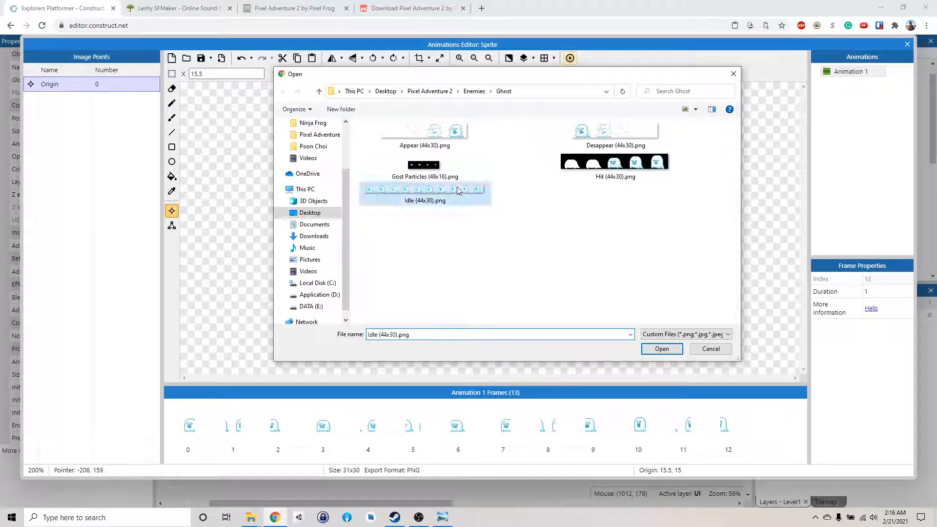
click(662, 350)
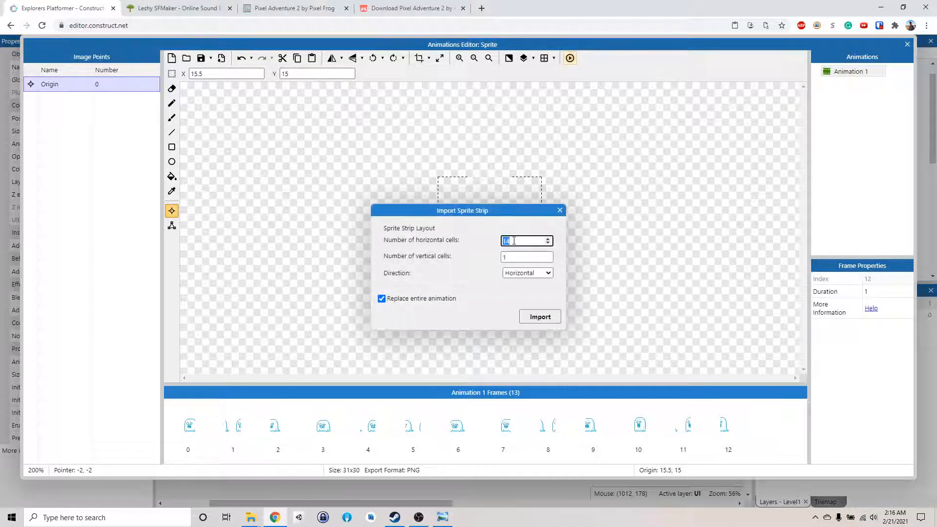
text(10)
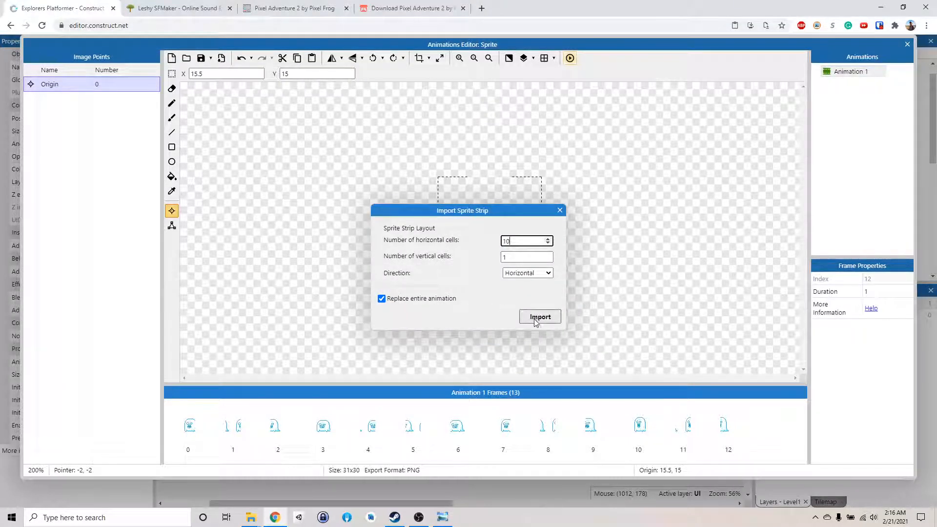
click(539, 317)
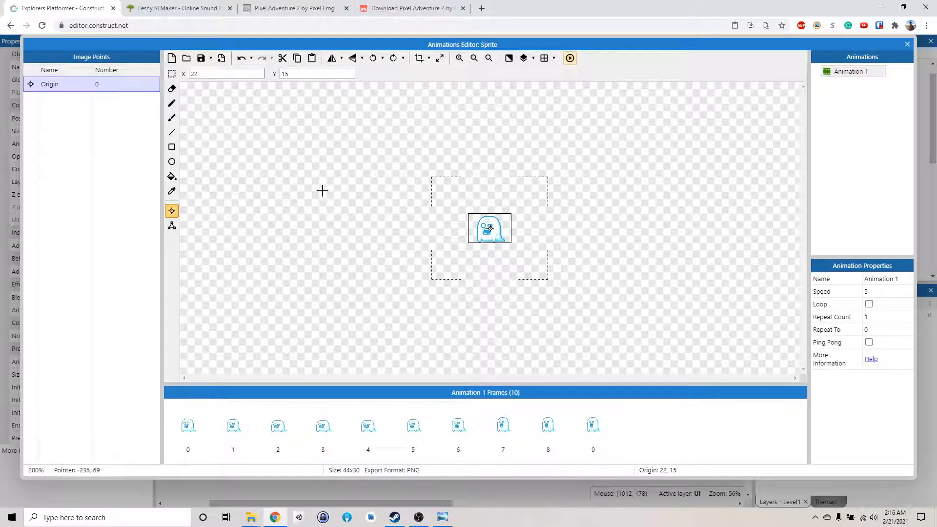
click(570, 58)
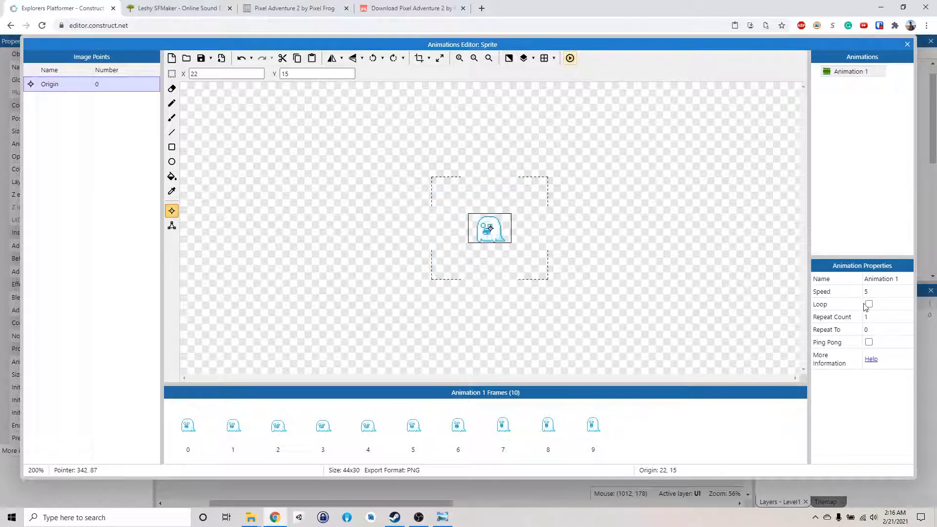
Make the ghost animation loop forever and rename Animation 1 to Left.
click(569, 58)
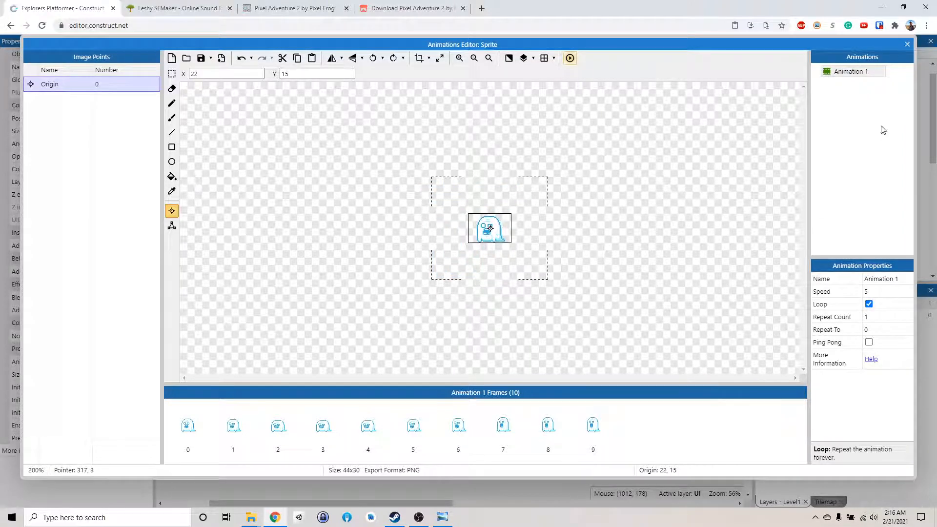
mouse_move(529, 430)
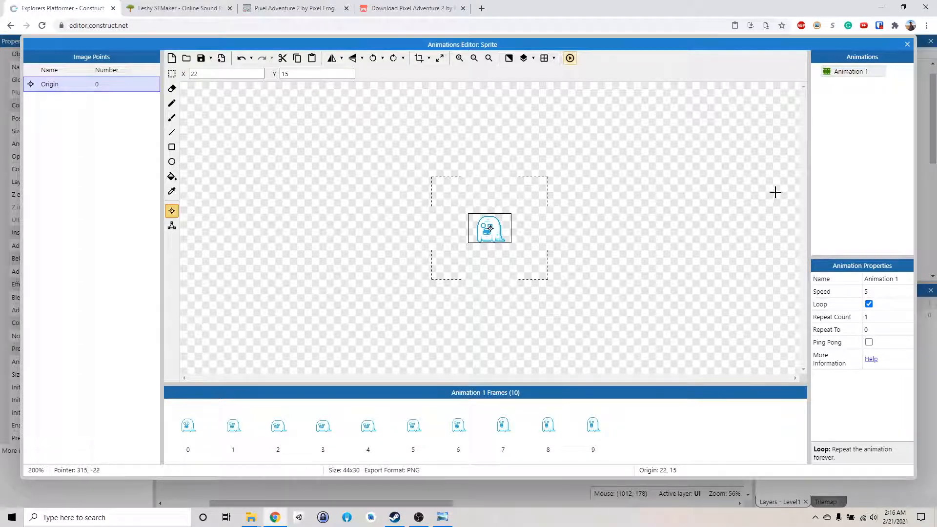
mouse_move(846, 81)
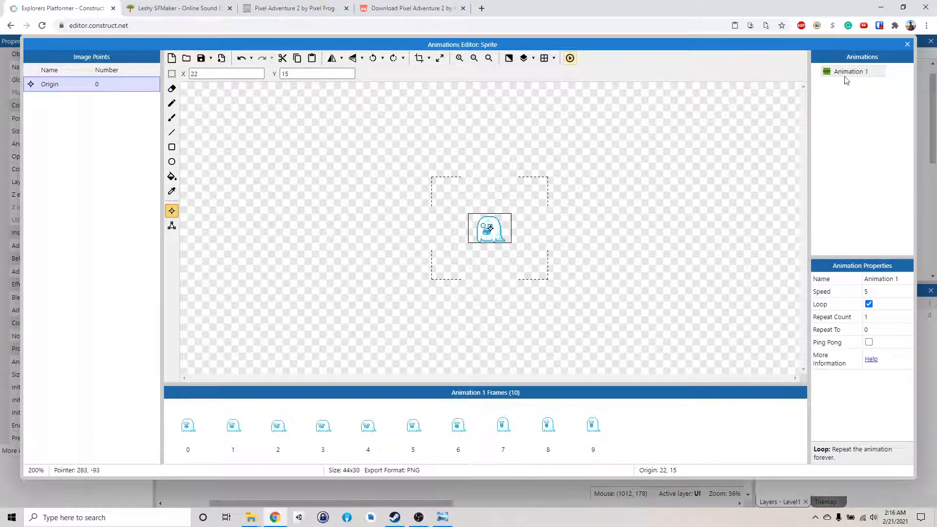
double_click(850, 72)
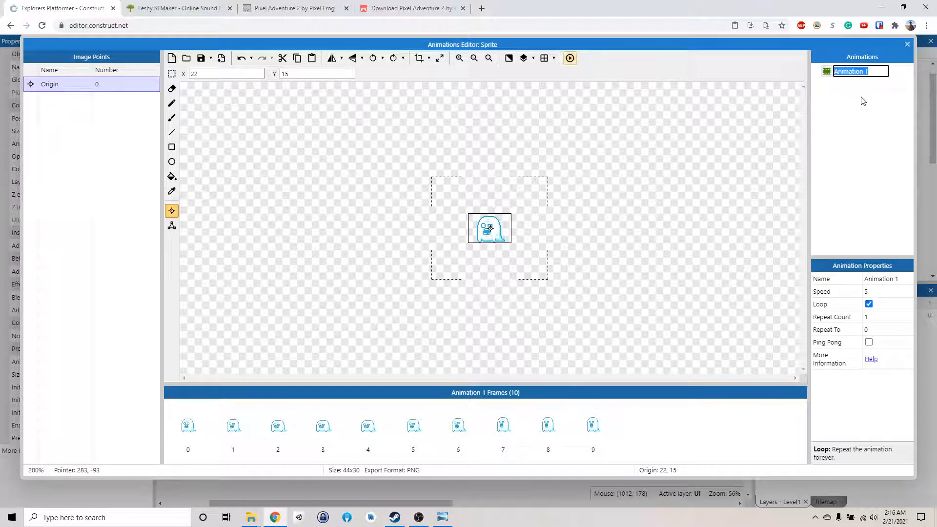
text(Left)
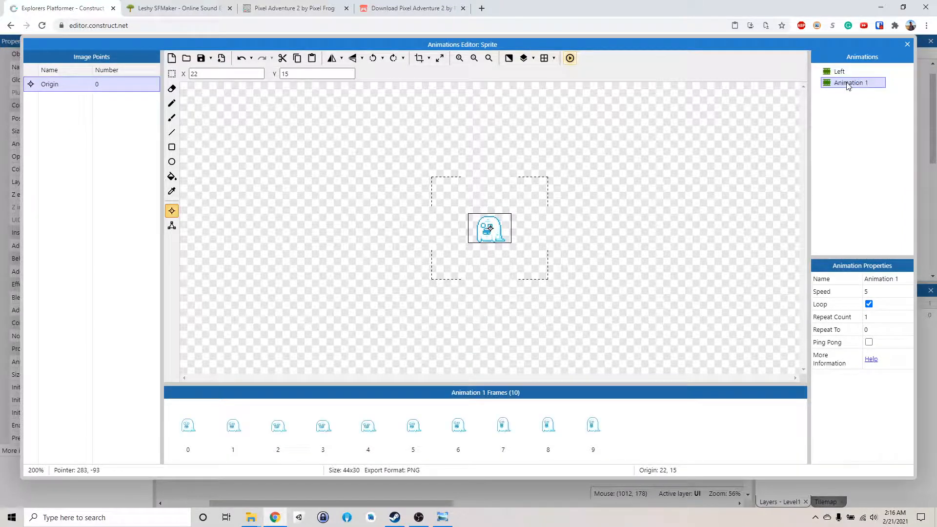
Mirror every frame to create the Right animation, then leave the animation editor.
click(332, 58)
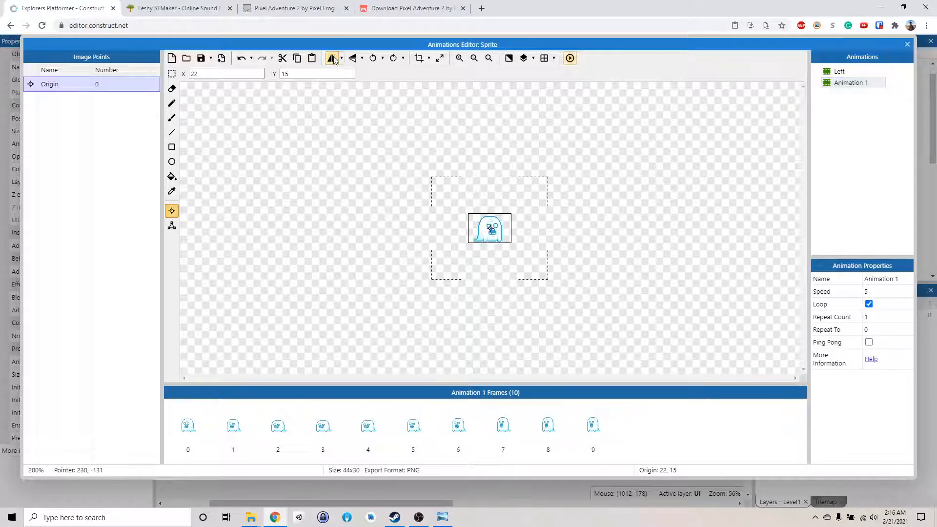
click(342, 57)
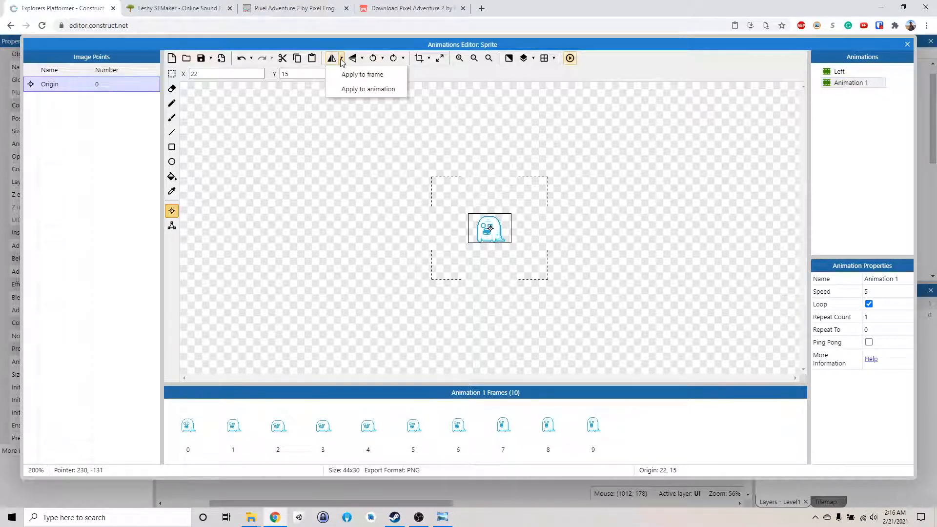
click(368, 89)
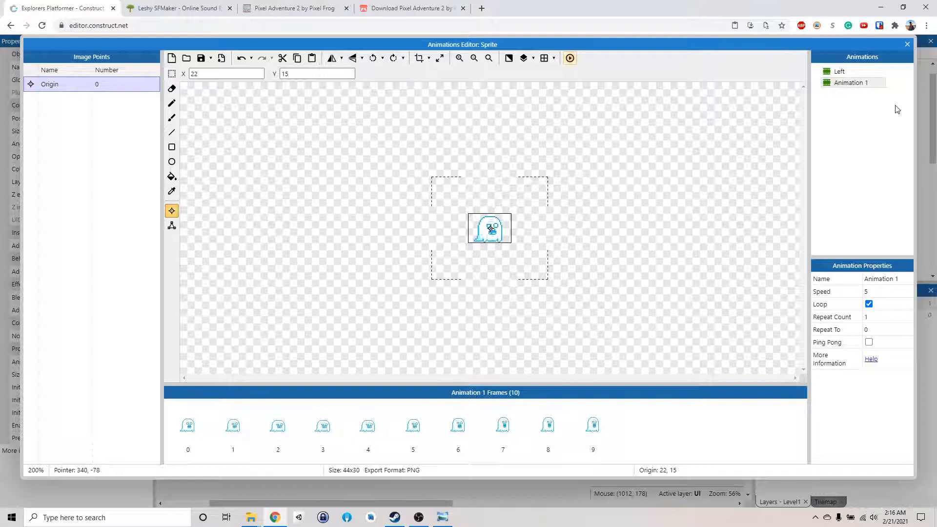
double_click(850, 82)
text(Right)
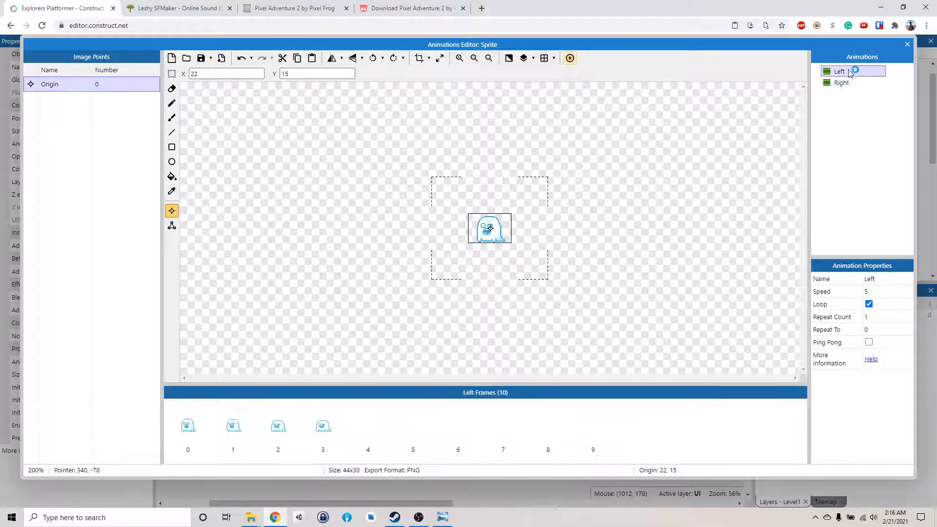
click(843, 82)
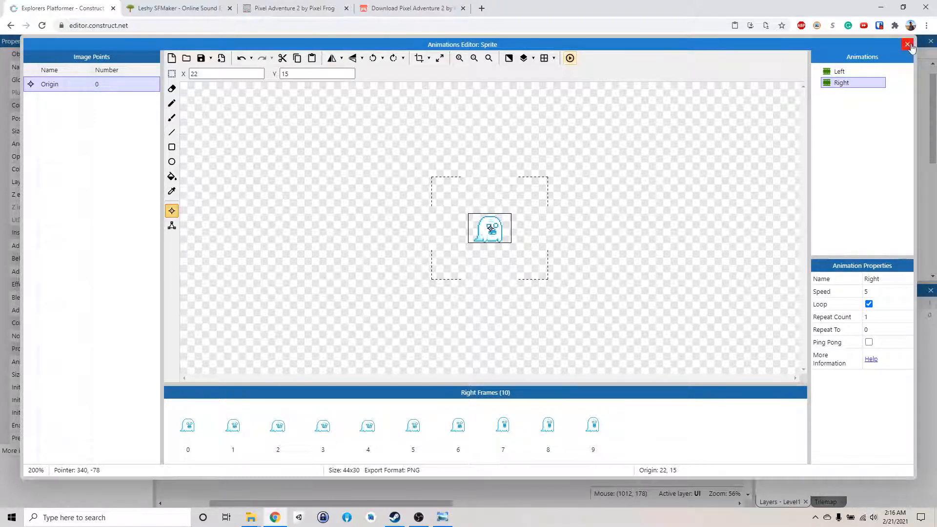
click(907, 44)
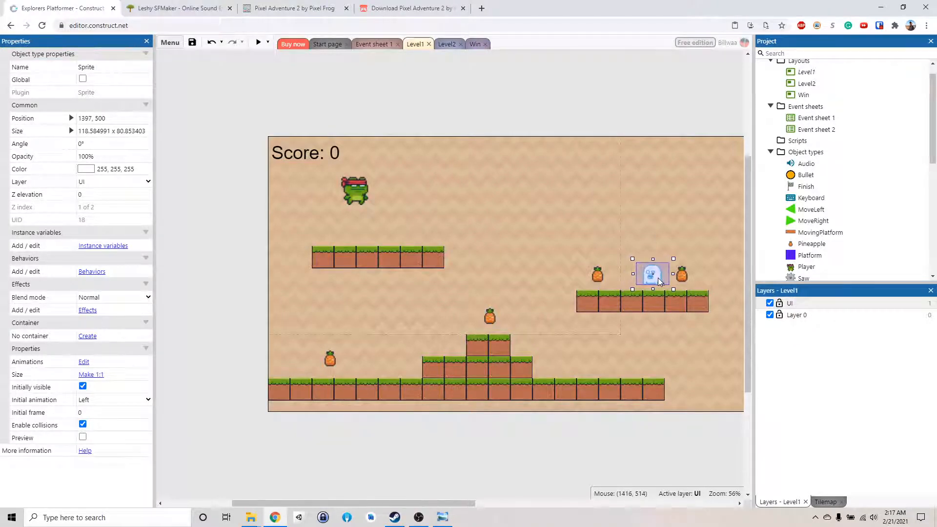
Position the ghost on the right platform and place a MoveRight marker at its left end.
drag(652, 275, 654, 276)
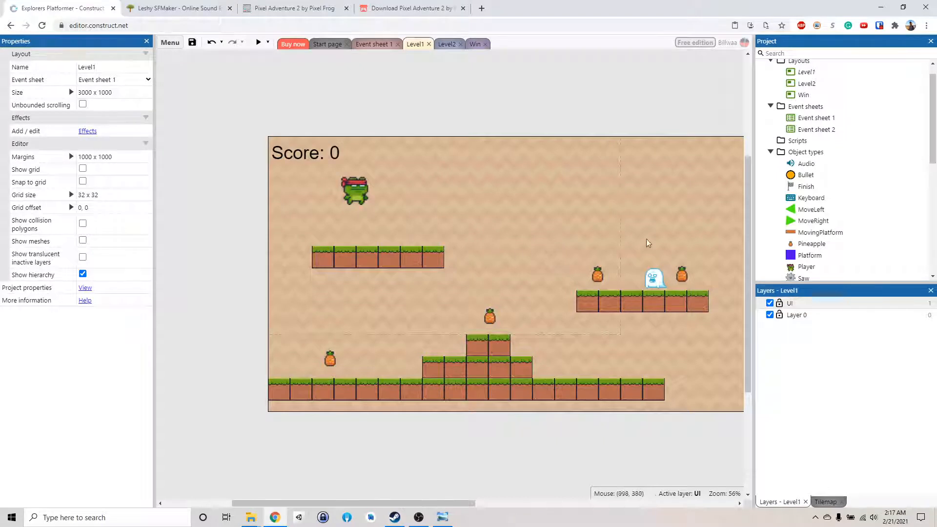
click(813, 221)
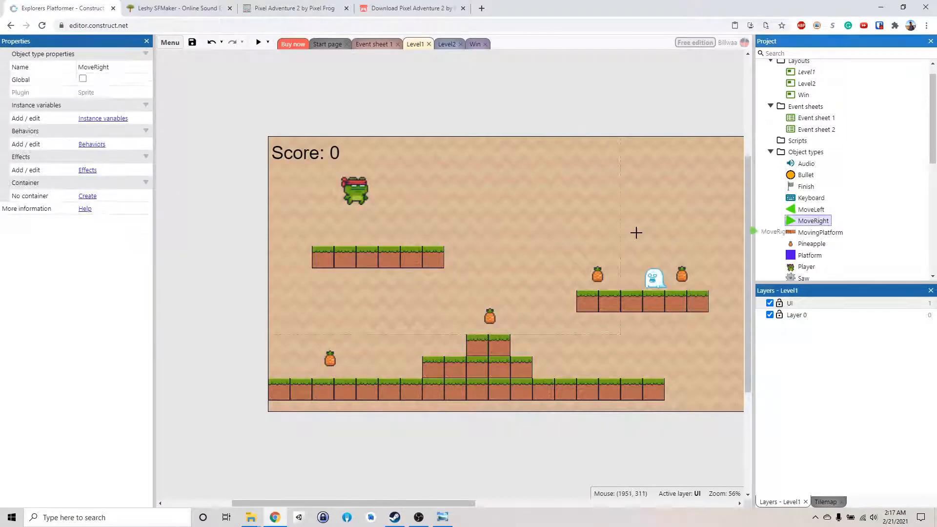
click(620, 234)
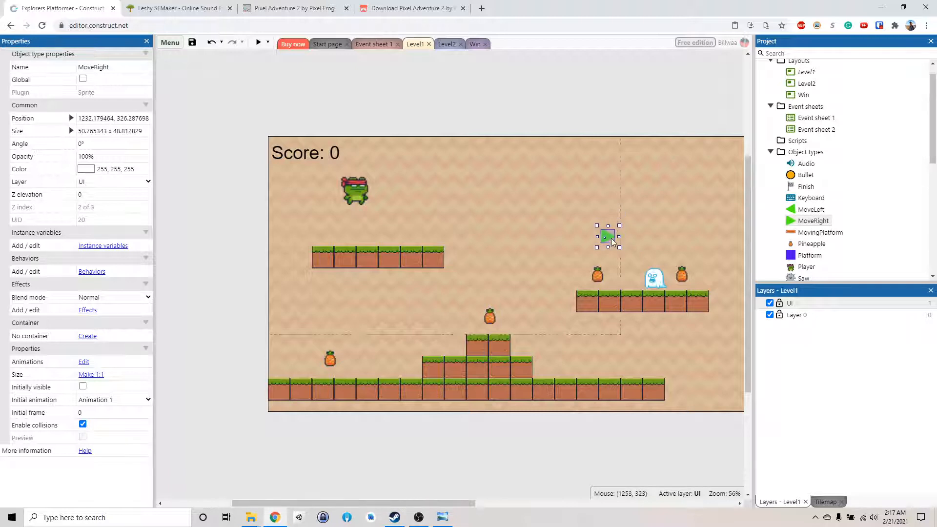
drag(607, 236, 583, 280)
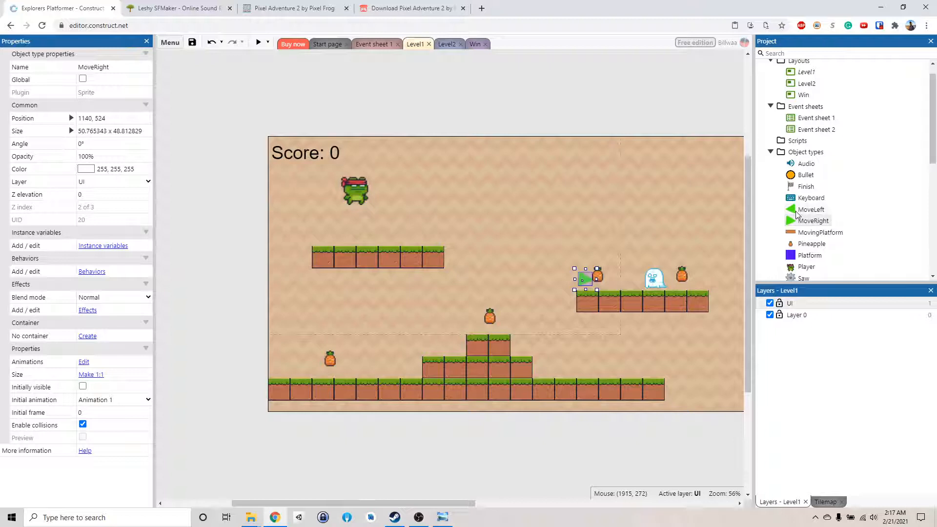
Place a MoveLeft marker at the platform's right end, bounding the ghost's patrol.
click(811, 209)
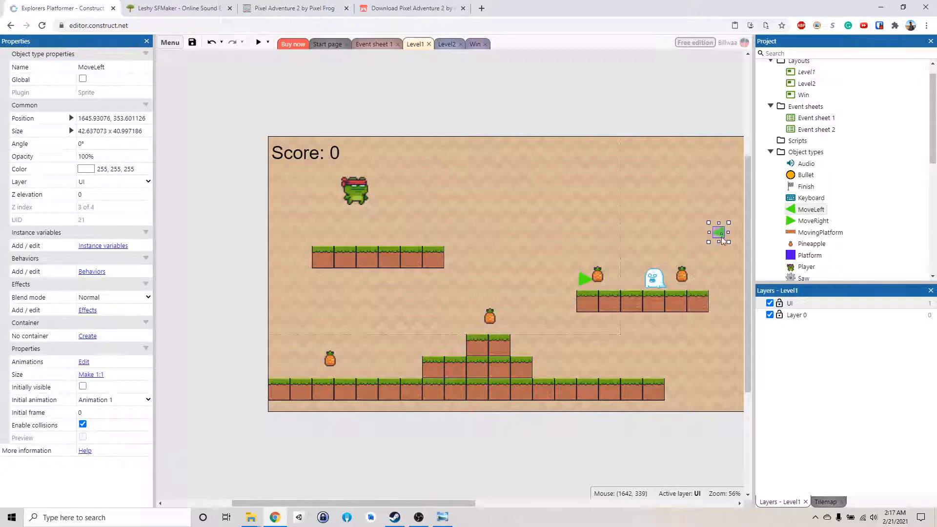
drag(718, 232, 702, 283)
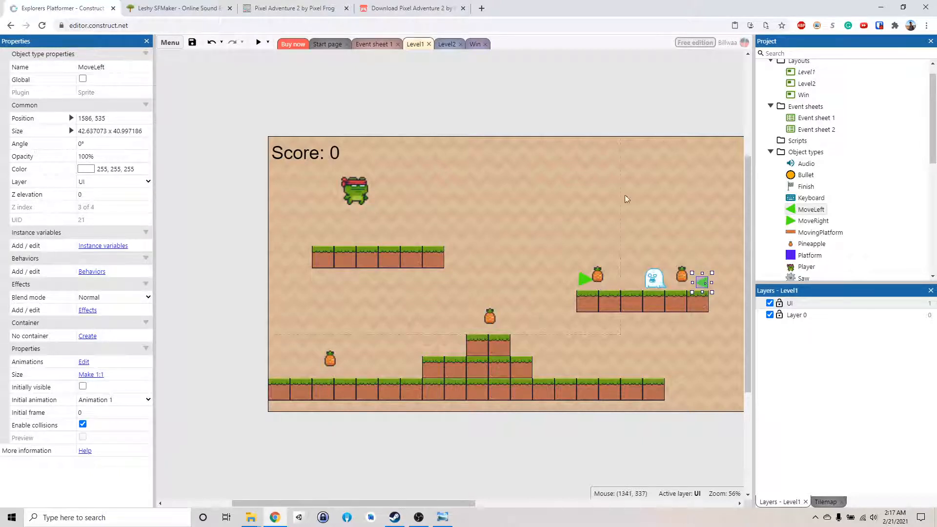
click(579, 119)
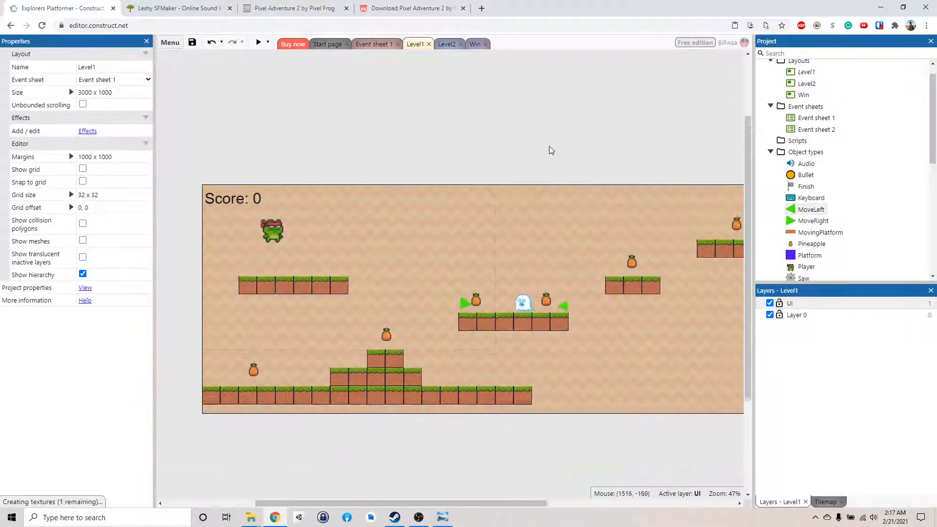
scroll(down, 3)
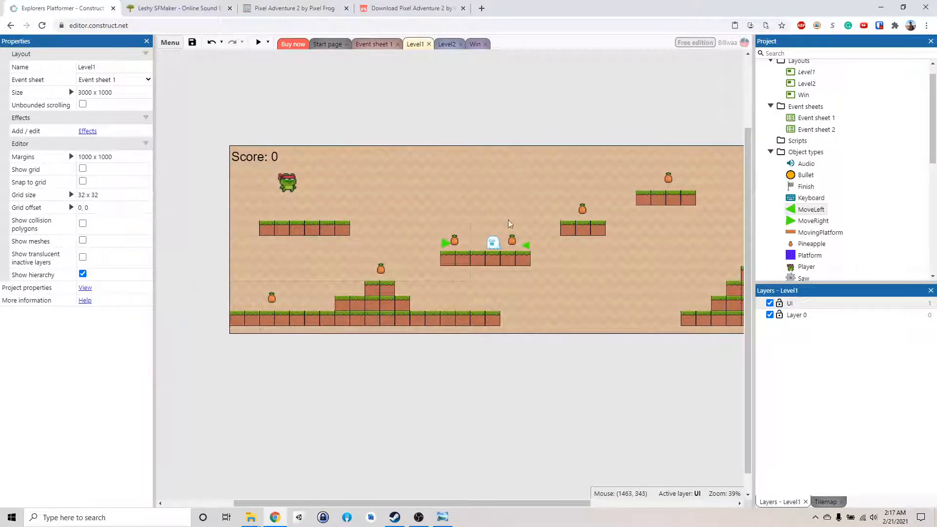
mouse_move(509, 226)
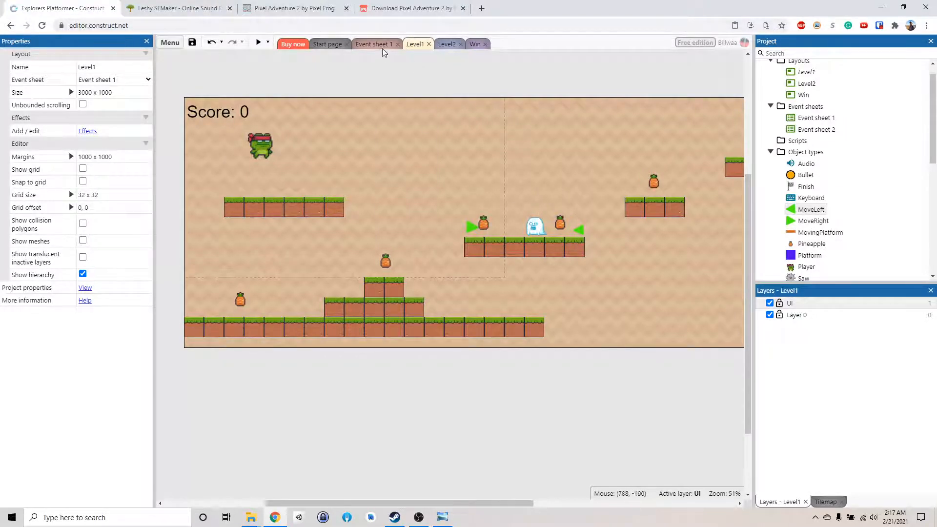
Switch to Event sheet 1, where a new condition's object list appears.
click(373, 44)
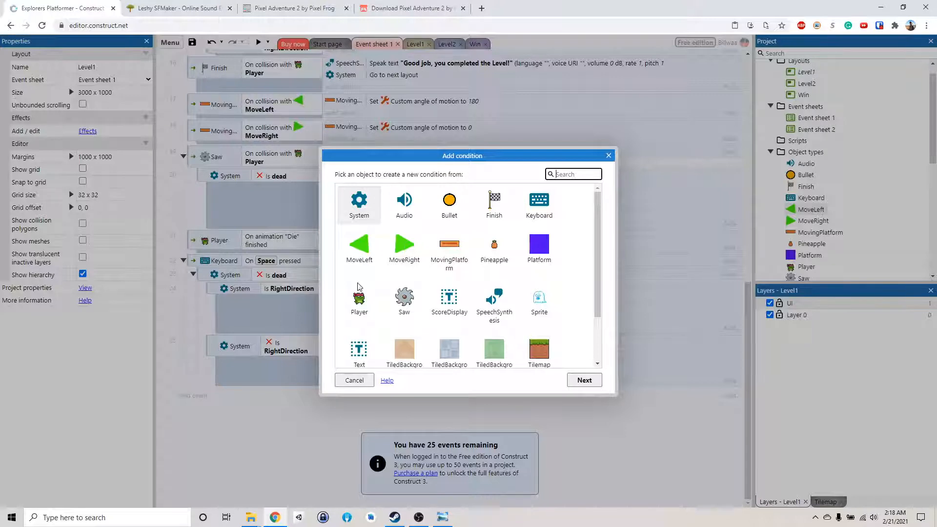
mouse_move(608, 156)
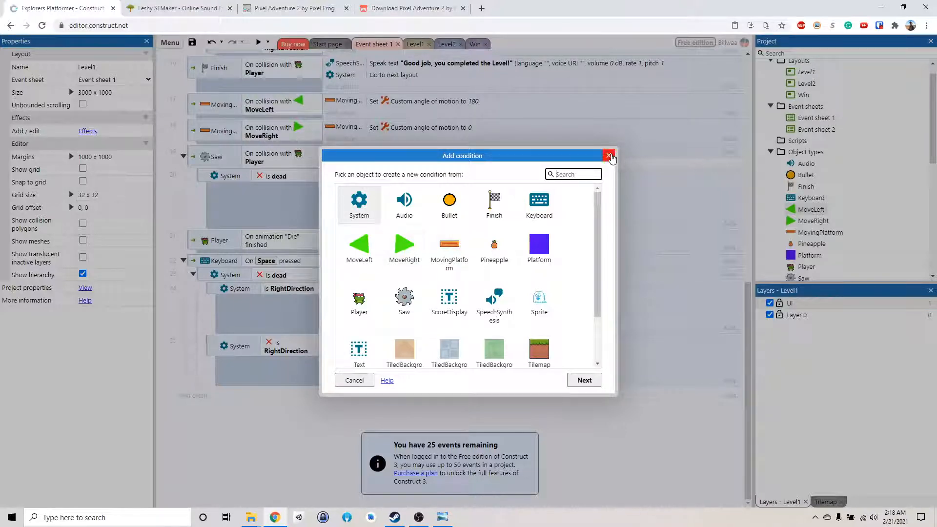
Back on Level1, add the Custom movement behavior to the ghost sprite.
click(608, 156)
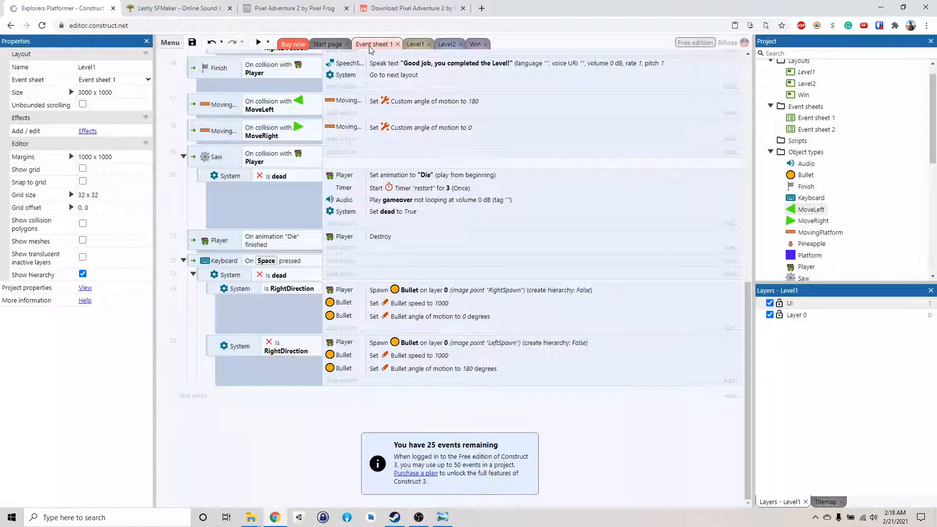
click(416, 44)
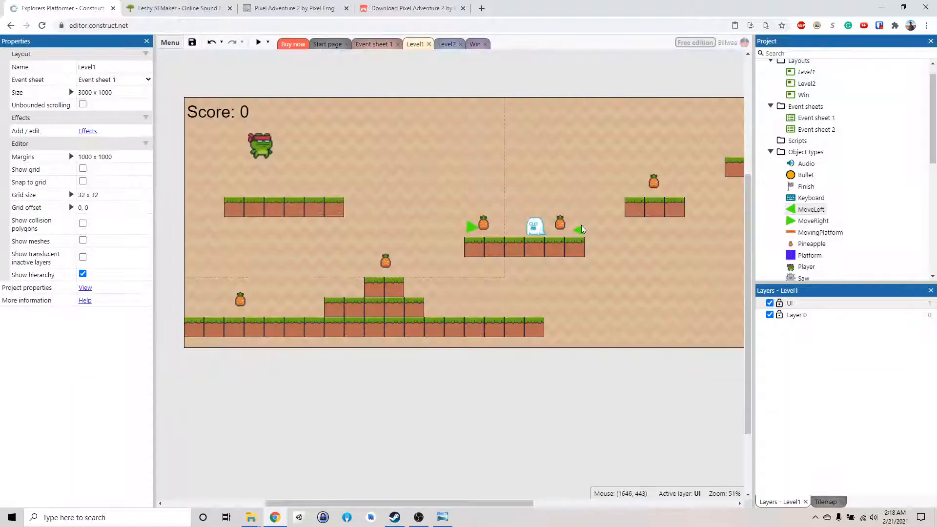
click(535, 225)
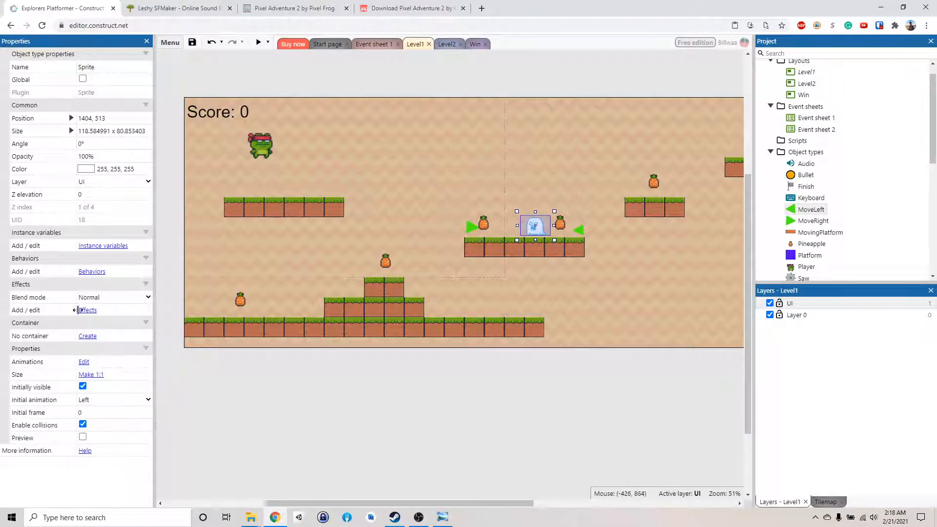
click(91, 271)
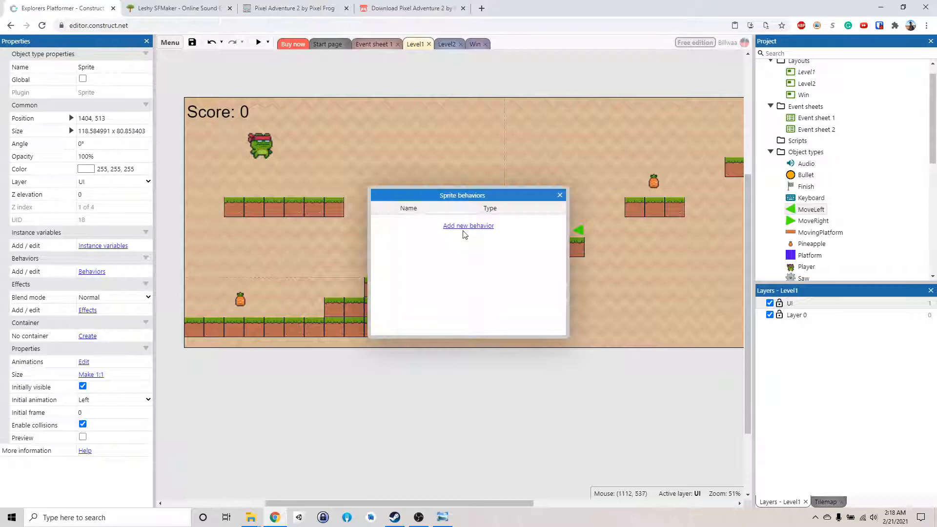
click(468, 225)
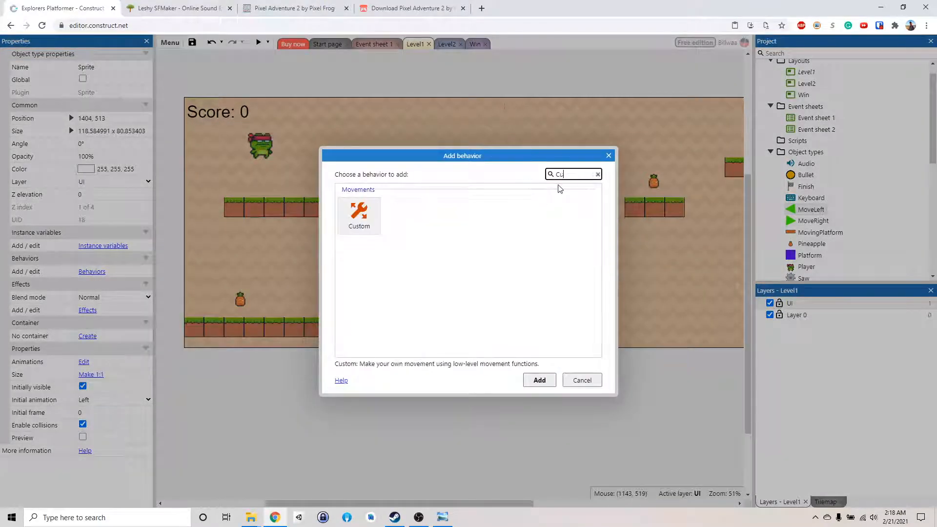
click(359, 215)
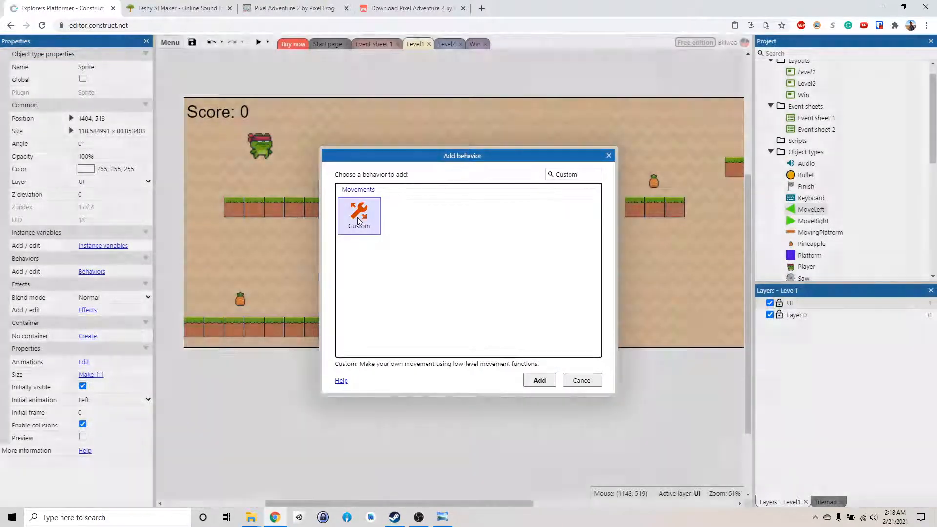
click(537, 380)
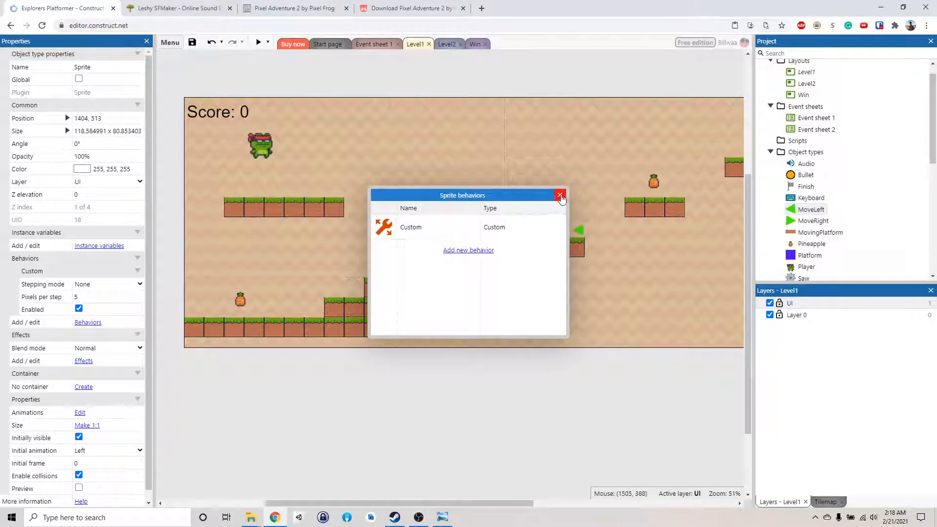
click(560, 195)
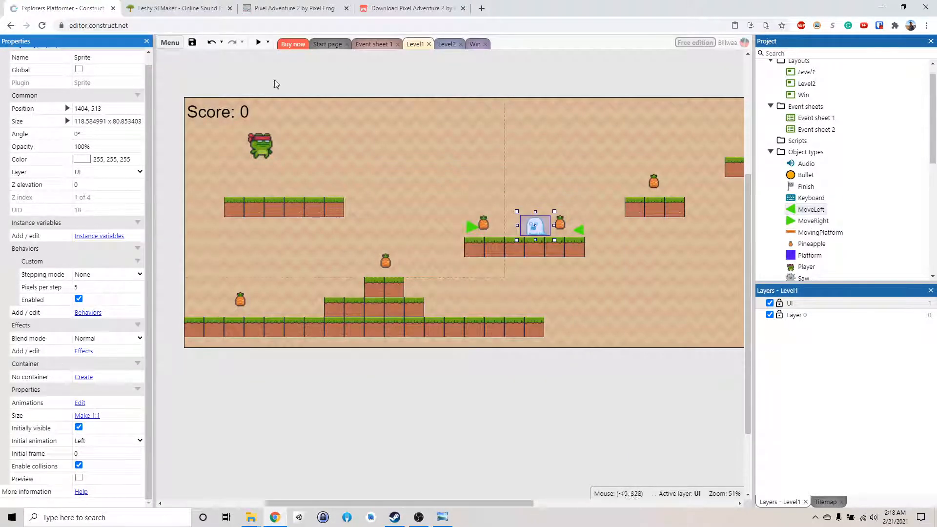
Switch back to Event sheet 1 with the game's events.
click(372, 44)
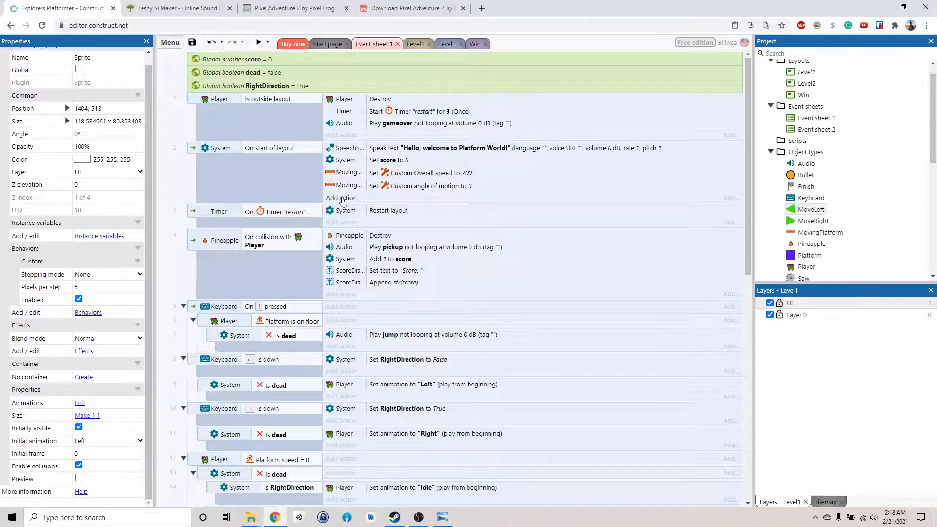
On start of layout, set the sprite's Custom angle of motion to 180.
click(342, 199)
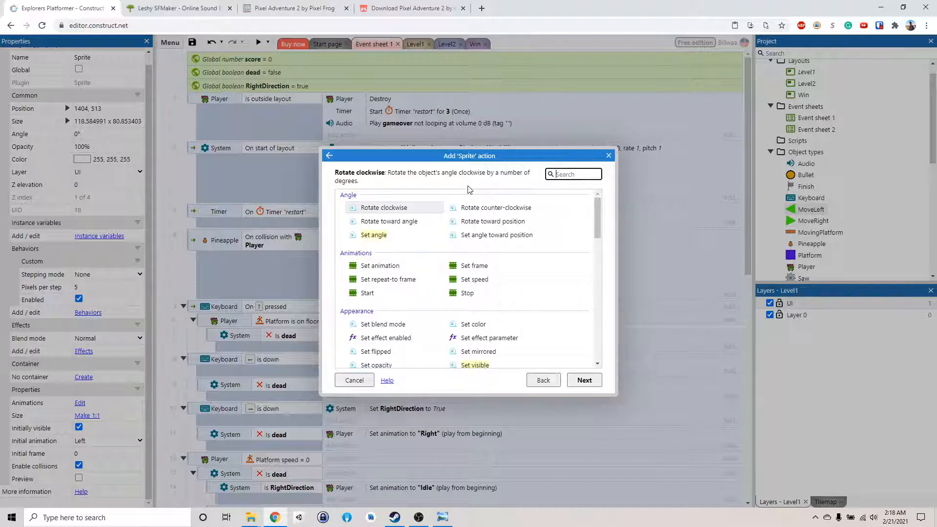
mouse_move(379, 252)
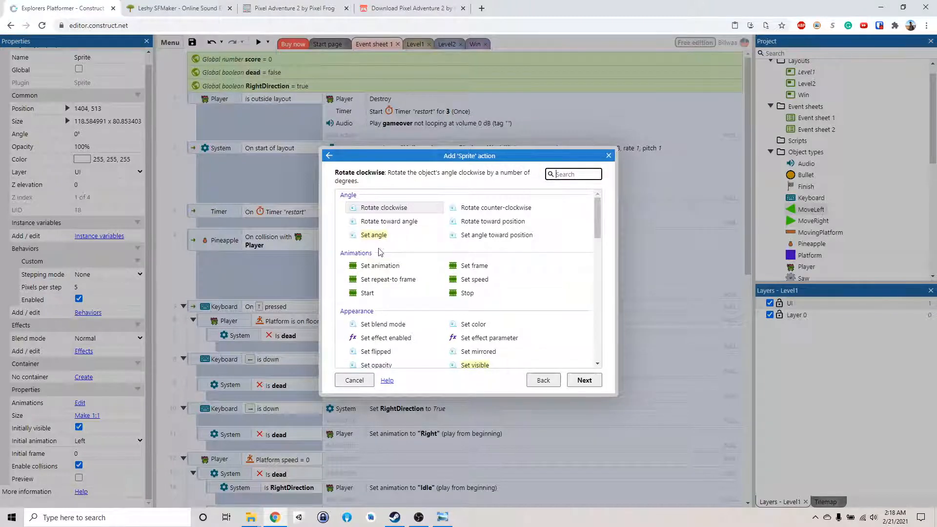
scroll(down, 3)
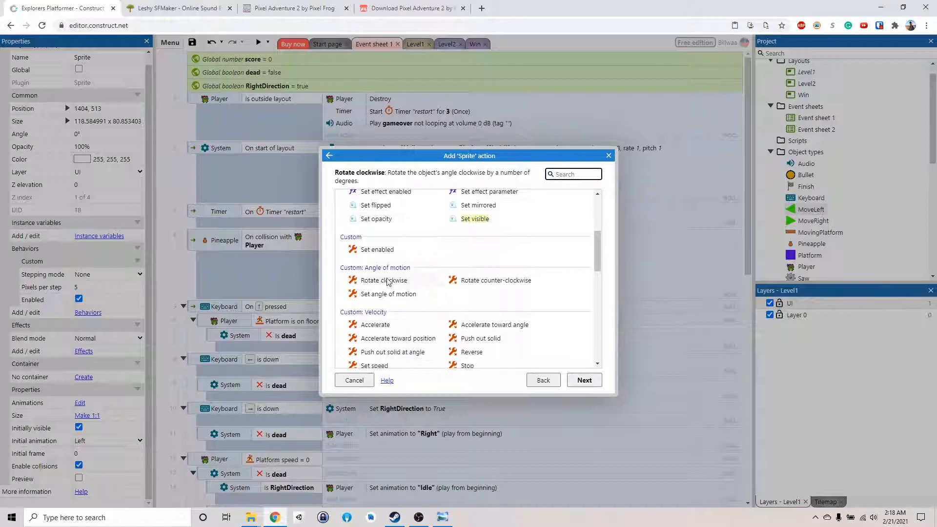
click(388, 294)
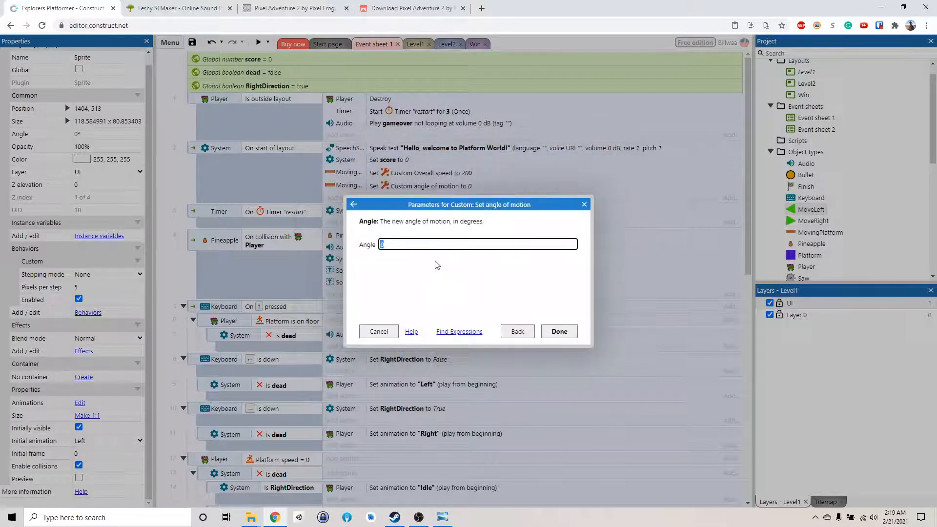
text(180)
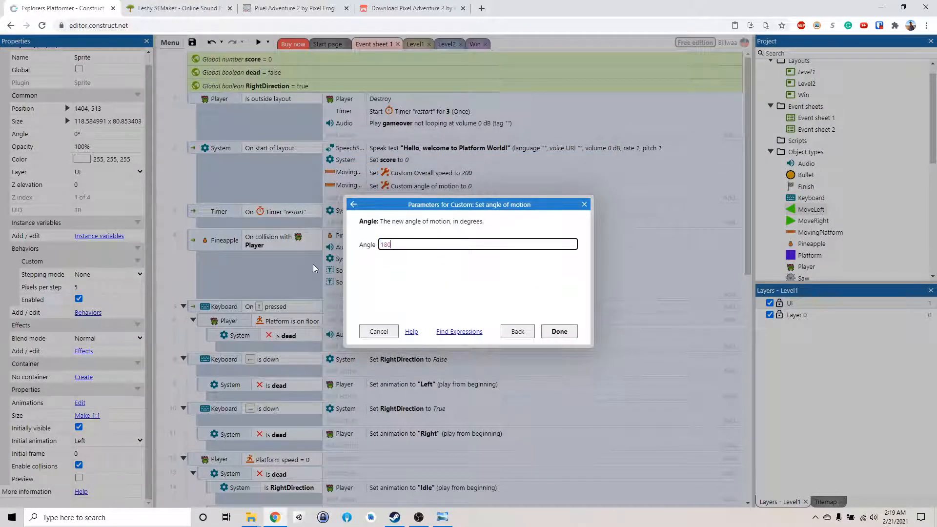
click(559, 331)
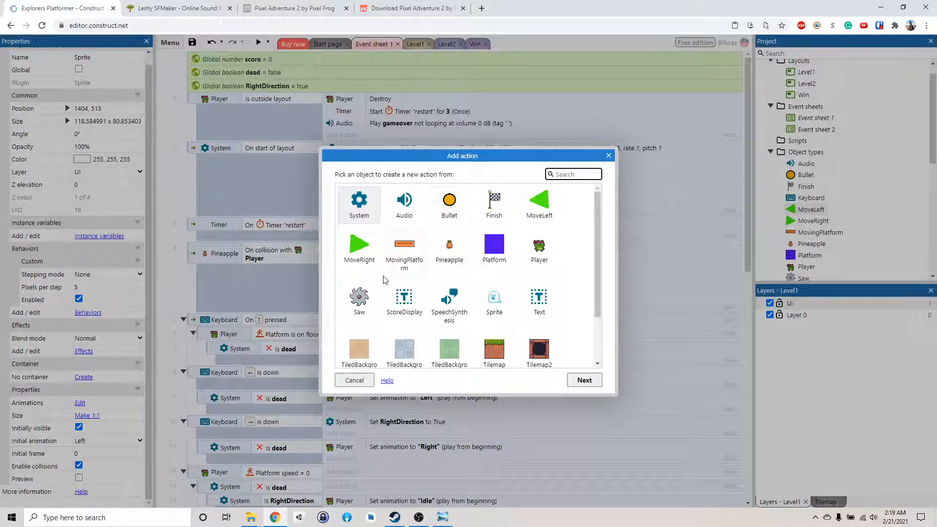
On start of layout, set the sprite's Custom overall speed to 150.
click(494, 299)
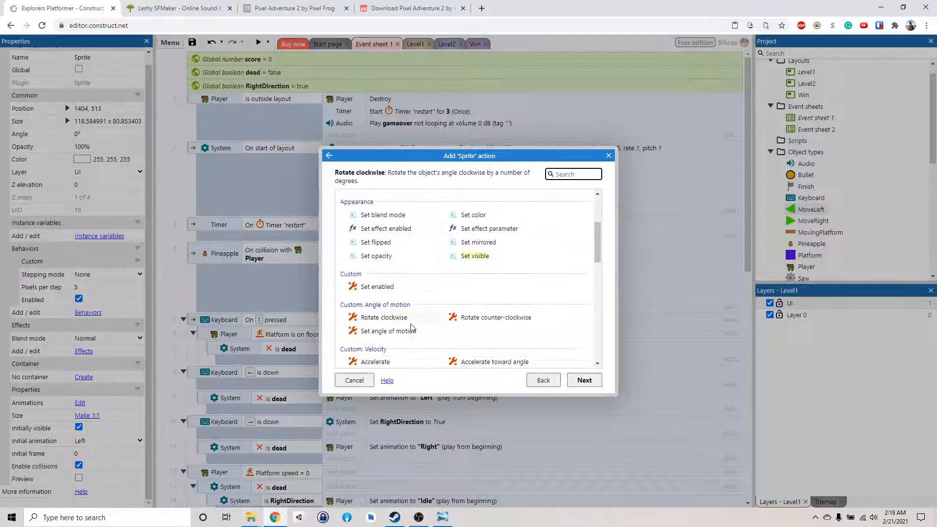
scroll(down, 3)
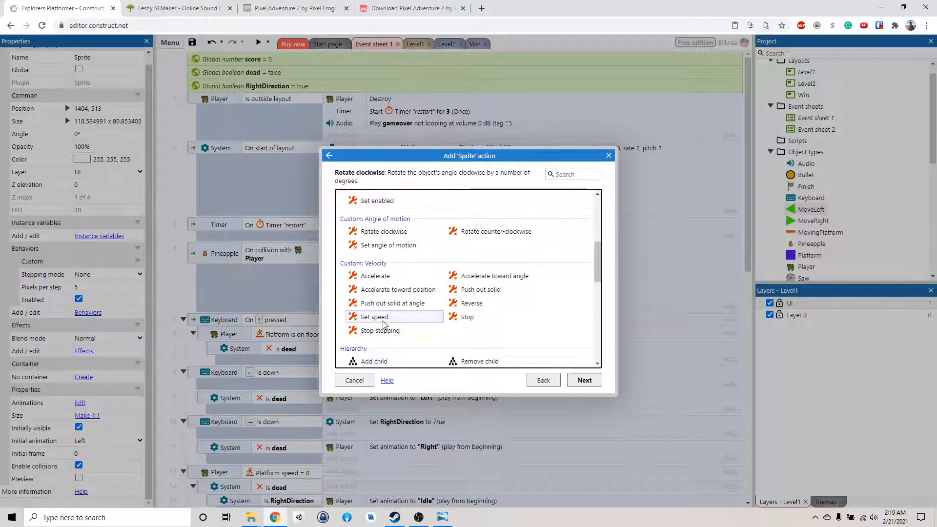
click(374, 316)
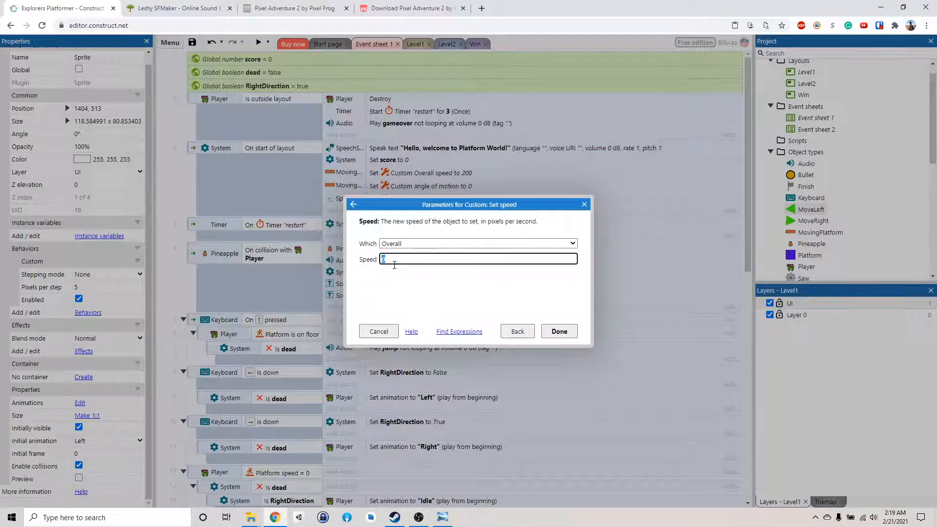
text(150)
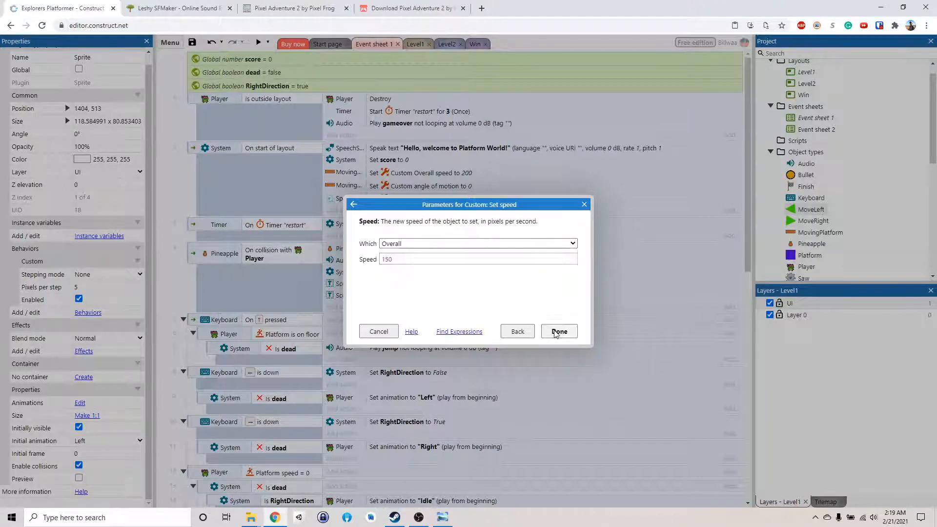
click(559, 331)
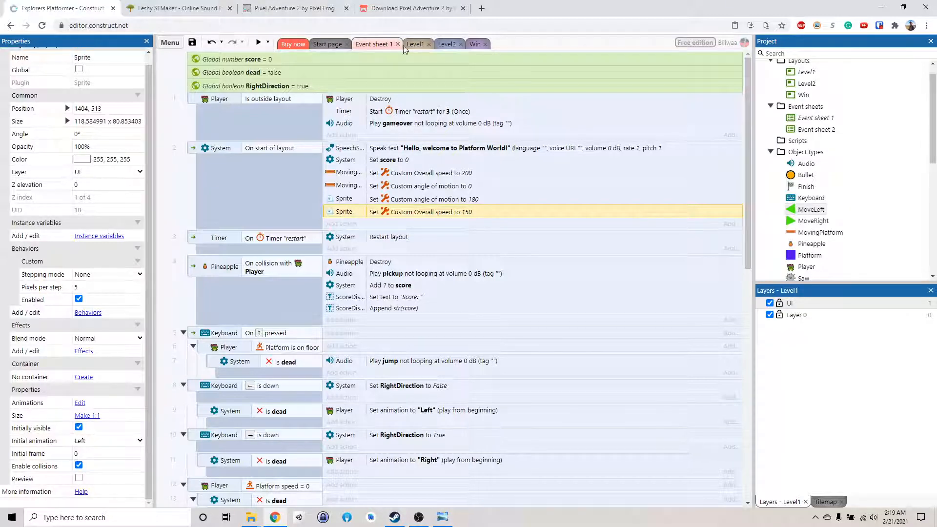
Rename the Sprite object to Ghost on Level1 and return to the event sheet.
click(417, 44)
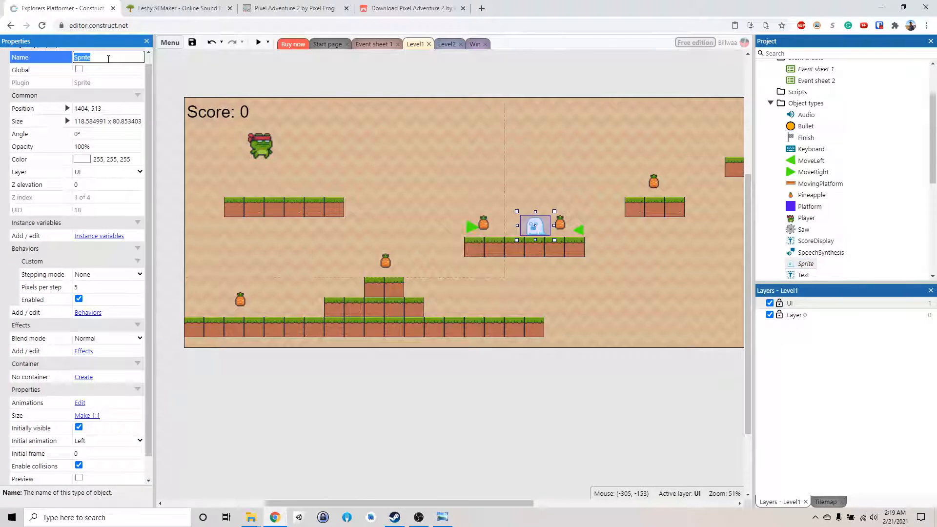
text(Ghost)
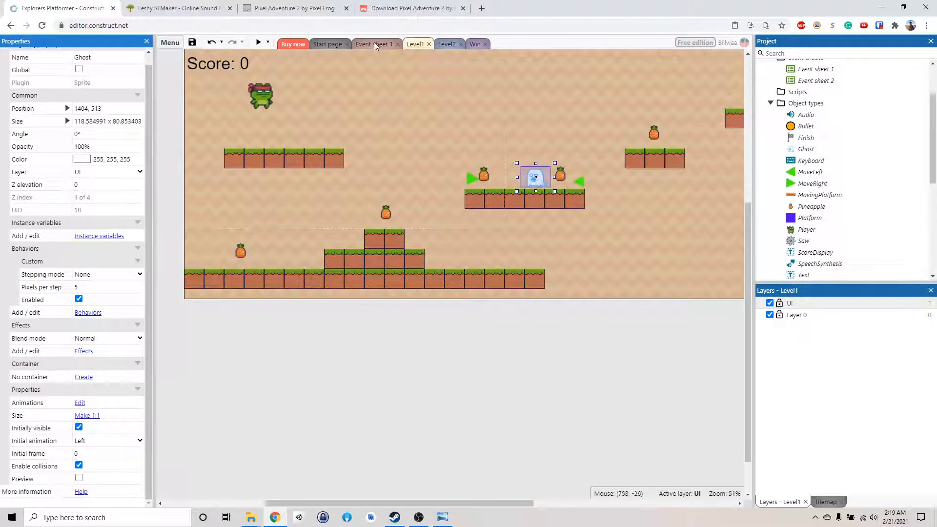
click(374, 44)
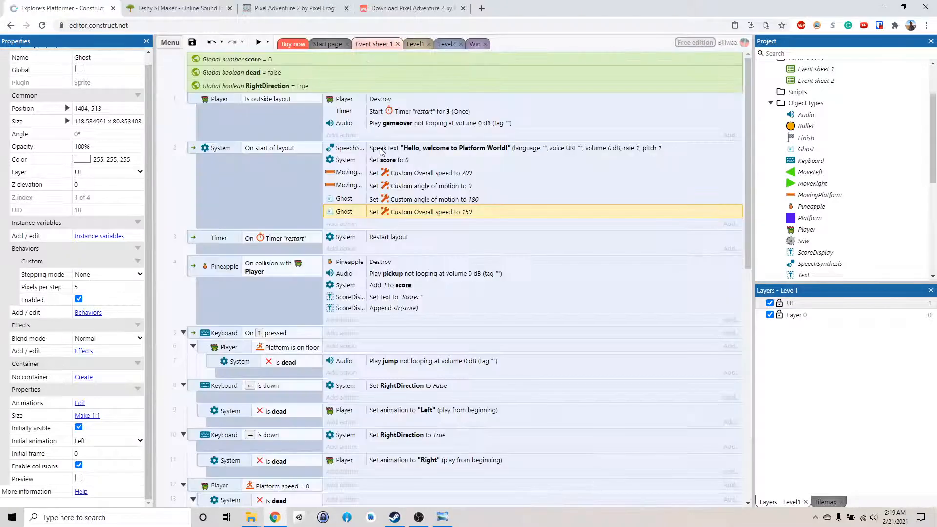
mouse_move(344, 234)
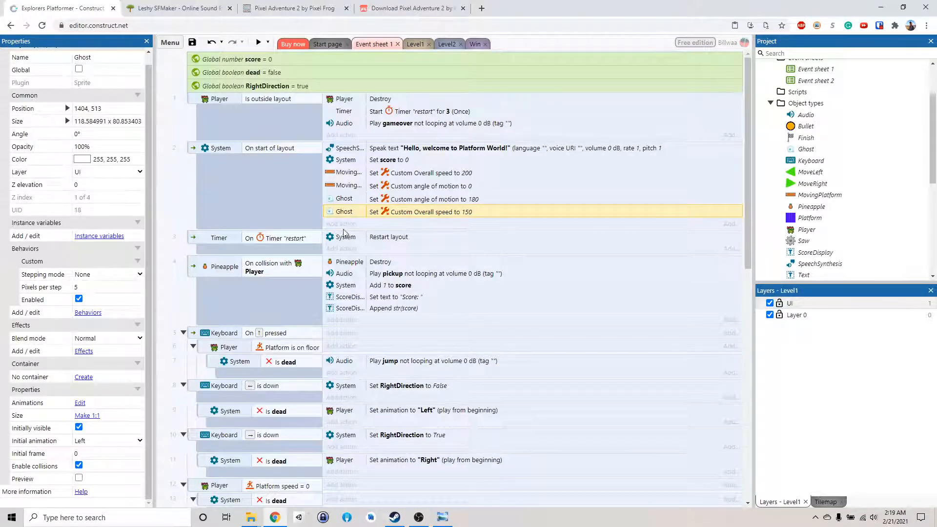
Add event: Ghost on collision with MoveLeft sets angle of motion to 180.
scroll(down, 3)
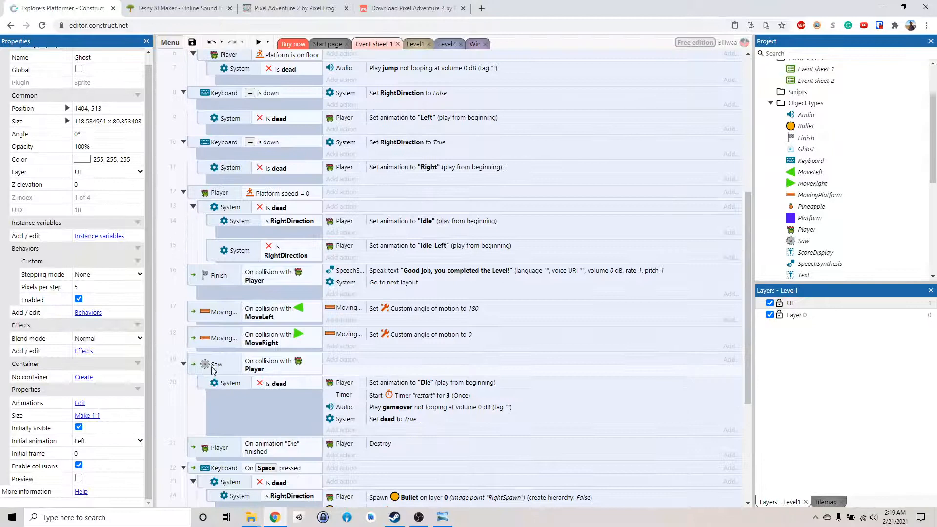
scroll(down, 3)
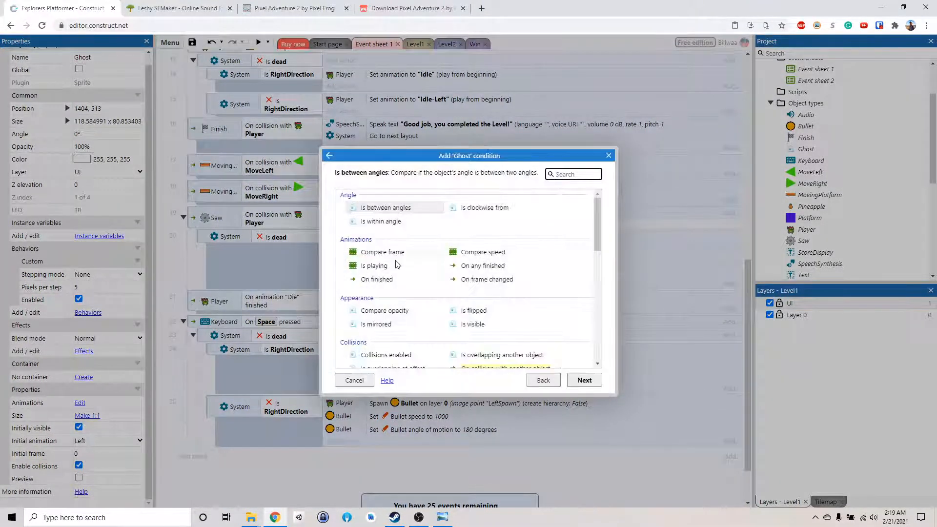
scroll(down, 3)
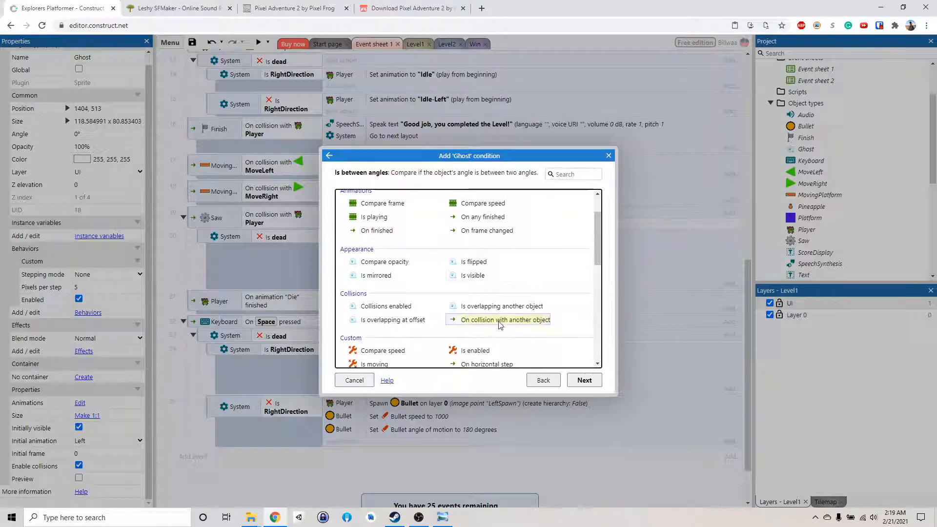
click(505, 319)
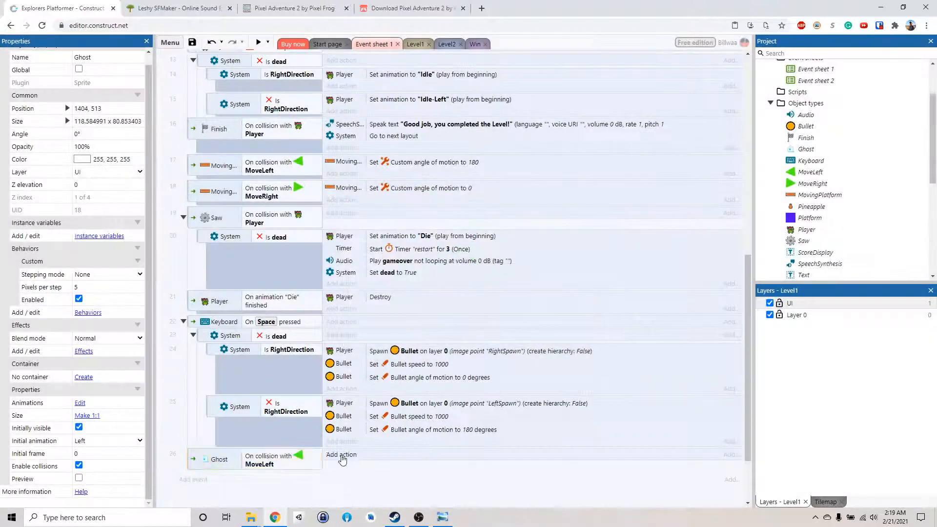
click(341, 455)
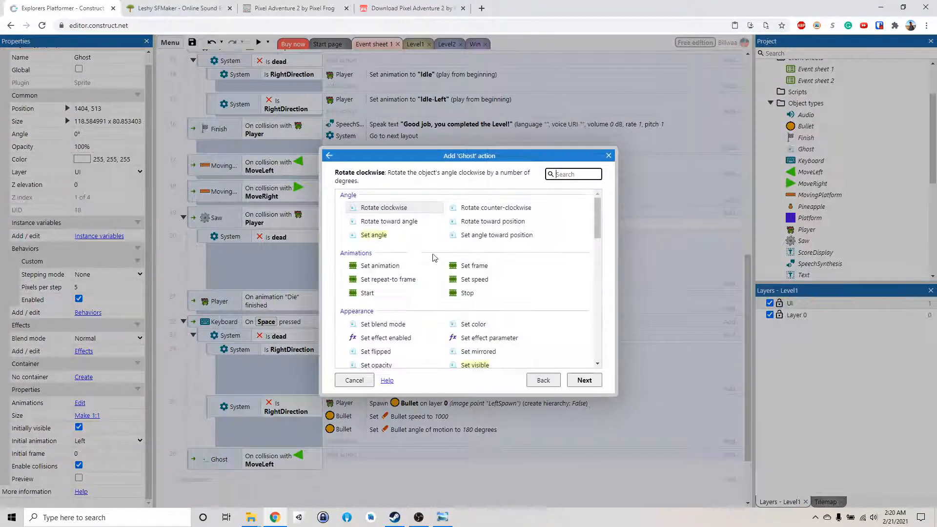
scroll(down, 3)
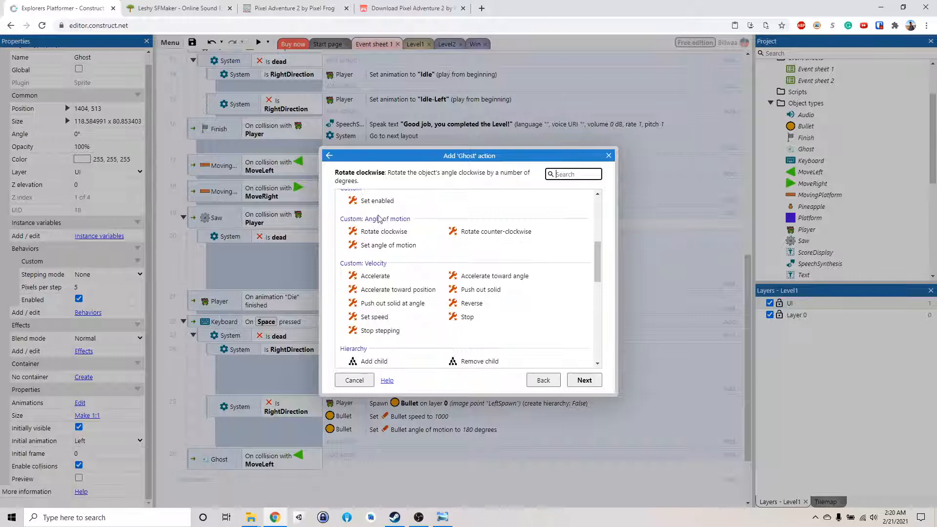
click(388, 245)
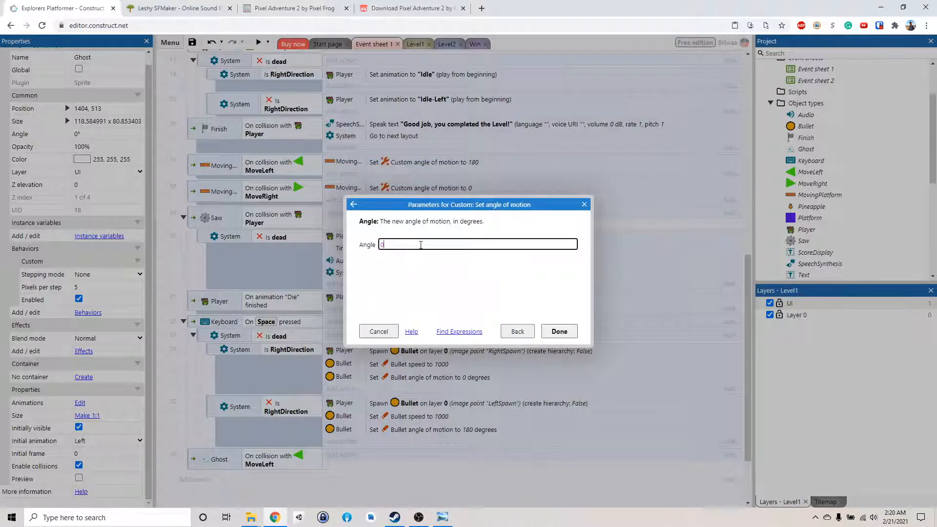
text(180)
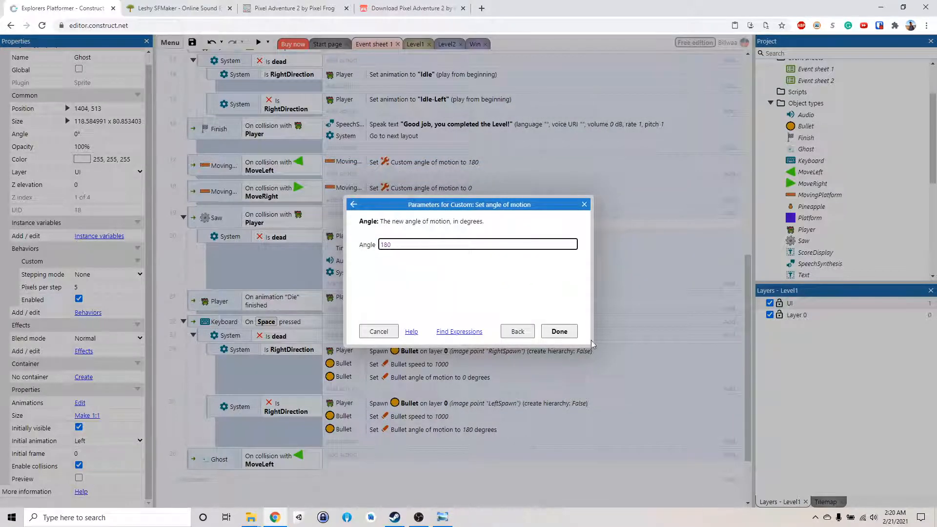
click(559, 331)
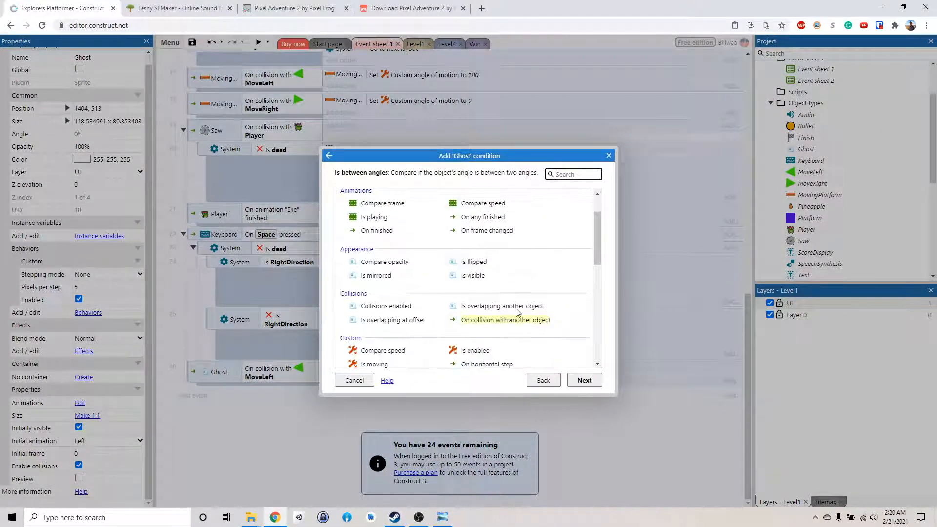
Add event: Ghost on collision with MoveRight sets angle of motion to 0.
click(505, 319)
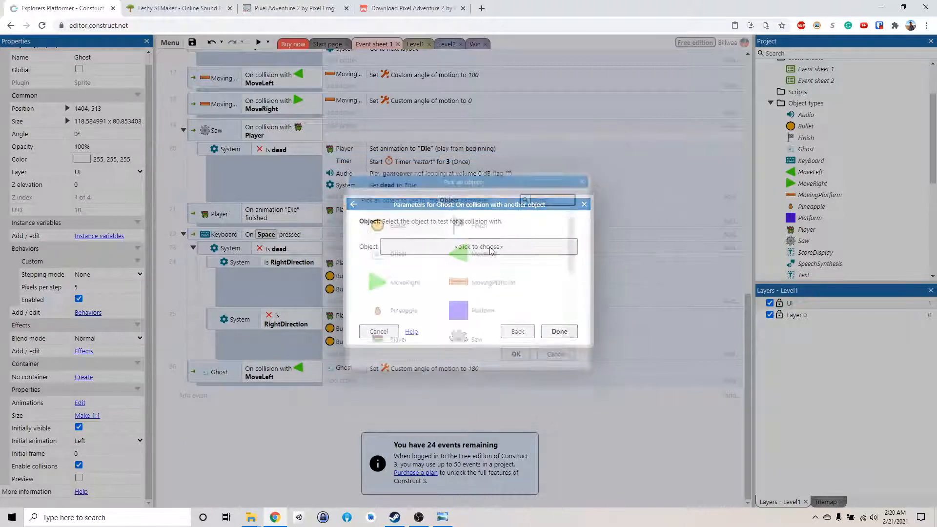
click(404, 282)
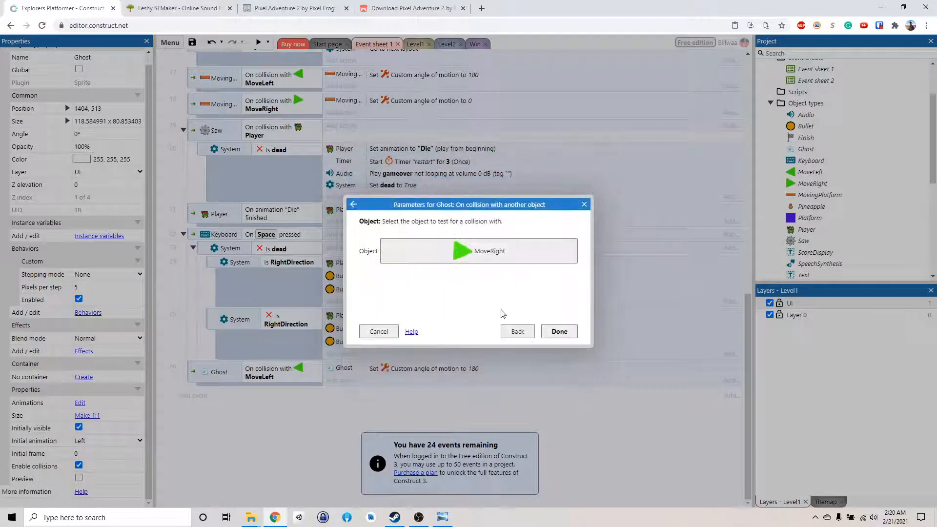
click(559, 331)
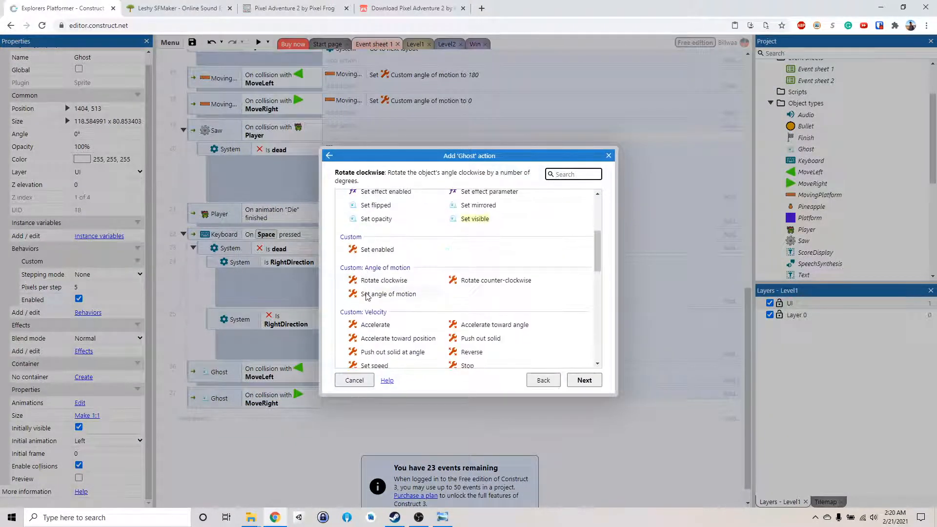
click(388, 294)
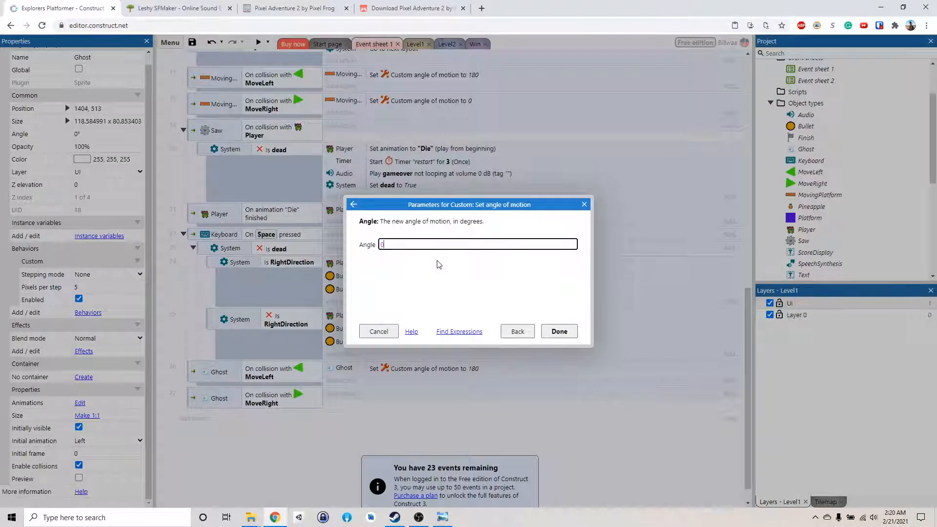
click(558, 331)
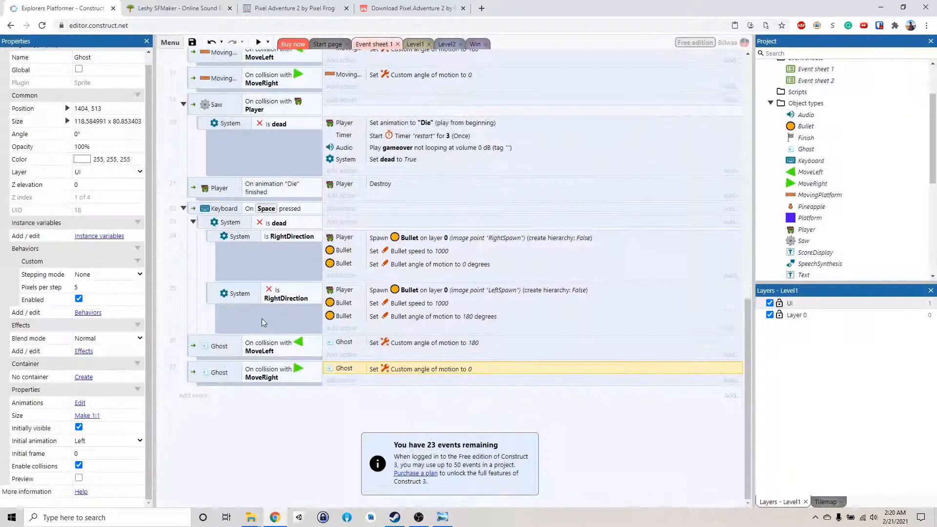
click(259, 42)
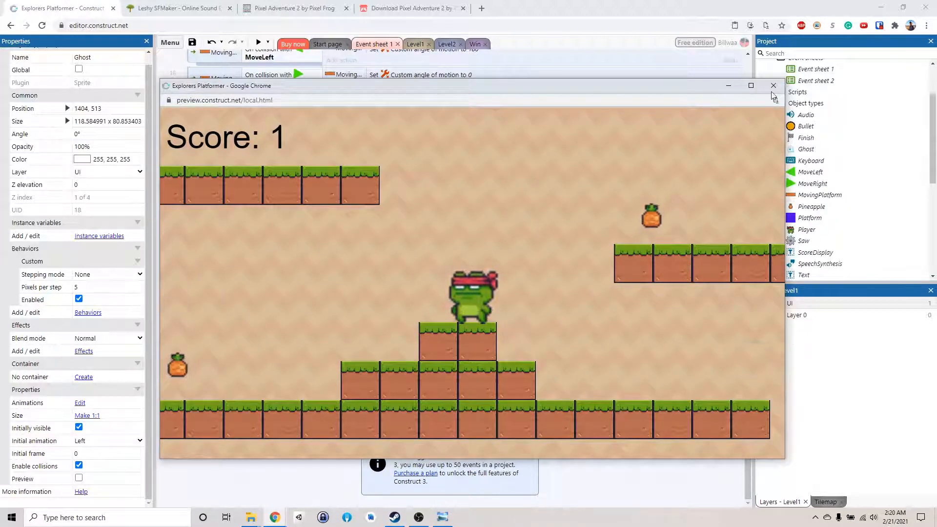
click(774, 86)
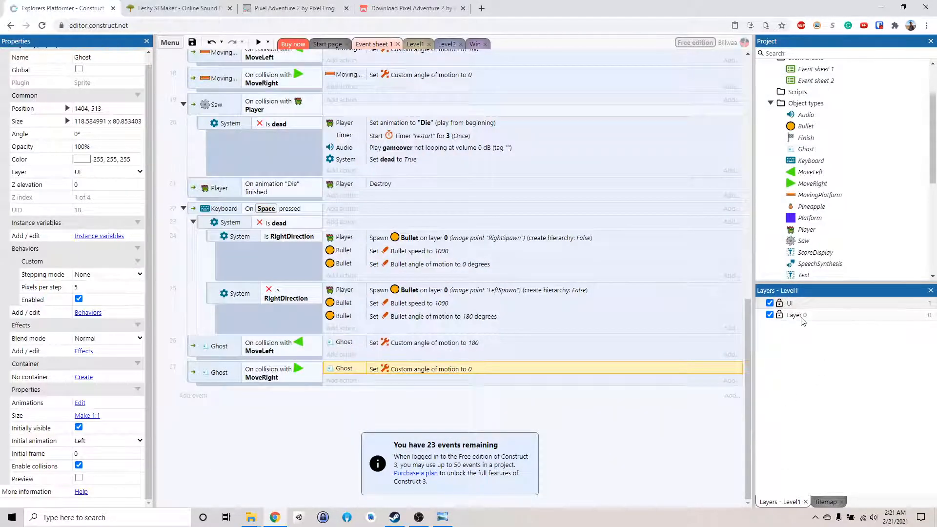
On Level1, make Layer 0 active and select the ghost.
click(415, 44)
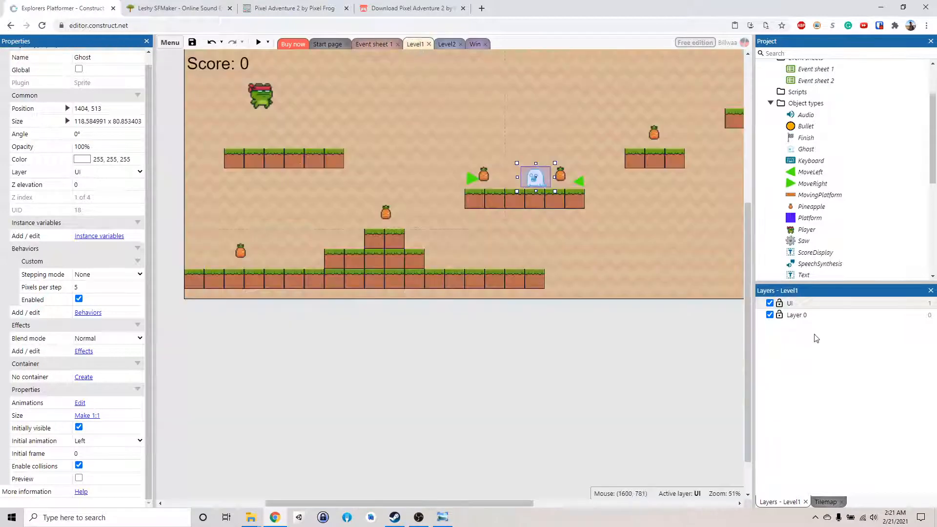
click(796, 316)
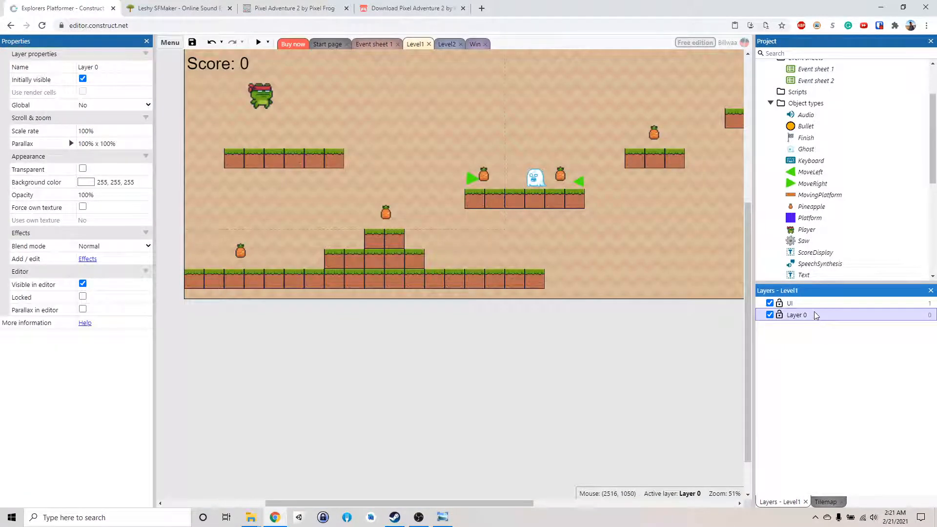
click(536, 178)
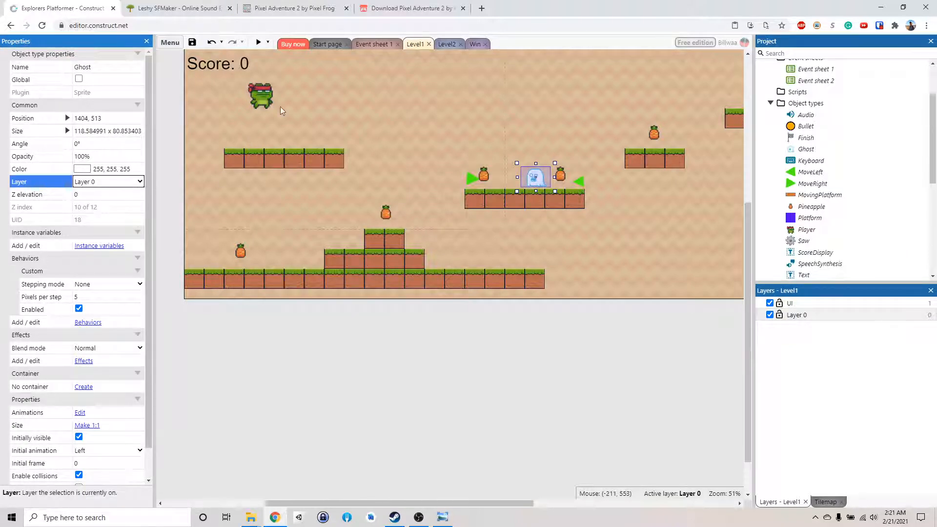
Run a preview of the level to watch the ghost patrol its platform.
click(258, 42)
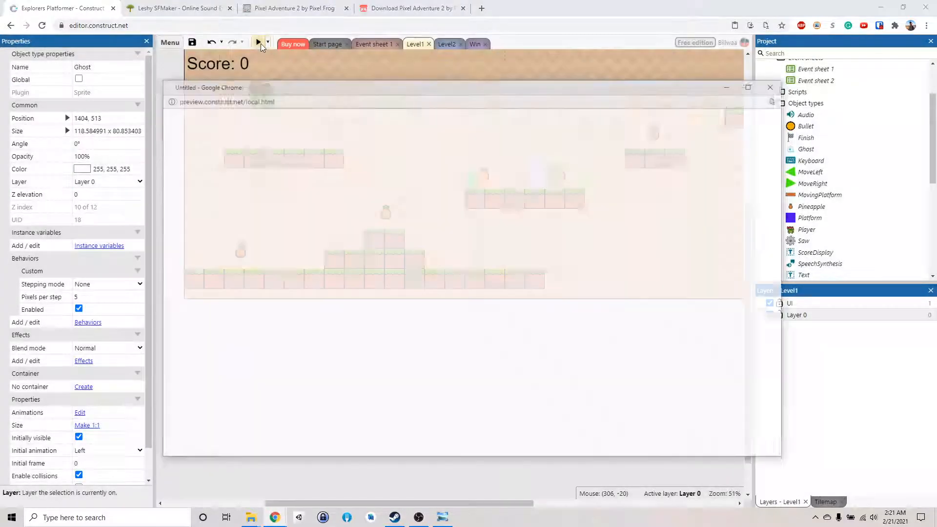
click(257, 42)
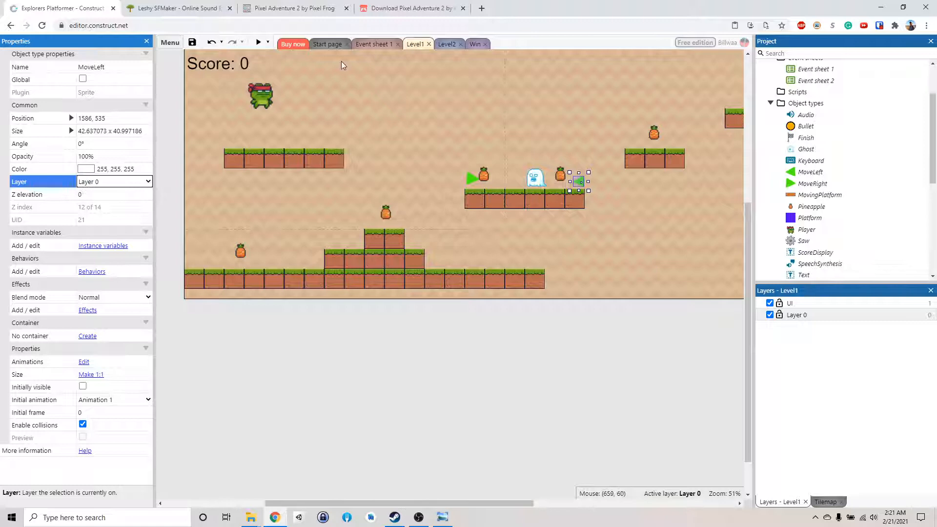
click(258, 42)
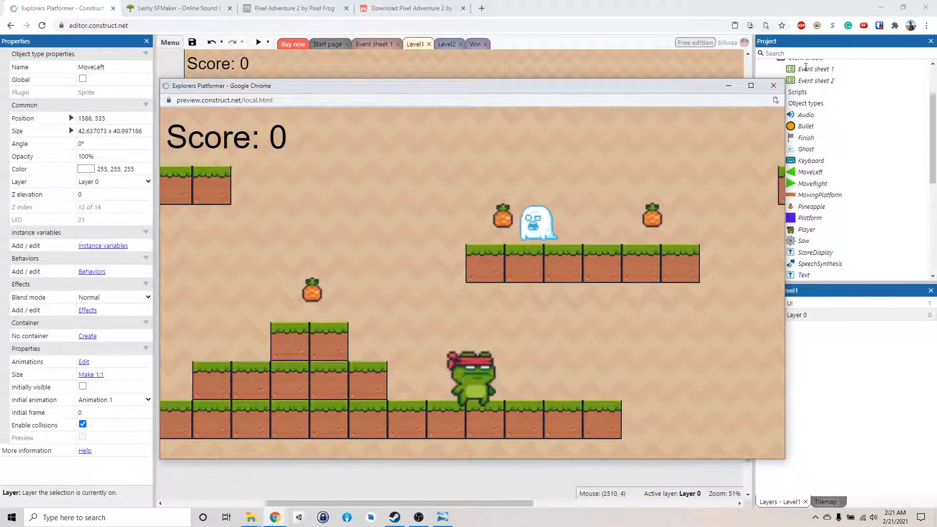
Add Ghost Set animation "Left" to the MoveLeft event and "Right" to the MoveRight event.
click(773, 86)
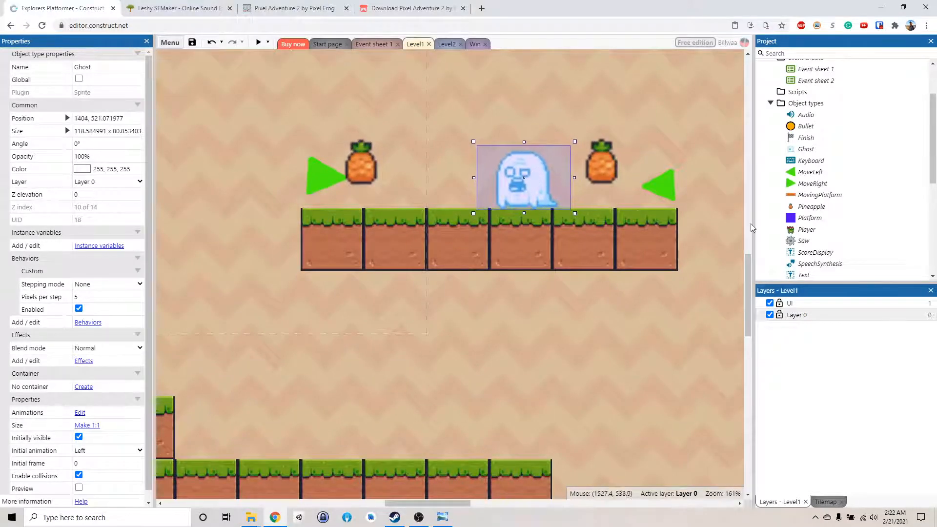
mouse_move(525, 81)
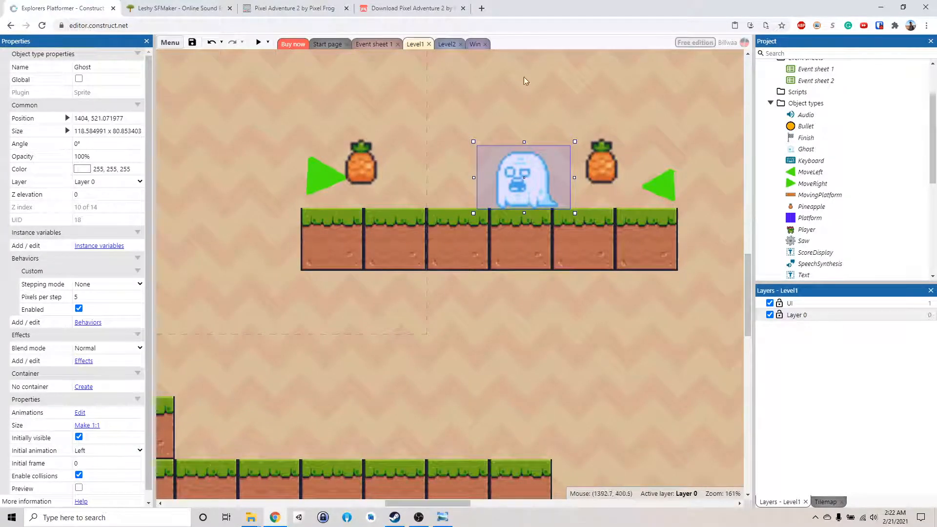
click(372, 44)
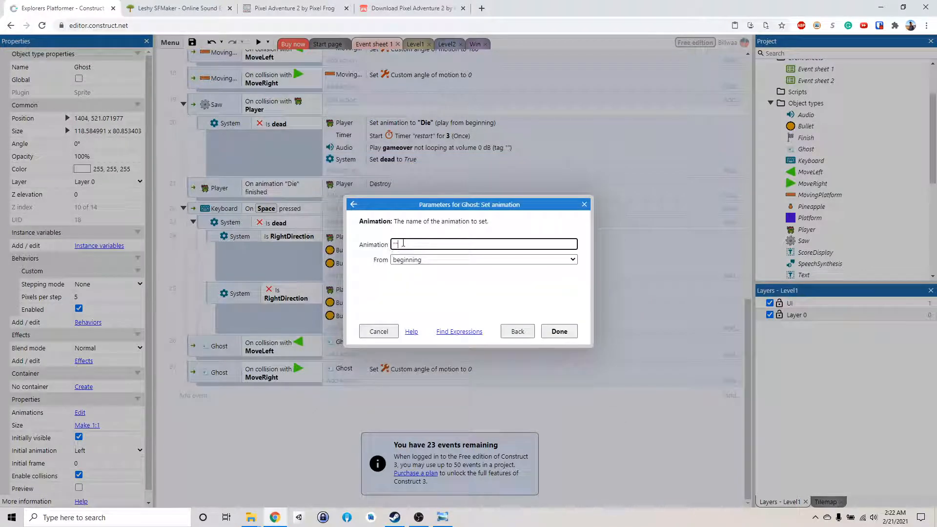
text("Left")
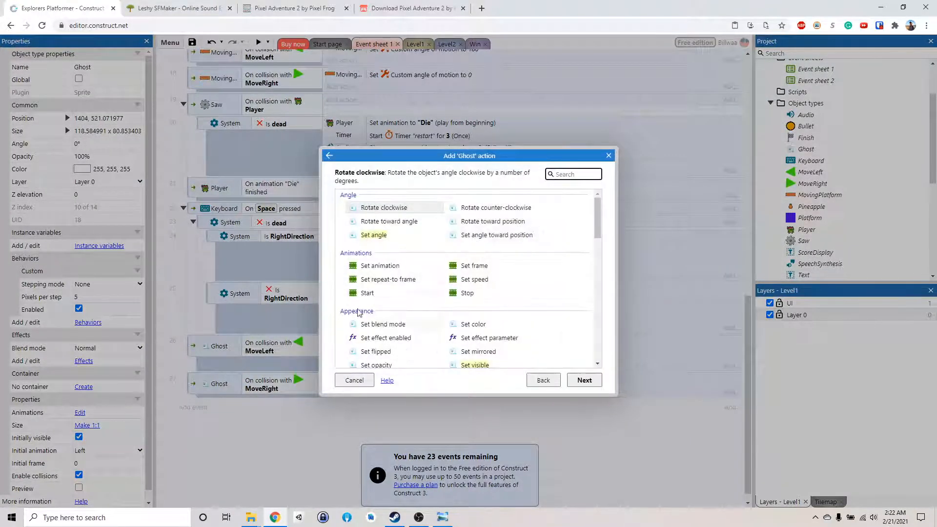
click(380, 266)
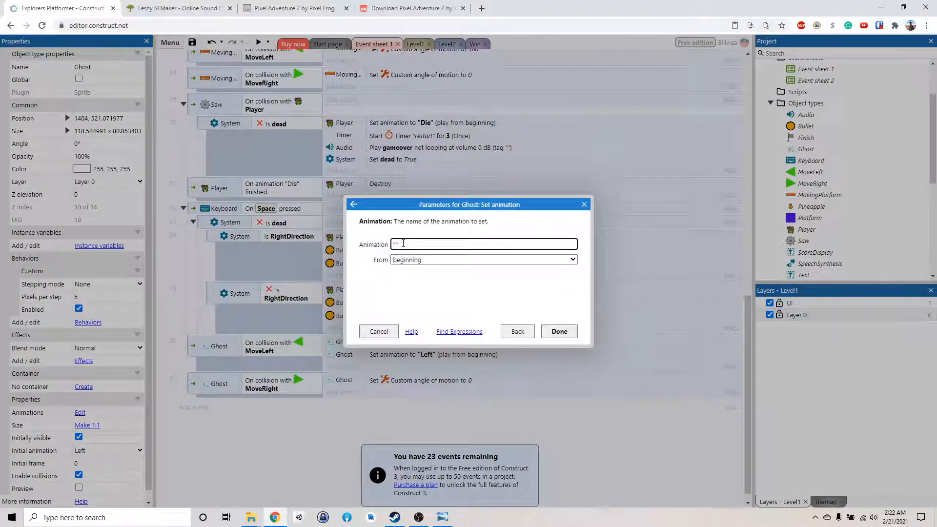
text("Right")
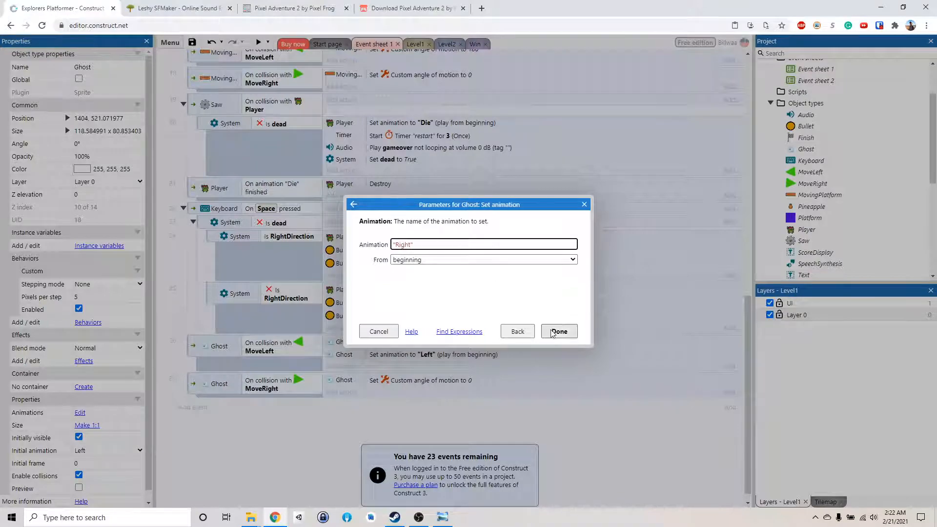
click(558, 331)
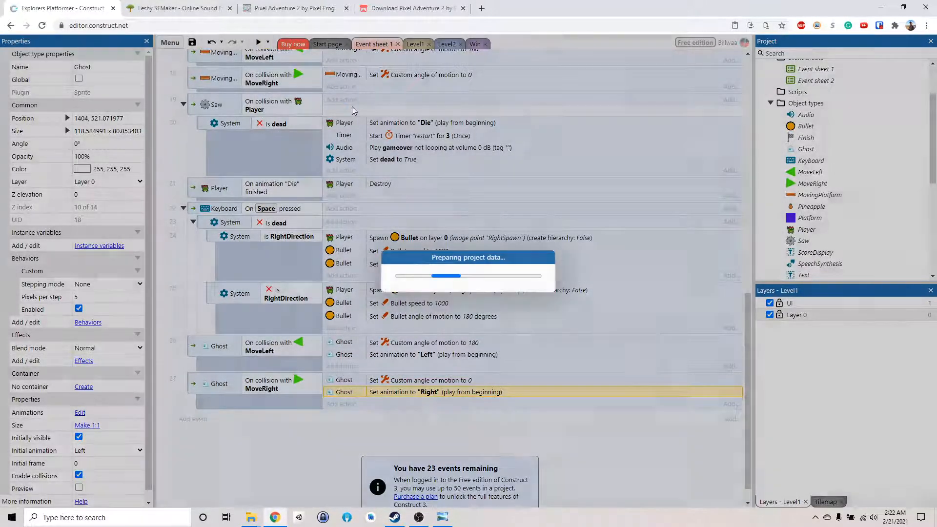
click(259, 42)
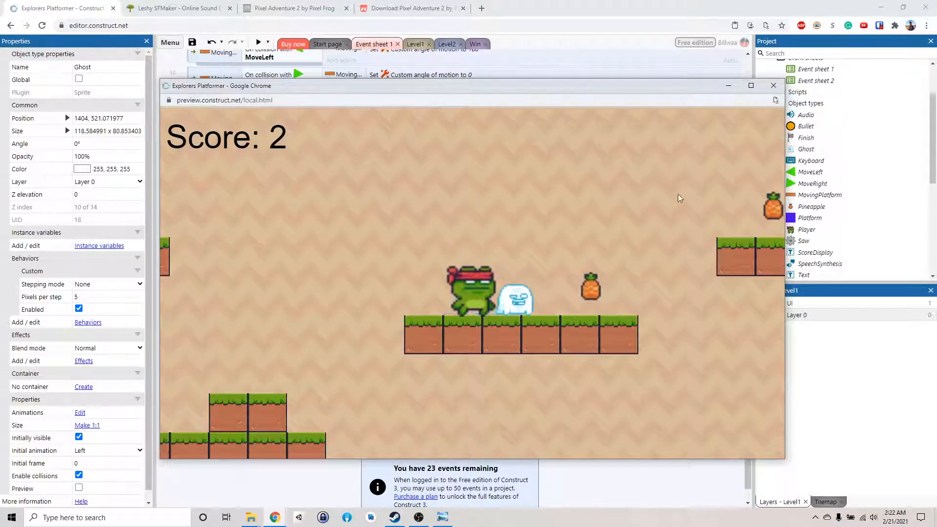
click(773, 86)
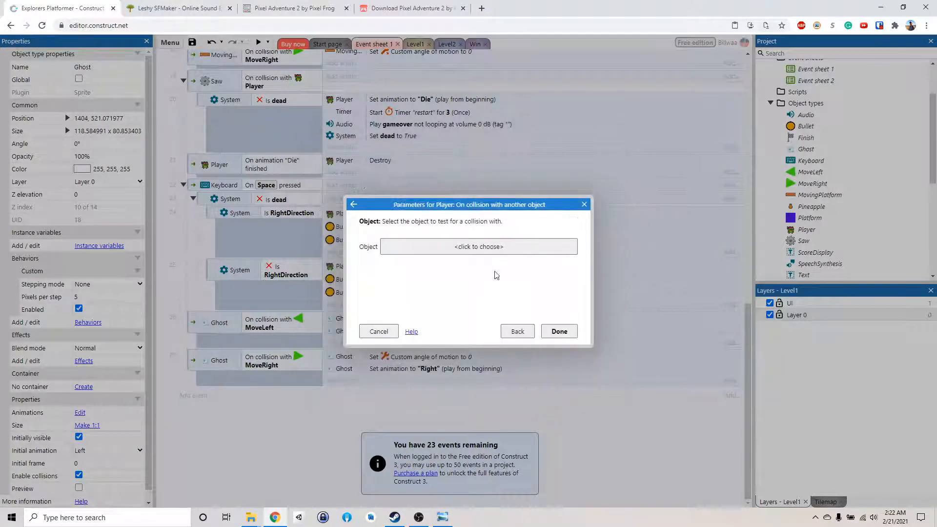
Create a Player 'On collision with' Ghost event.
click(479, 247)
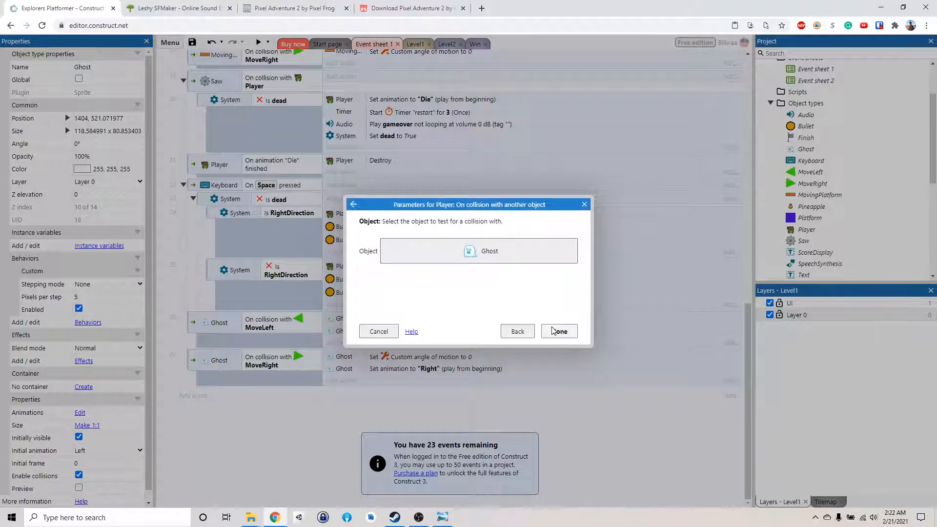
click(558, 331)
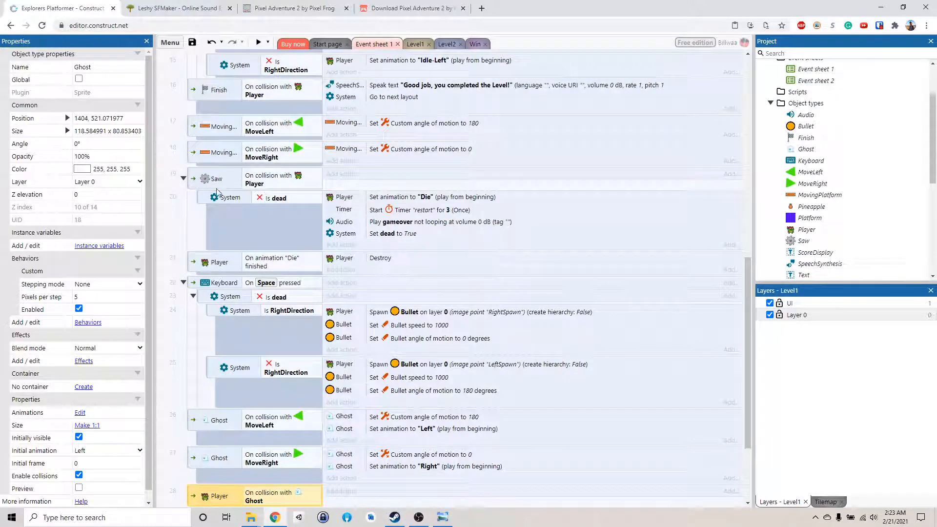
scroll(down, 3)
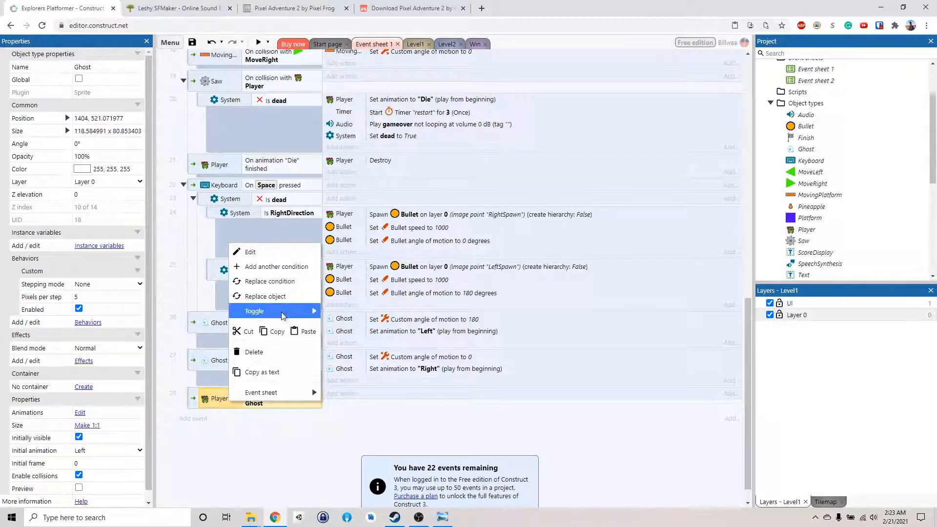
mouse_move(275, 266)
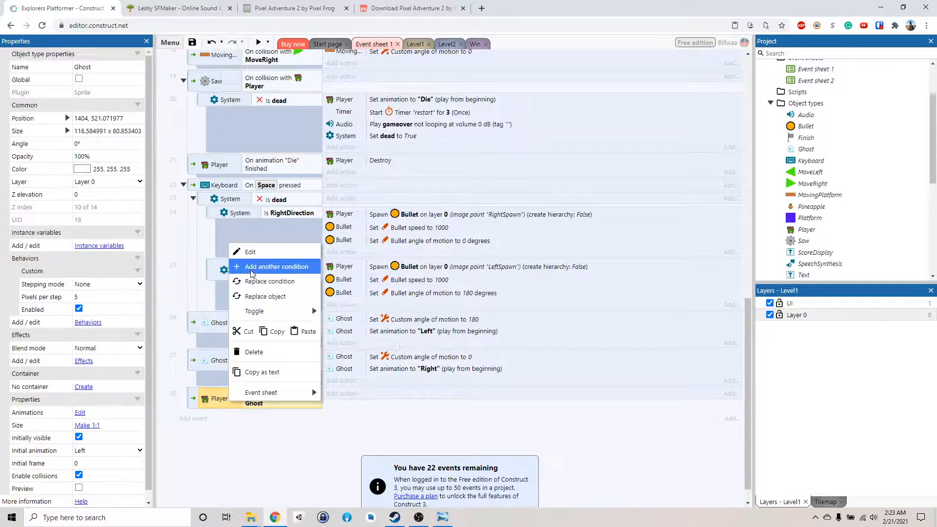
Add an inverted System 'Is boolean set' dead condition to that event.
click(275, 266)
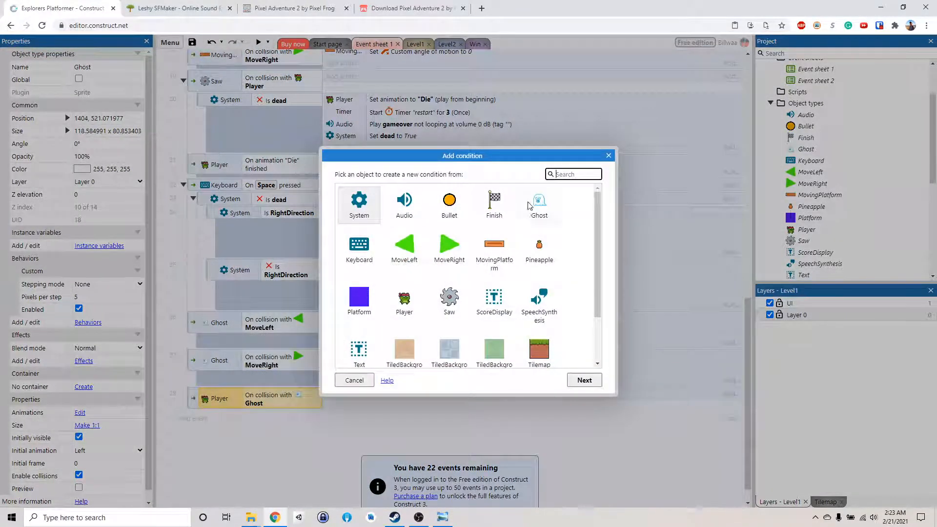
click(360, 203)
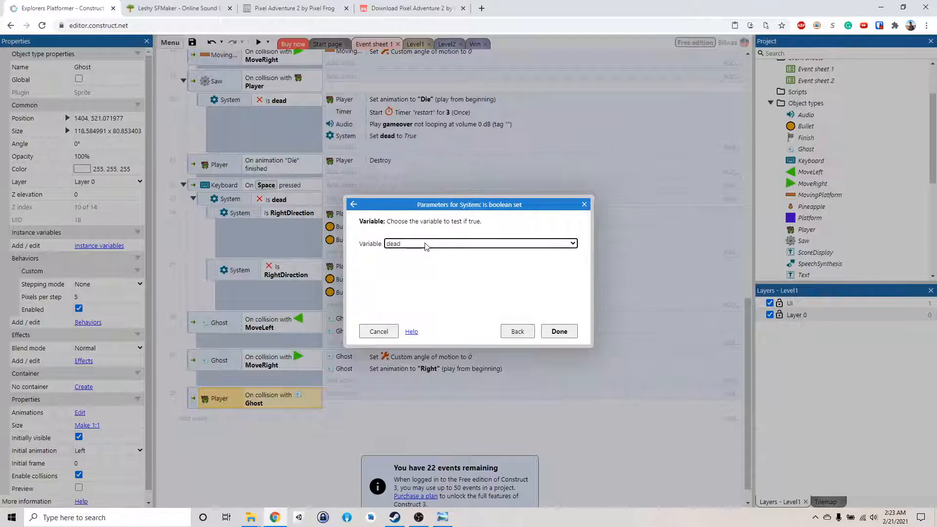
click(559, 331)
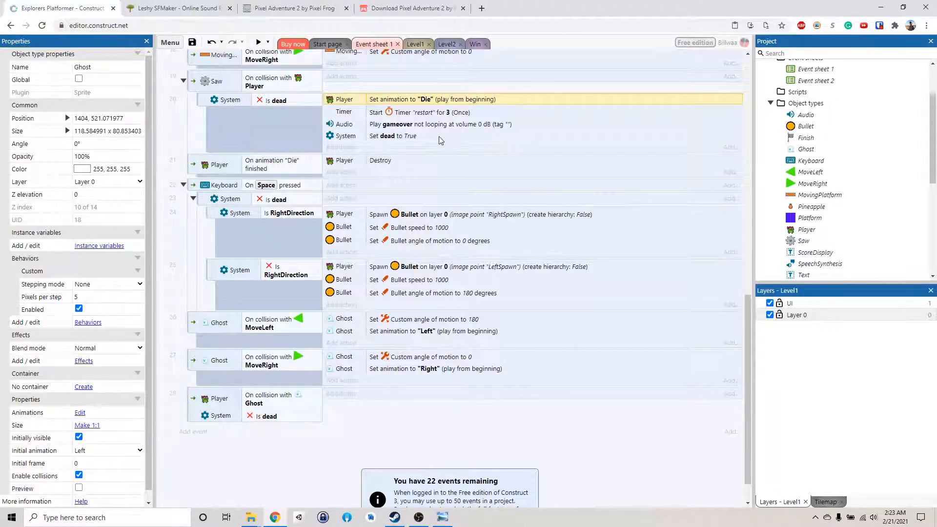
Copy the saw's death actions into the Player–Ghost collision event and preview.
right_click(439, 124)
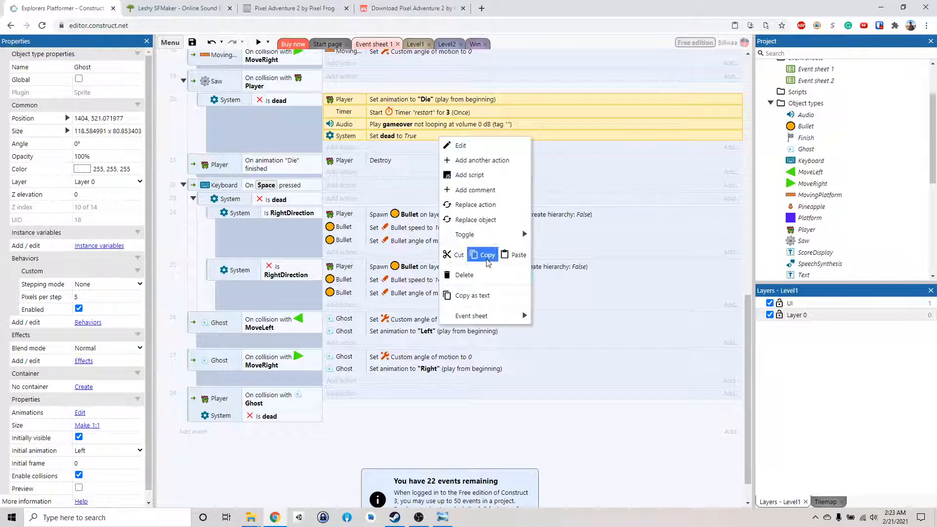
click(489, 255)
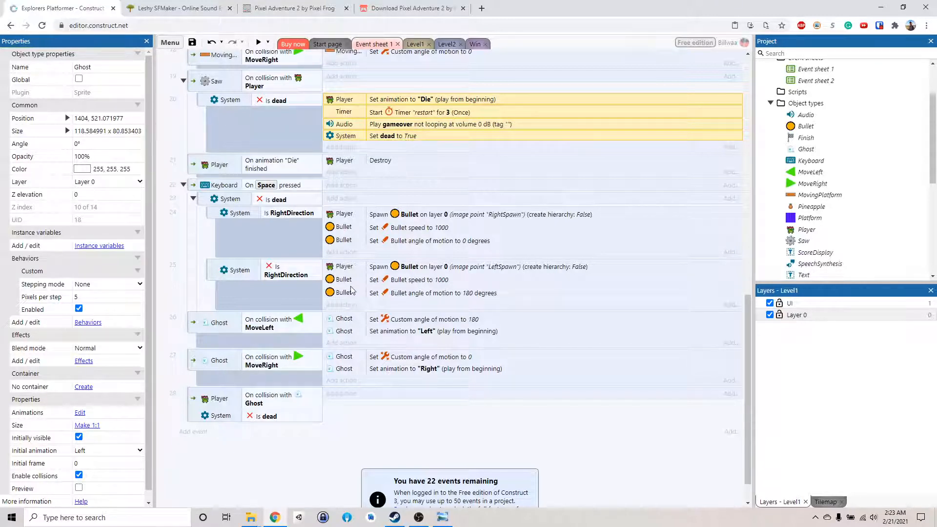
mouse_move(260, 425)
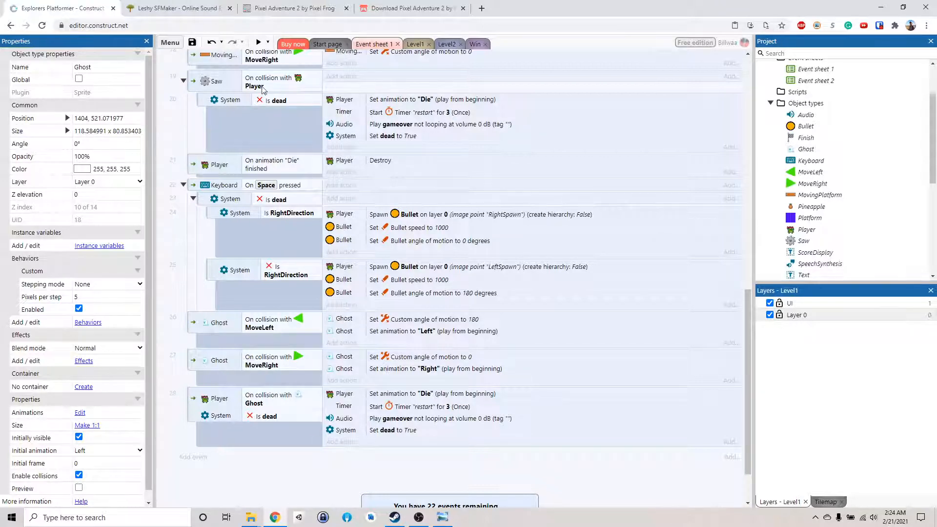
click(260, 42)
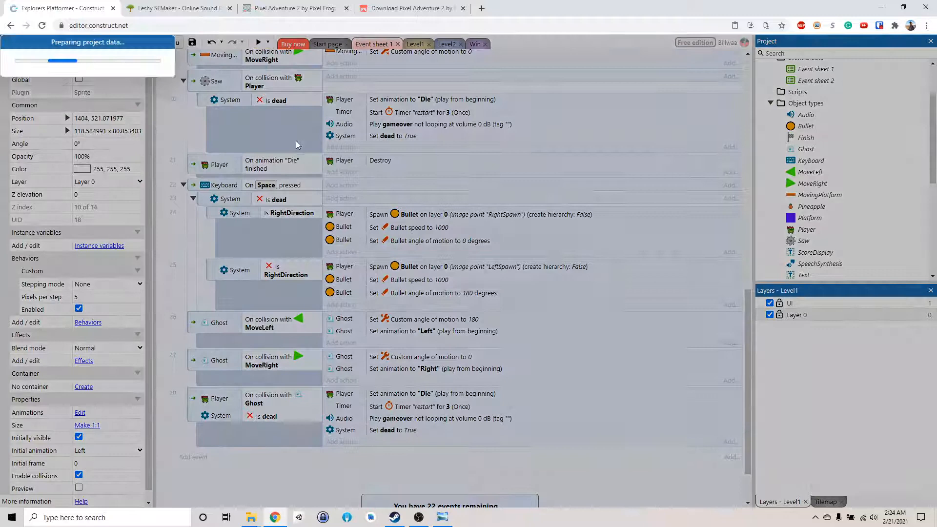
click(258, 42)
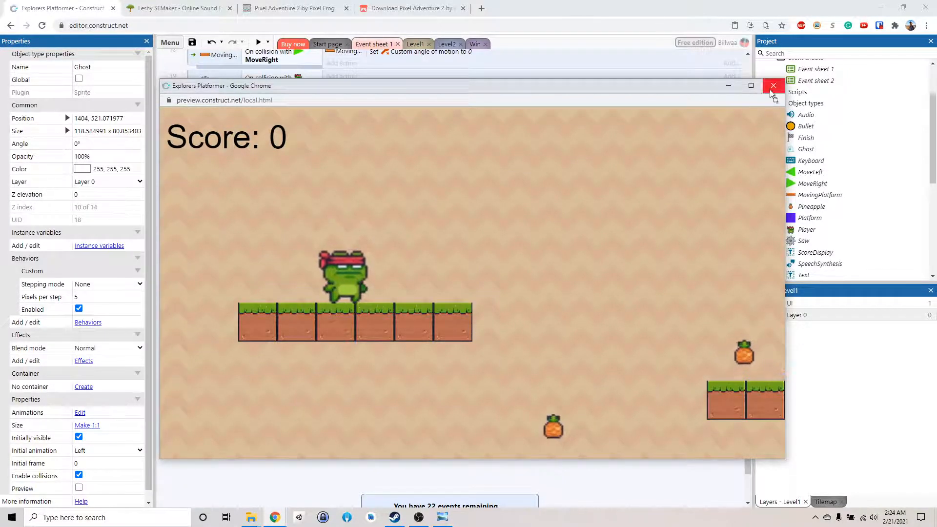
click(773, 86)
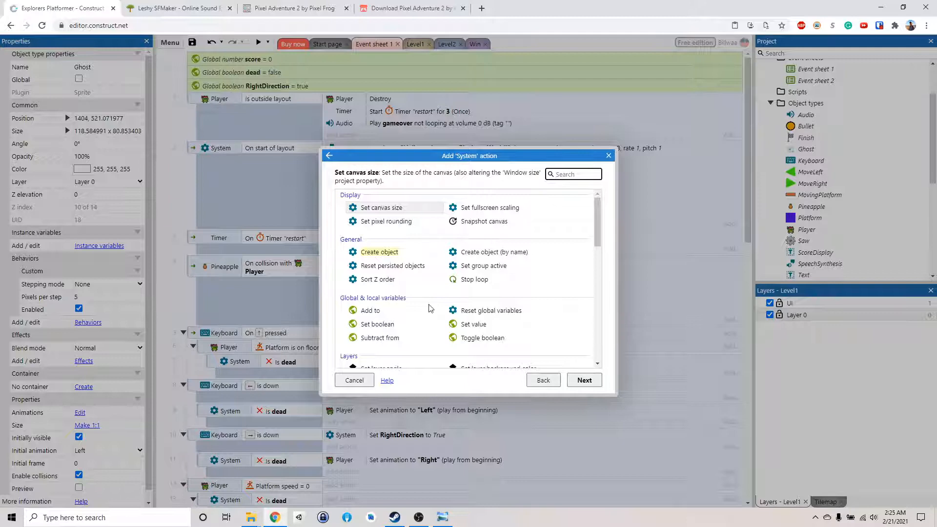
click(377, 324)
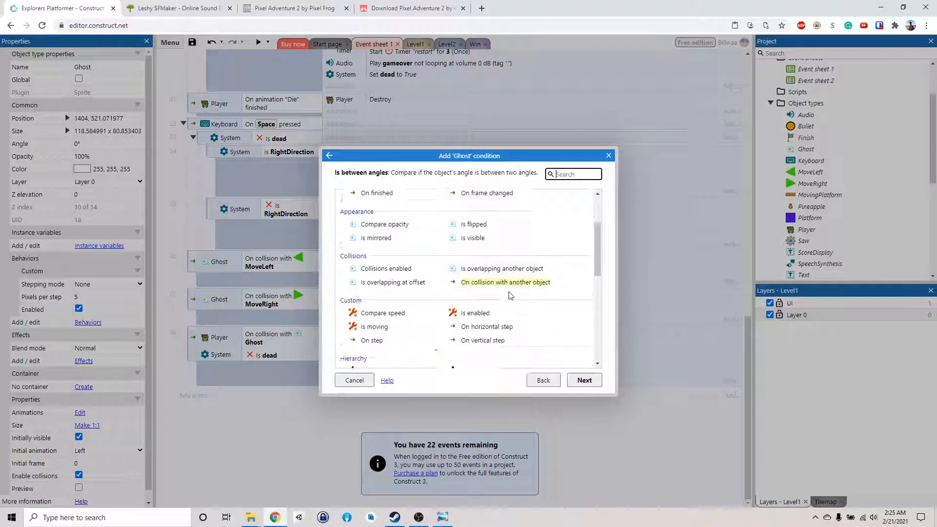
Create a Ghost 'On collision with' Bullet event.
click(506, 282)
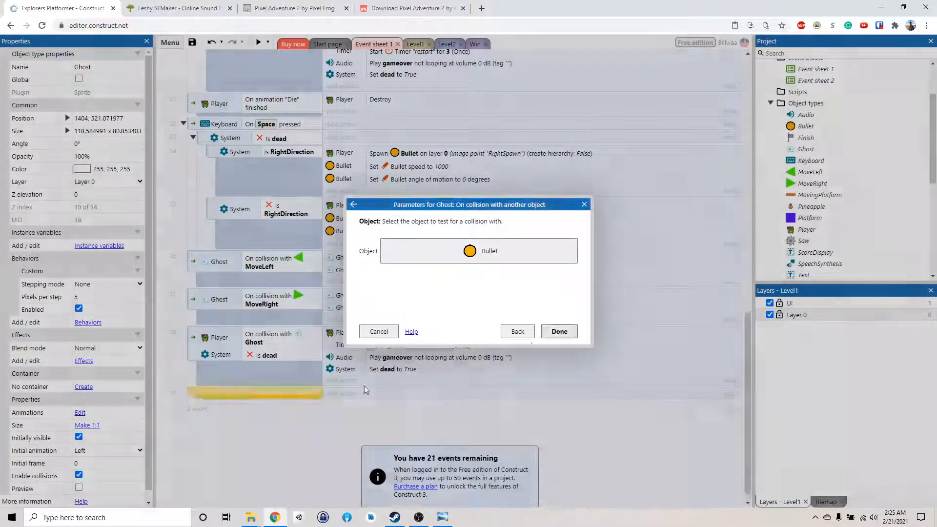
click(558, 331)
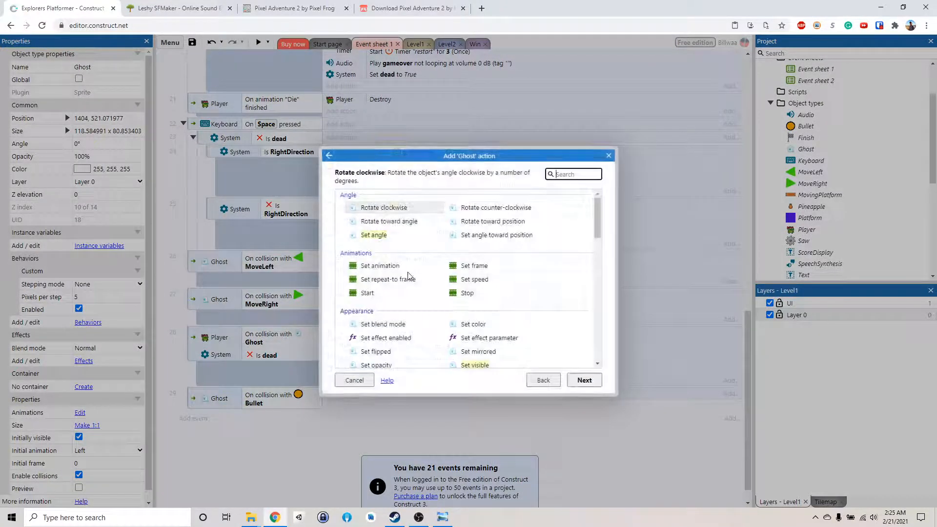
scroll(down, 3)
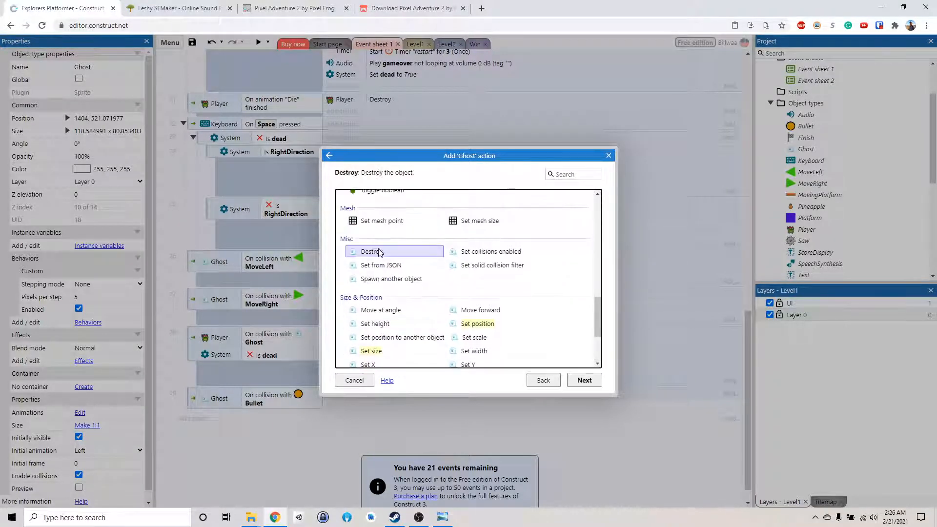
Add actions Ghost Destroy and System add 10 to score, then preview.
click(542, 380)
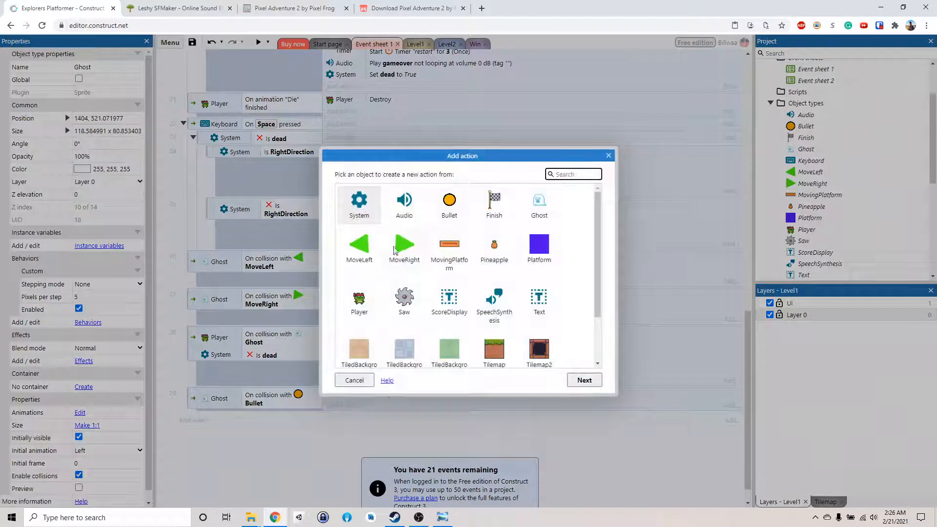
click(359, 203)
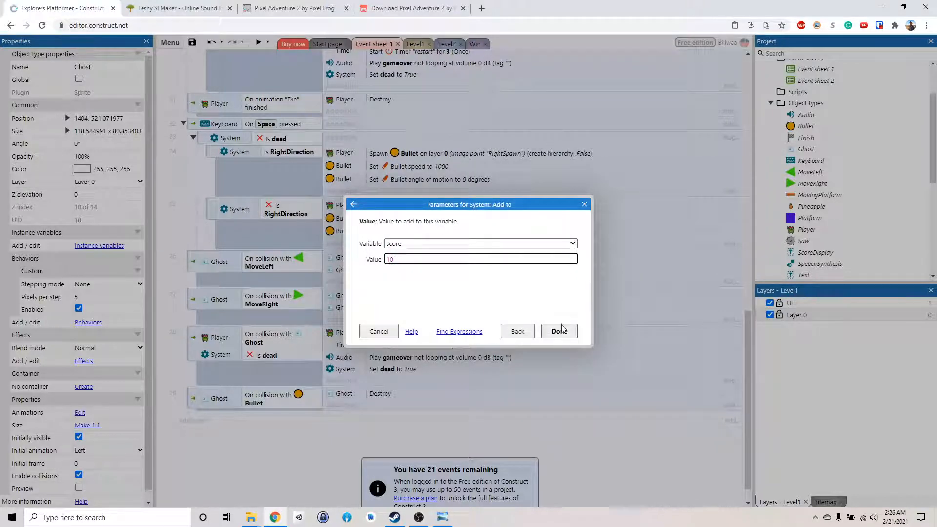
click(558, 331)
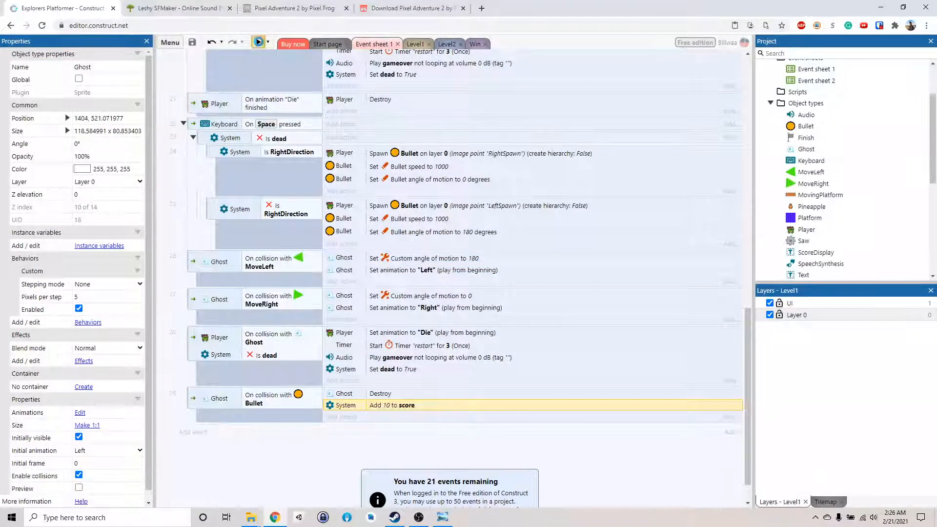
click(257, 42)
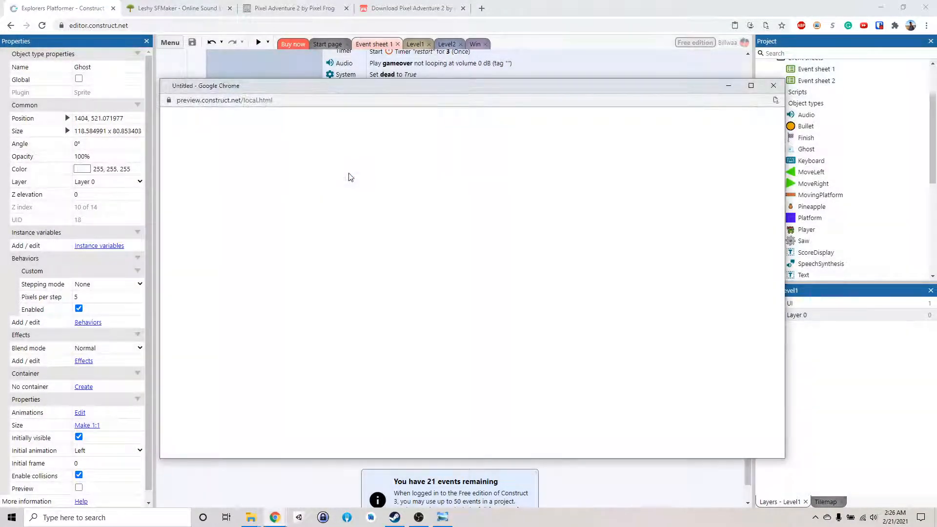